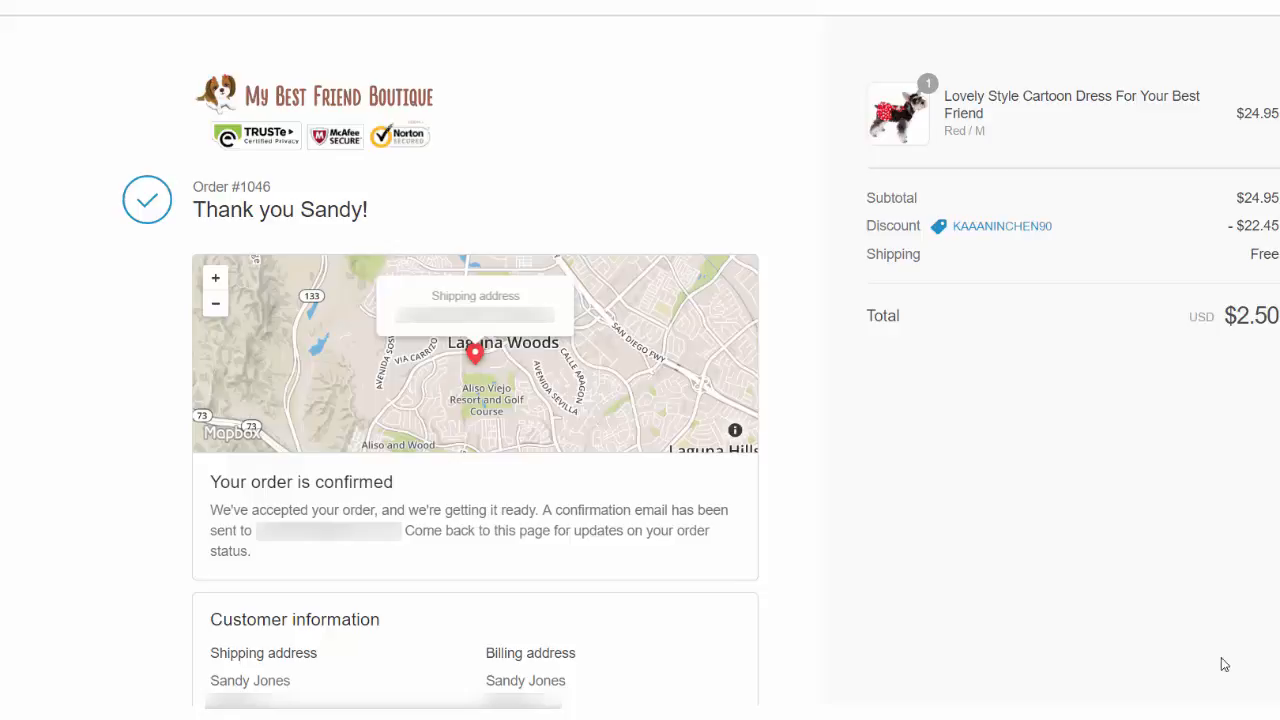
{"action": "mouse_move", "coordinate": [568, 256]}
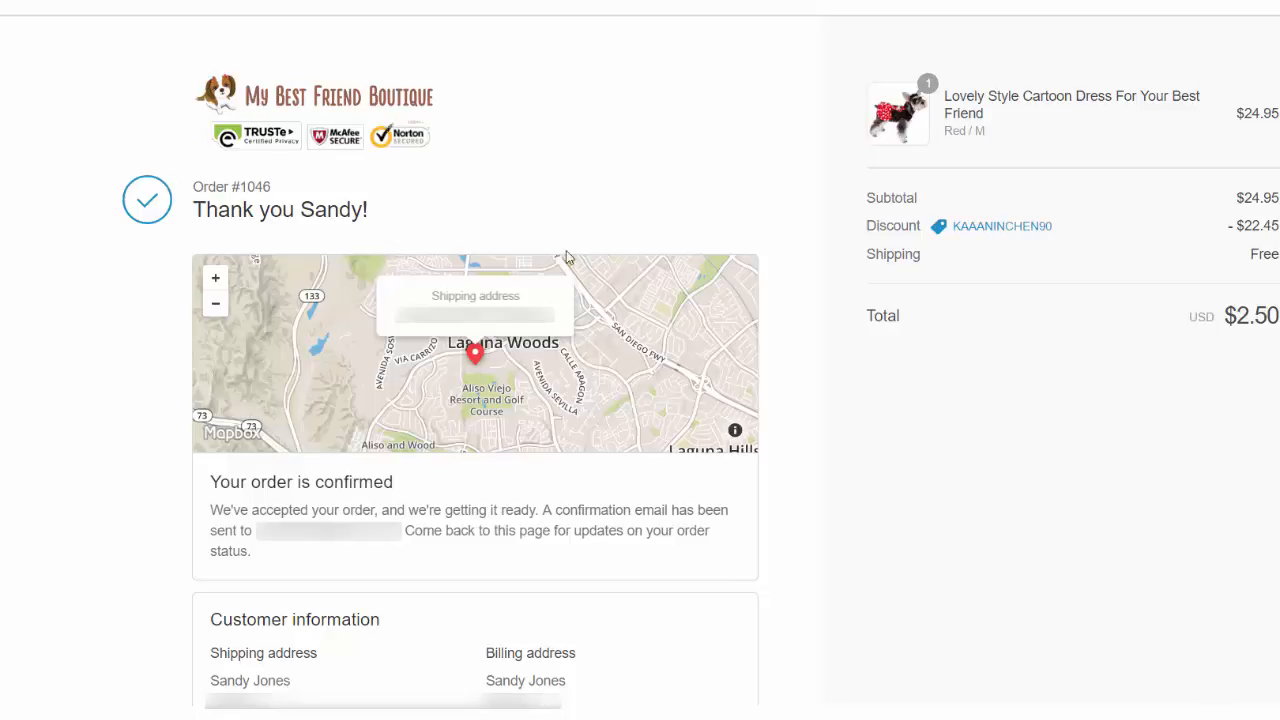
{"action": "mouse_move", "coordinate": [956, 170]}
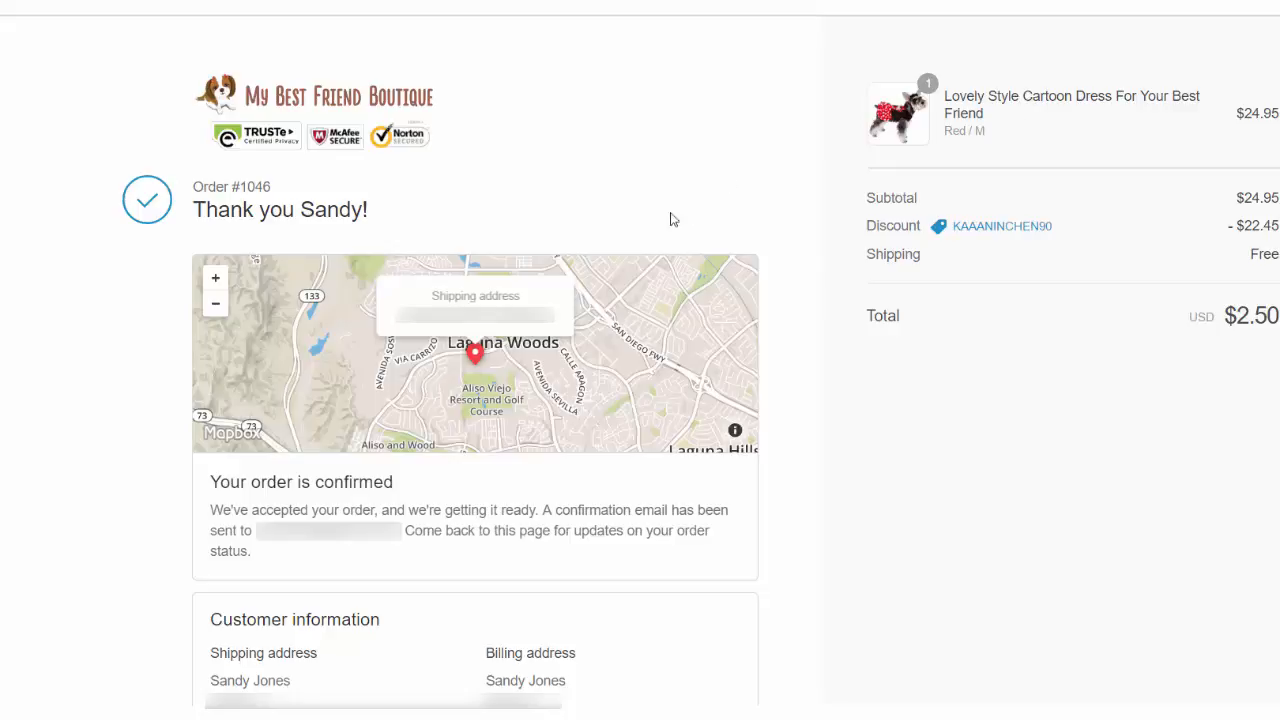
Order the dog dress from its supplier, adding the red size L variant to the AliExpress cart
{"action": "scroll", "scroll_direction": "down", "scroll_amount": 3}
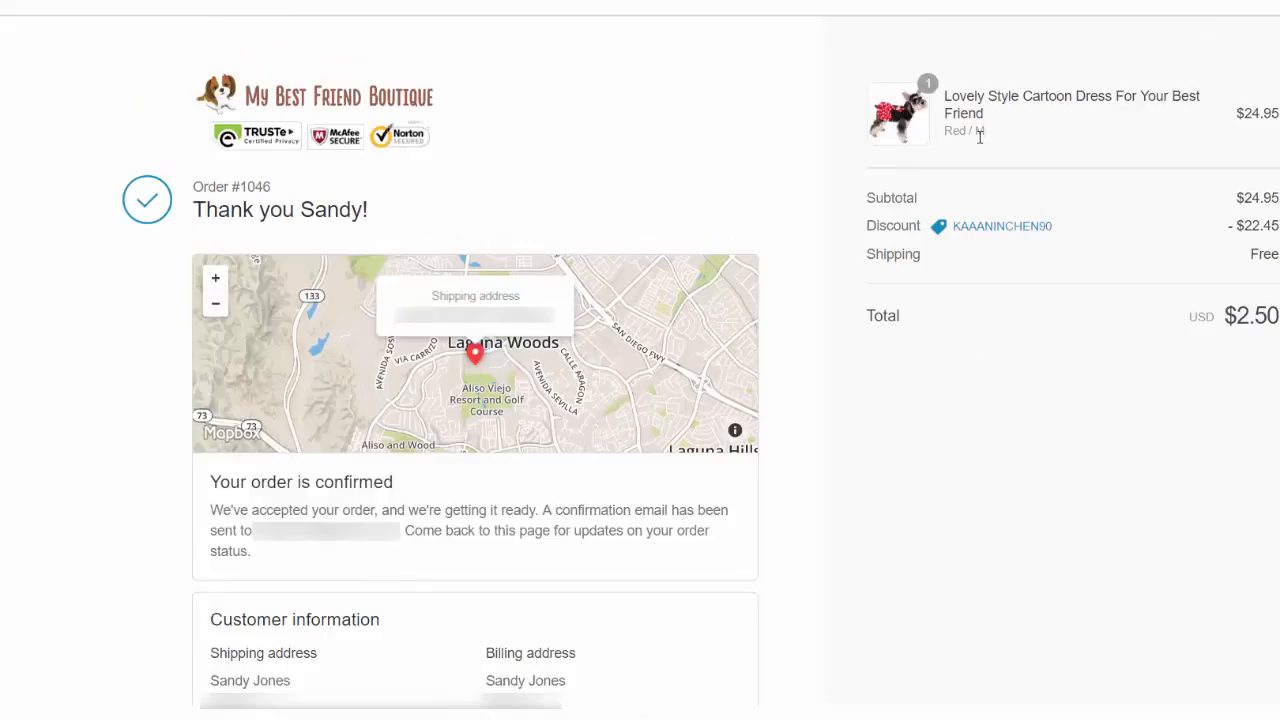
{"action": "mouse_move", "coordinate": [952, 132]}
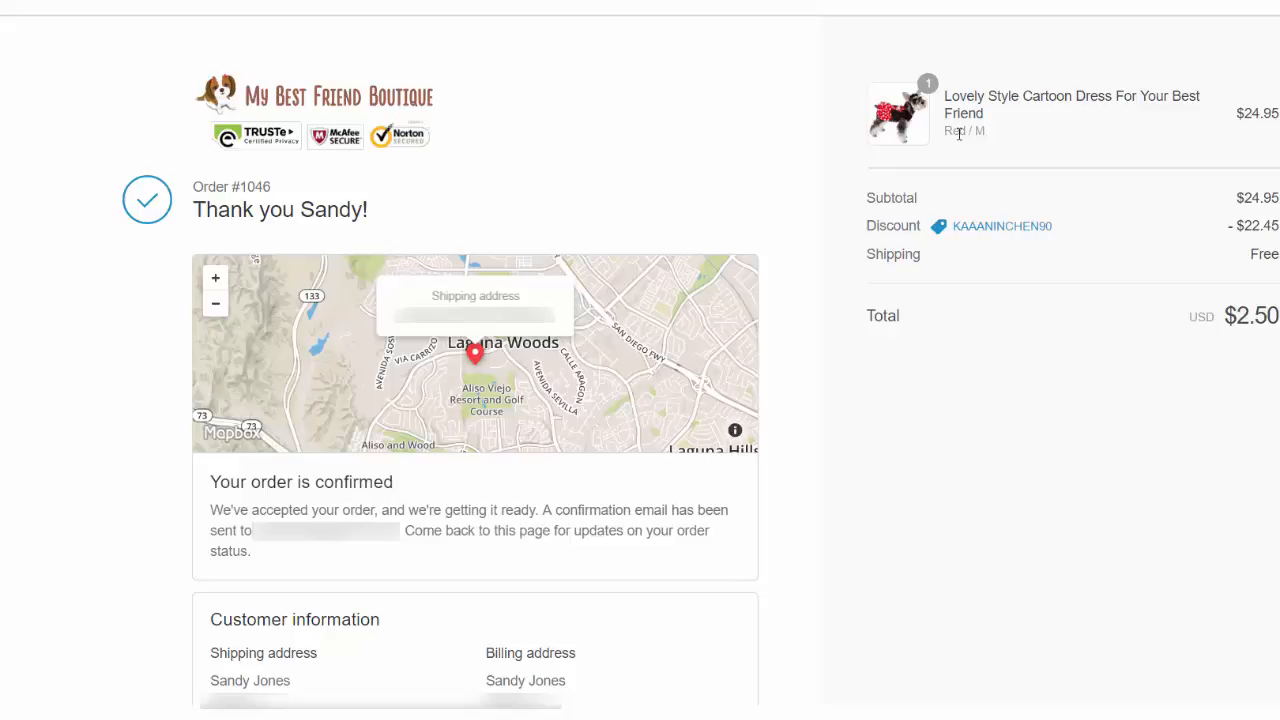
{"action": "mouse_move", "coordinate": [748, 206]}
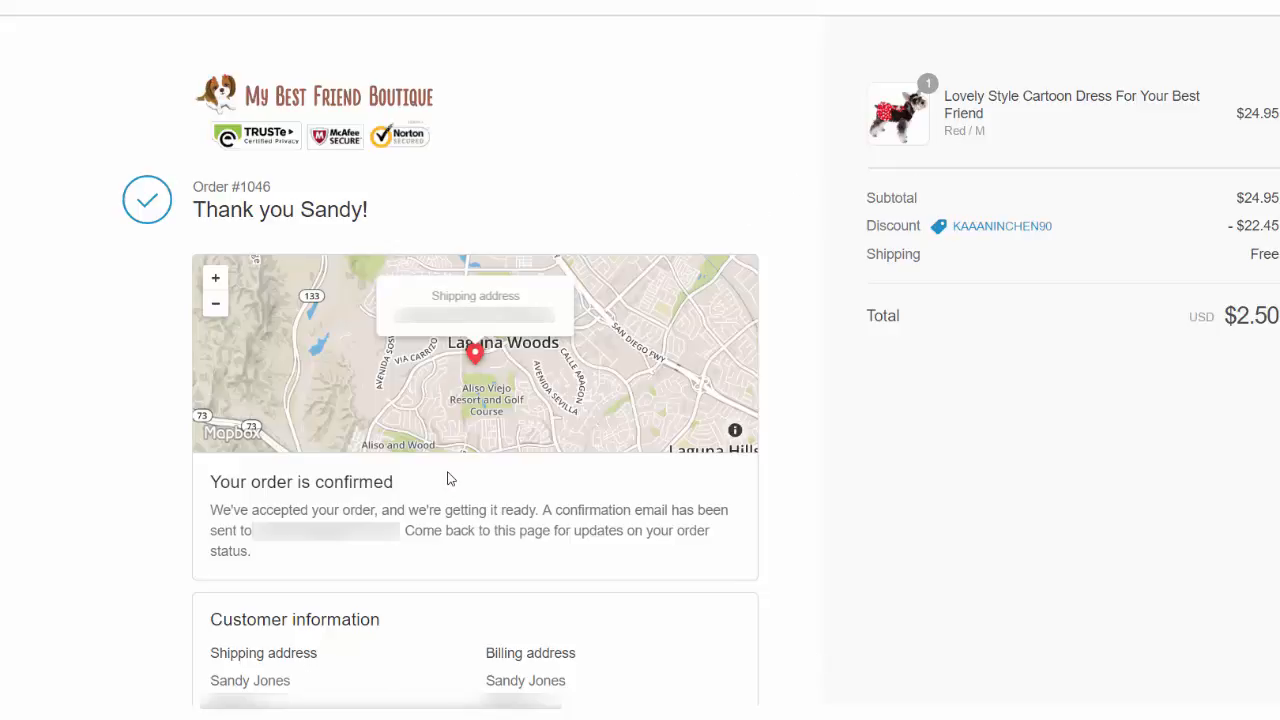
{"action": "mouse_move", "coordinate": [830, 500]}
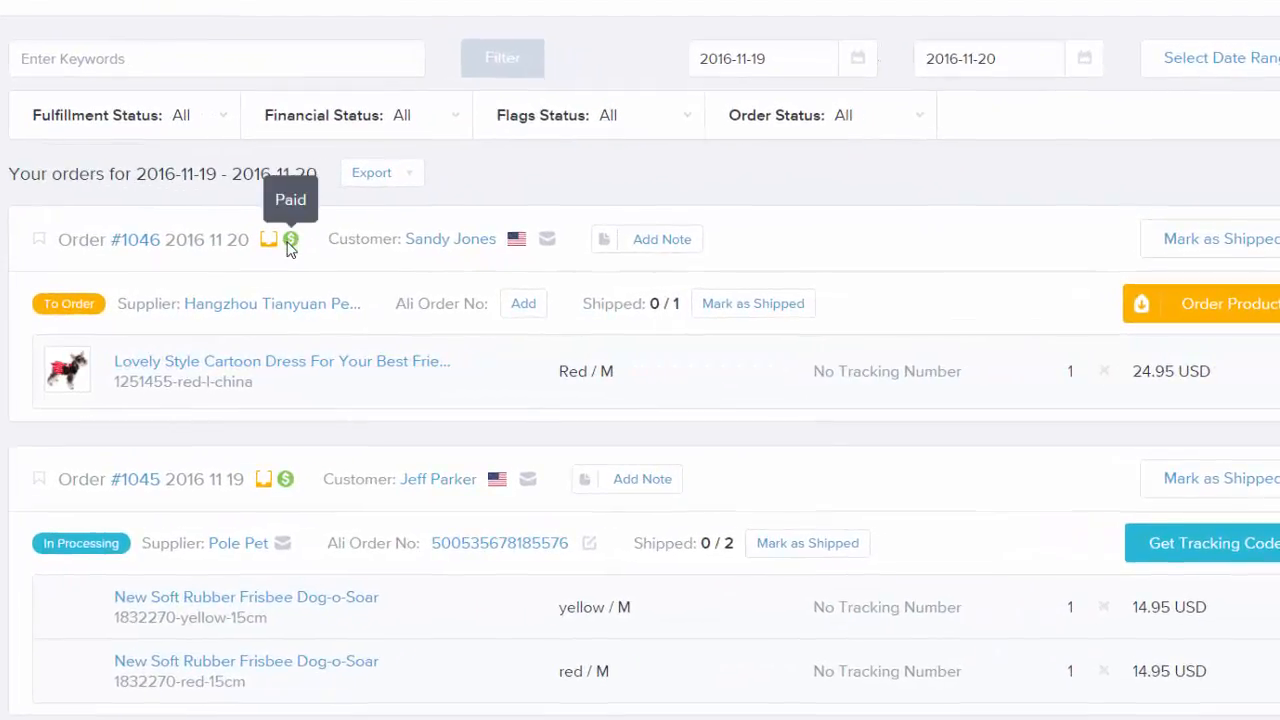
{"action": "mouse_move", "coordinate": [162, 300]}
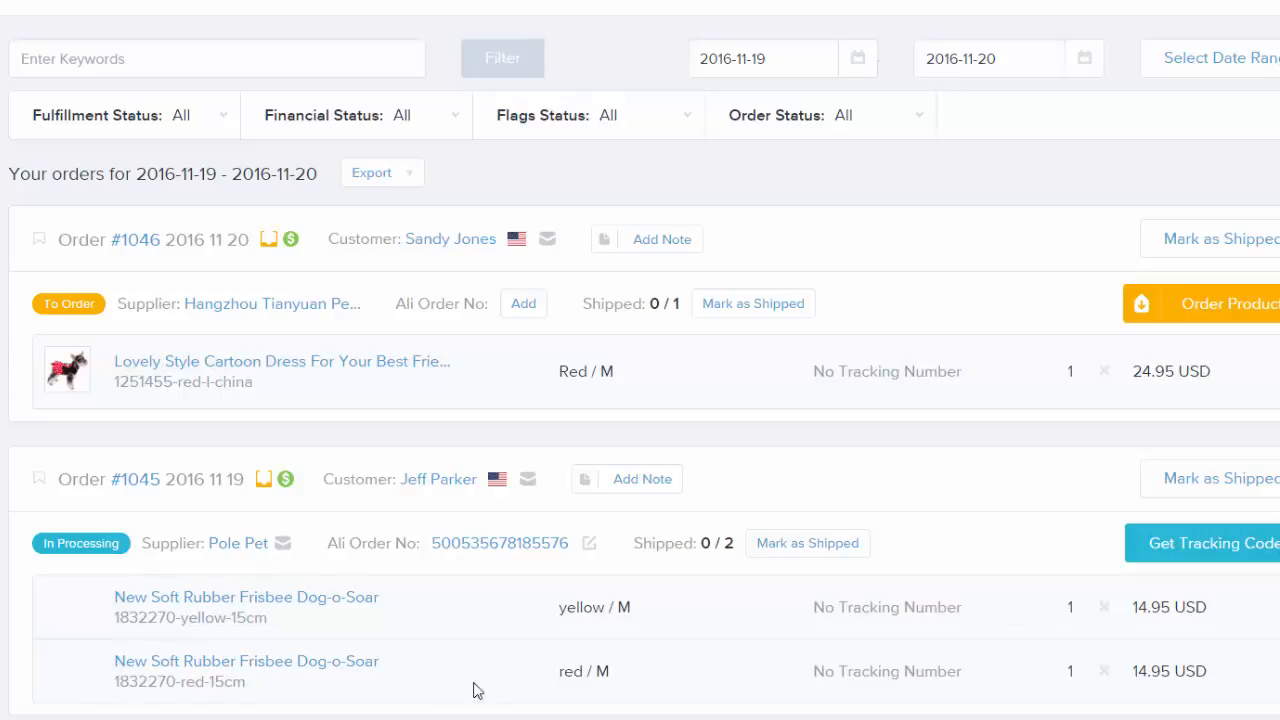
{"action": "mouse_move", "coordinate": [932, 556]}
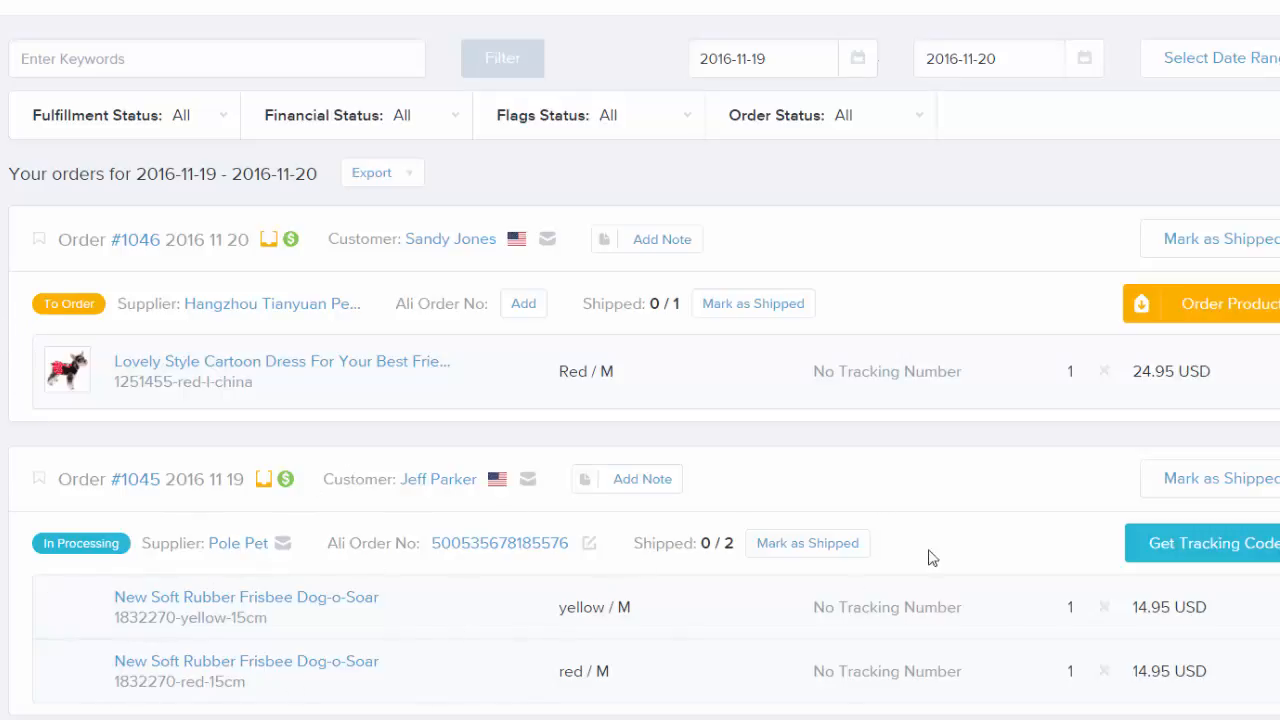
{"action": "mouse_move", "coordinate": [368, 510]}
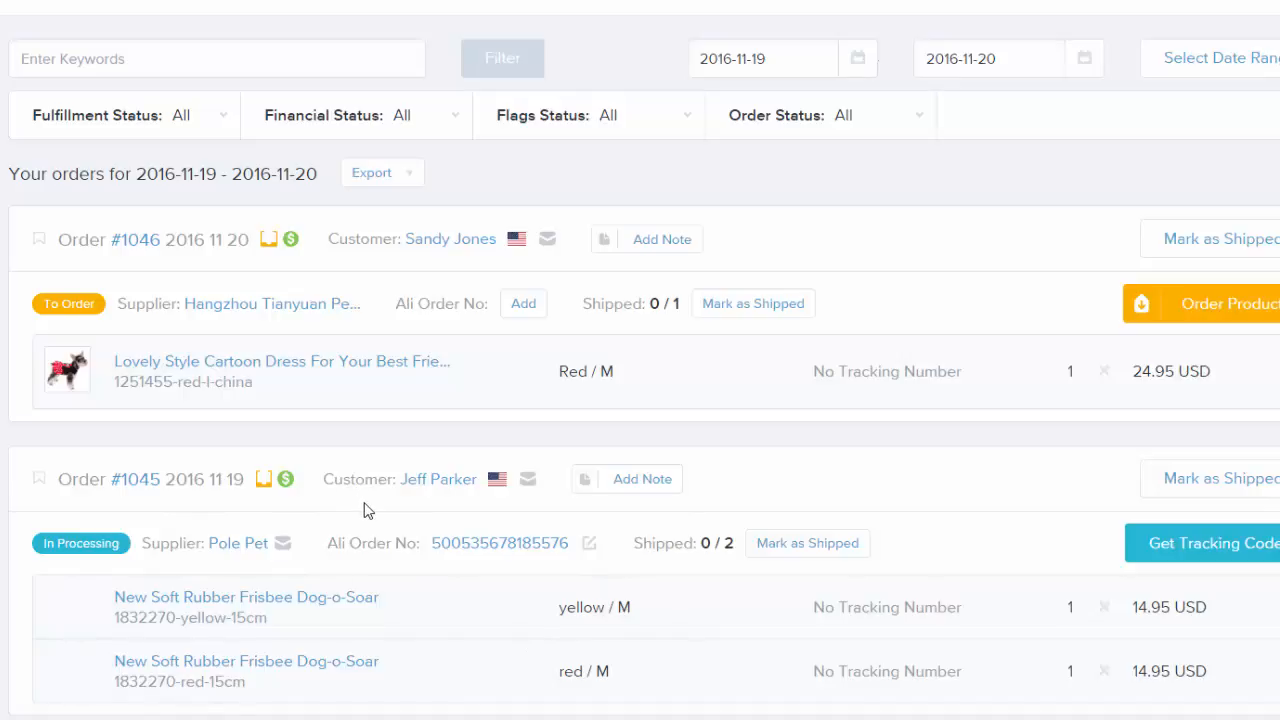
{"action": "mouse_move", "coordinate": [388, 476]}
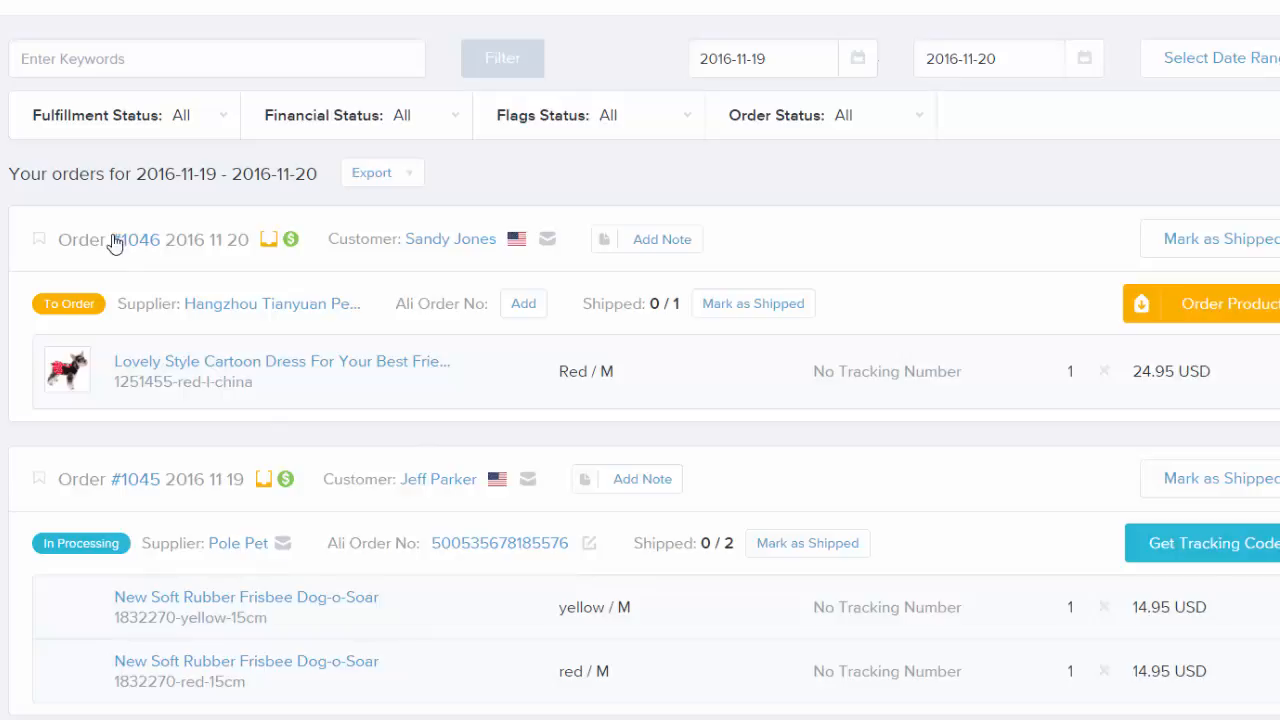
{"action": "mouse_move", "coordinate": [344, 294]}
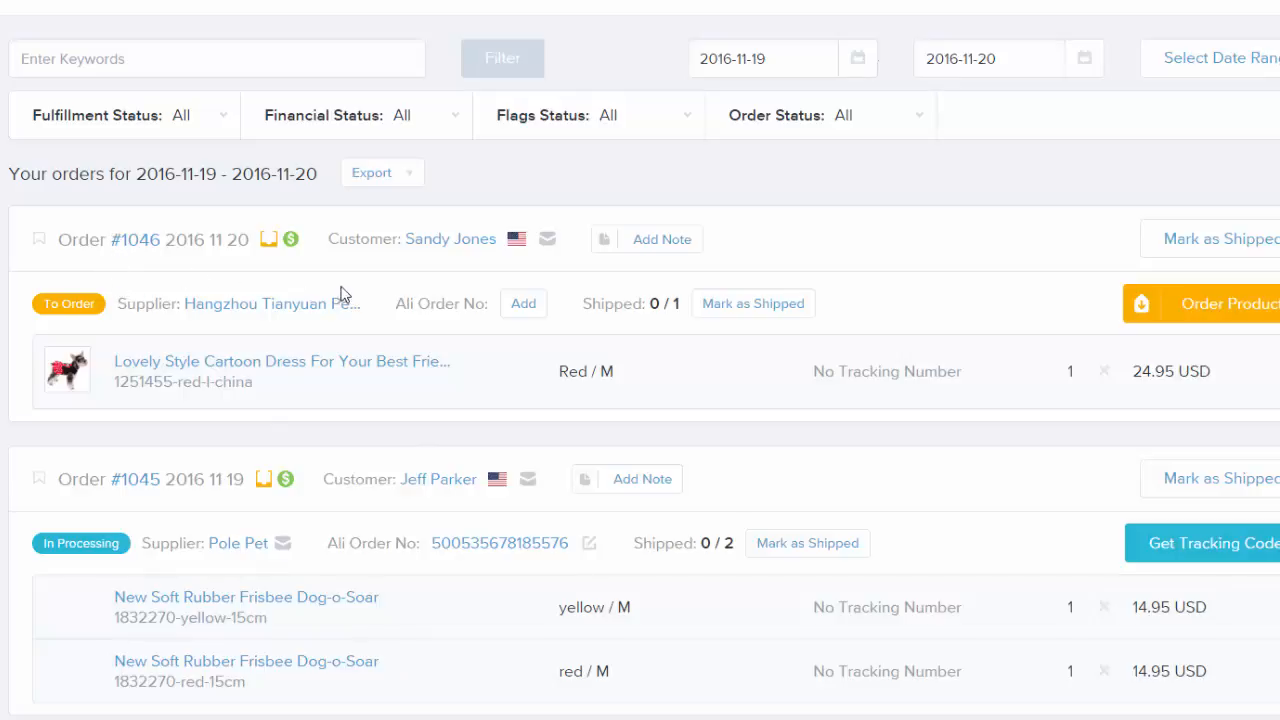
{"action": "mouse_move", "coordinate": [504, 264]}
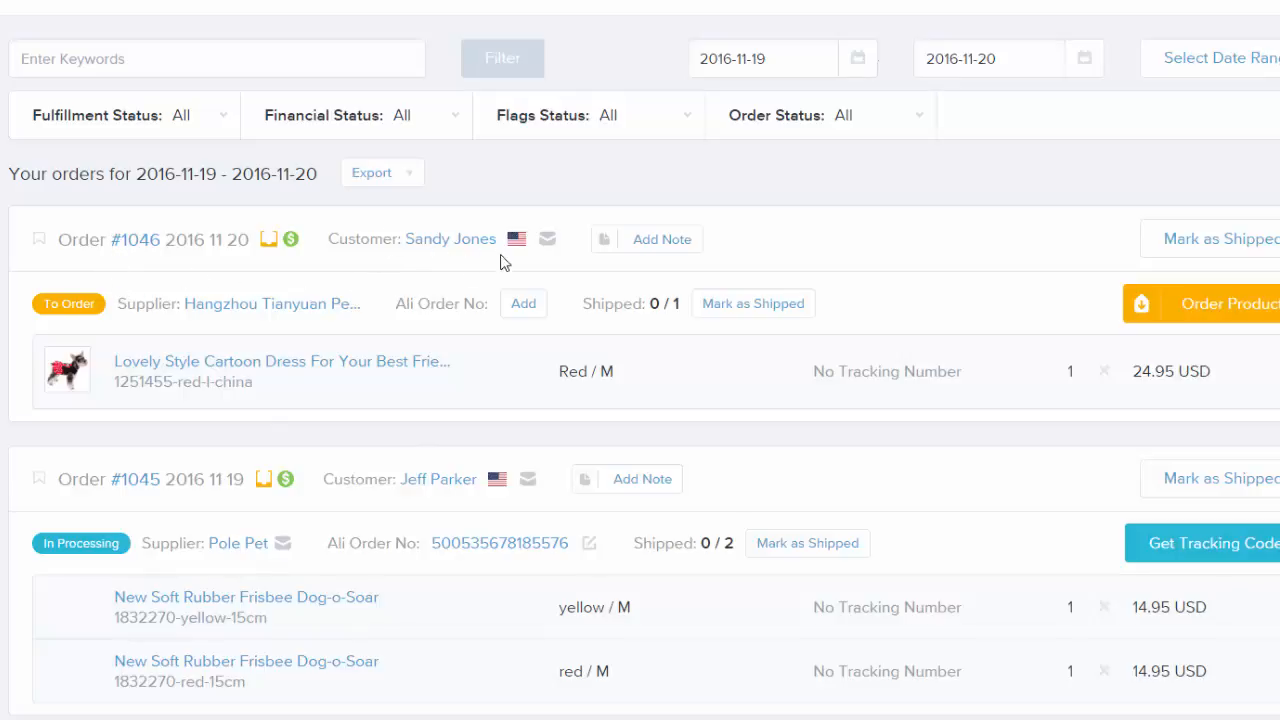
{"action": "mouse_move", "coordinate": [78, 388]}
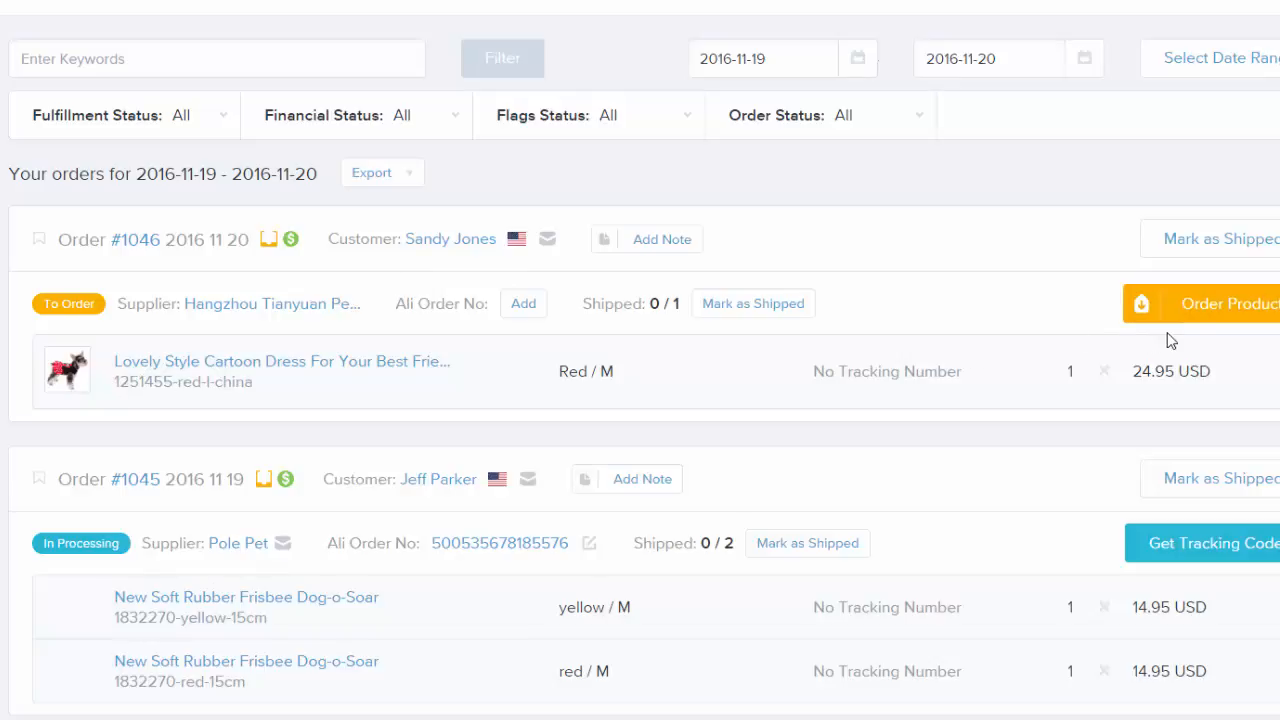
{"action": "left_click", "coordinate": [280, 360]}
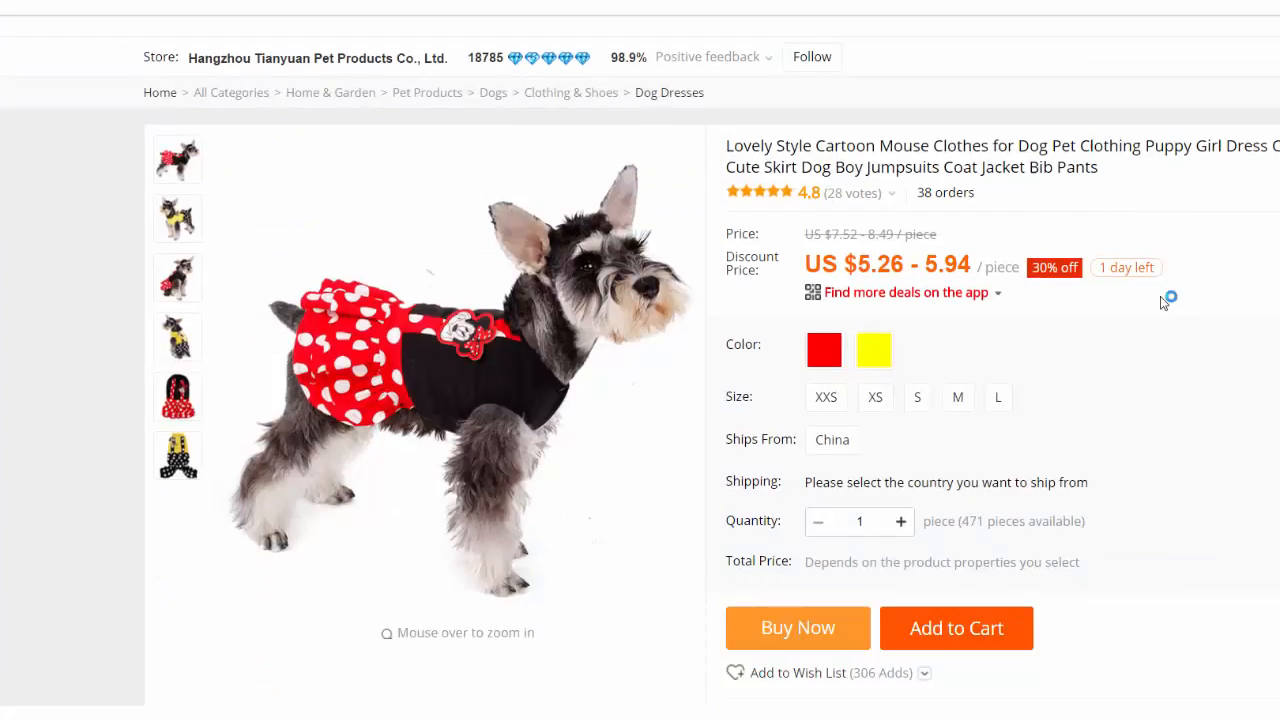
{"action": "left_click", "coordinate": [956, 628]}
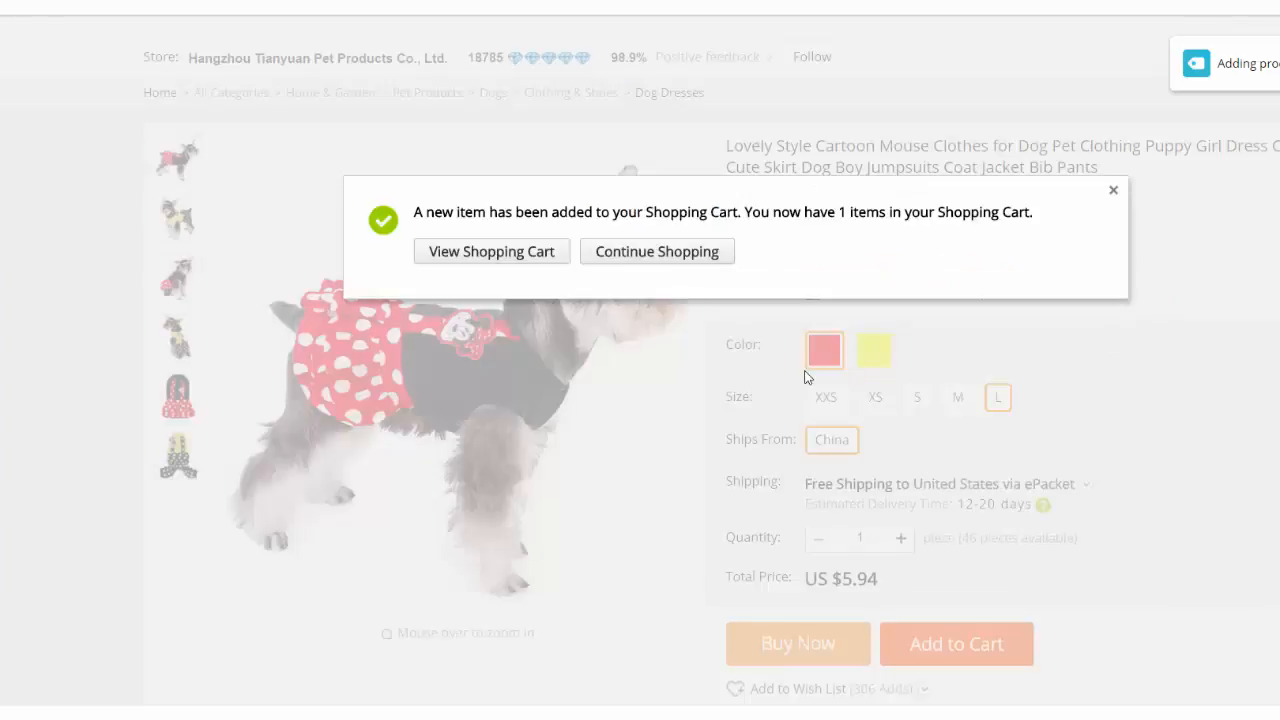
{"action": "left_click", "coordinate": [492, 252]}
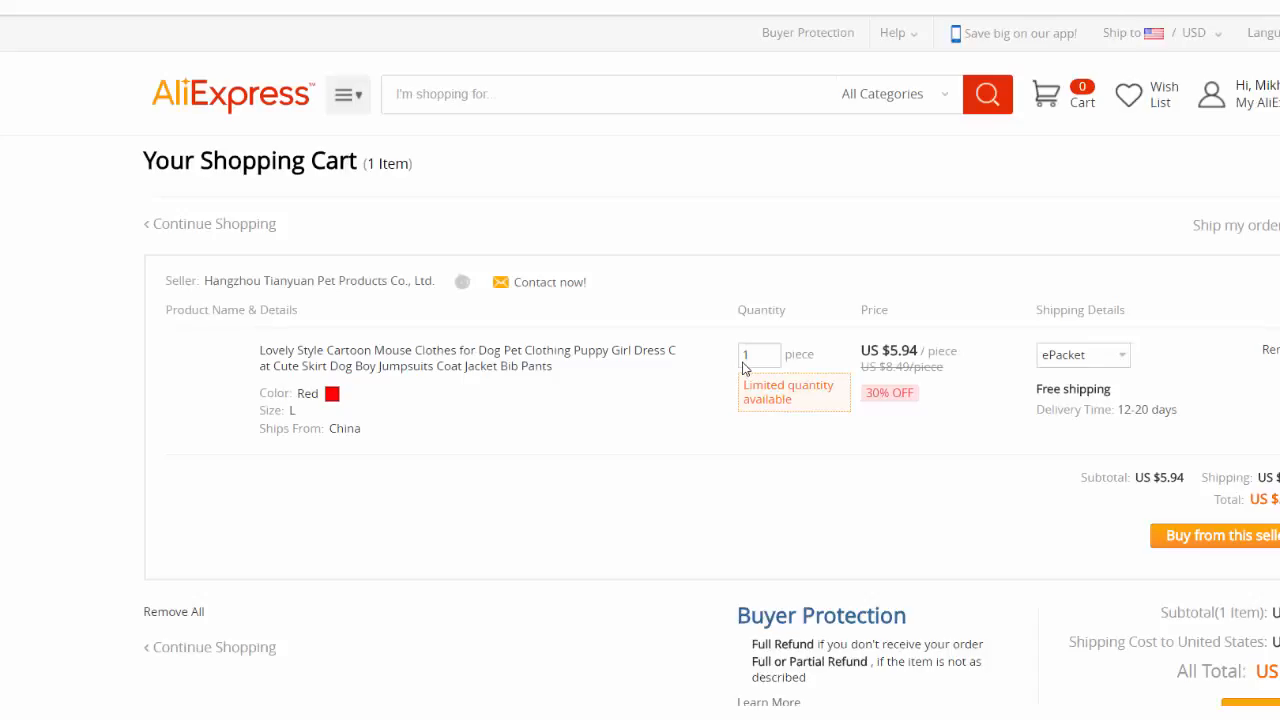
Begin checkout with this seller and review the shipping details on the order review page
{"action": "scroll", "scroll_direction": "down", "scroll_amount": 3}
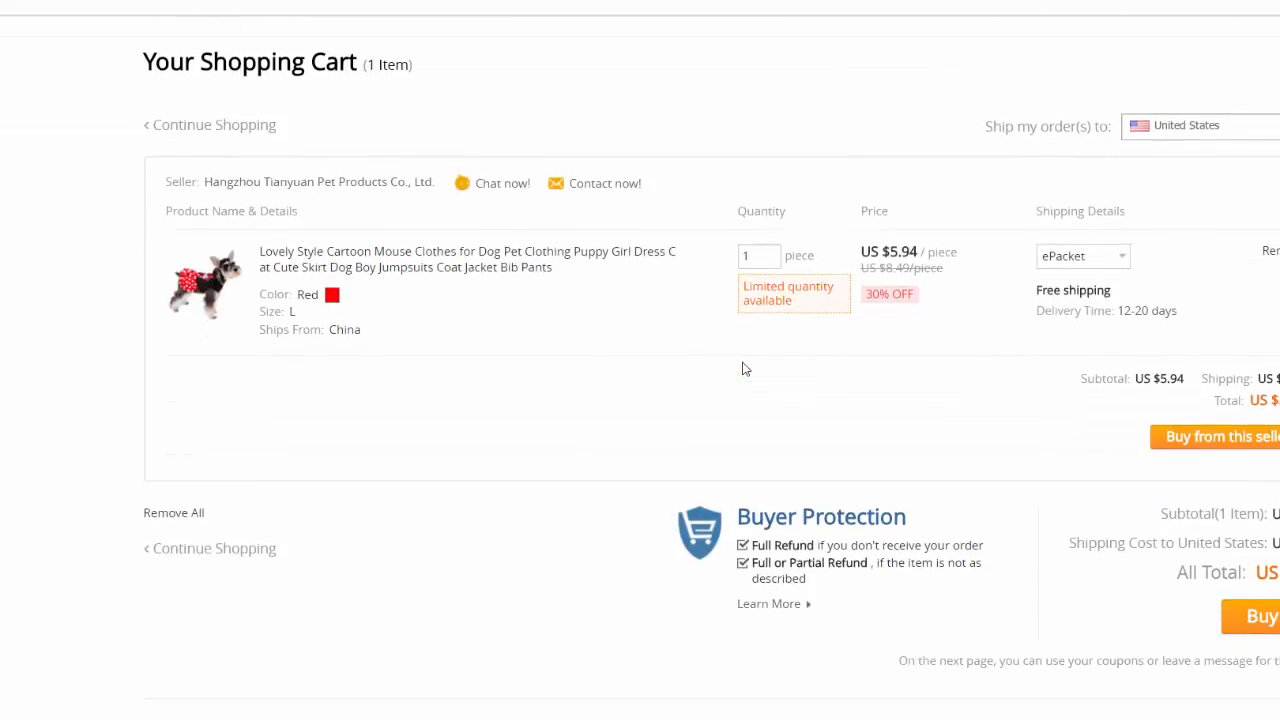
{"action": "left_click", "coordinate": [1218, 436]}
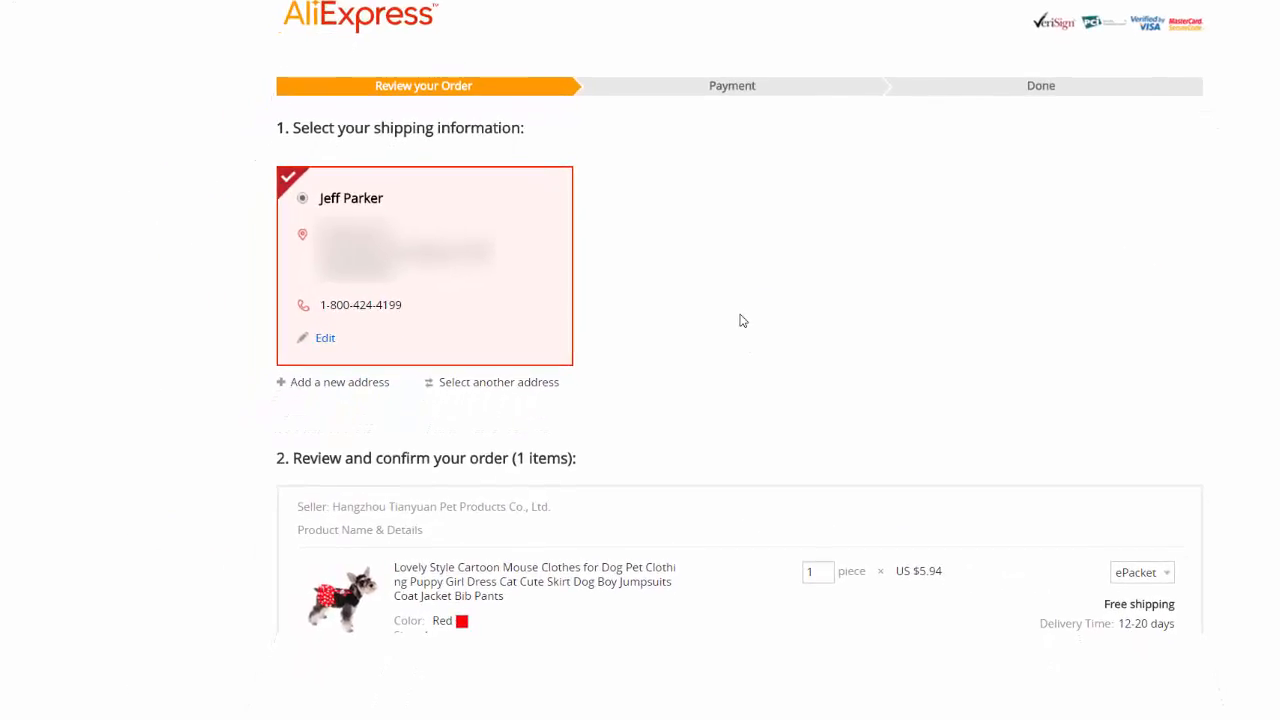
{"action": "scroll", "scroll_direction": "down", "scroll_amount": 3}
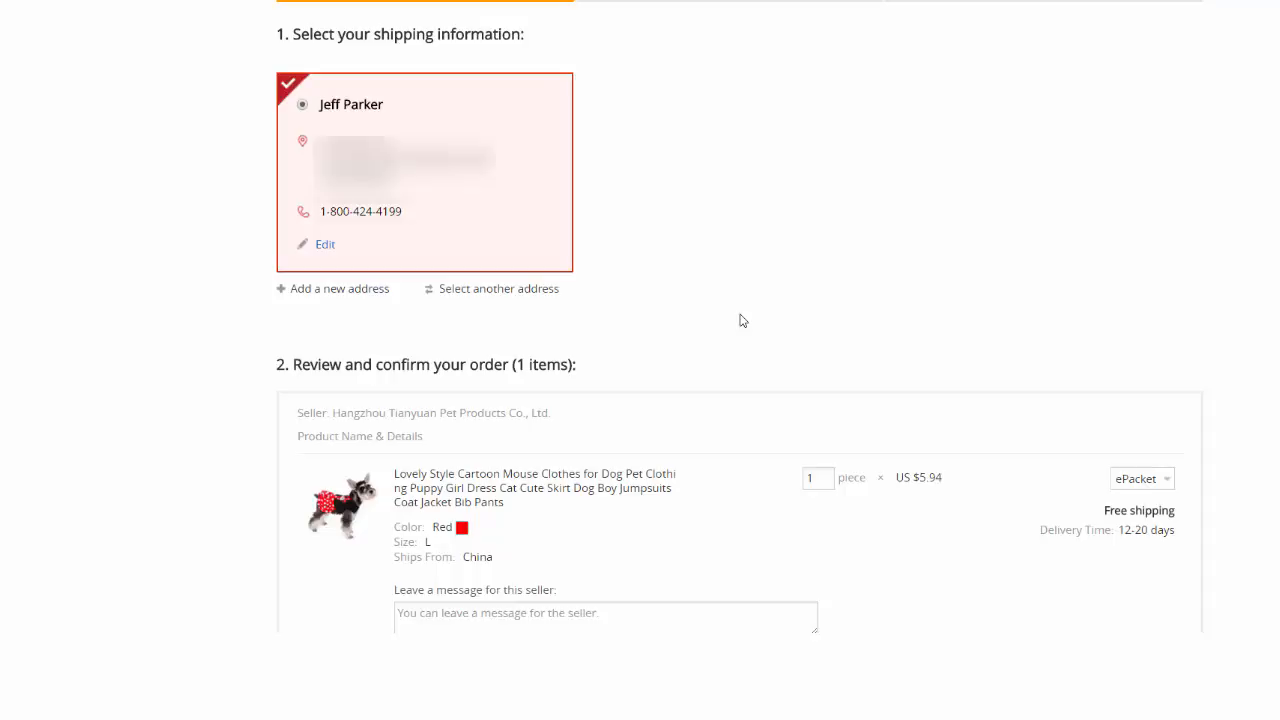
{"action": "left_click", "coordinate": [324, 244]}
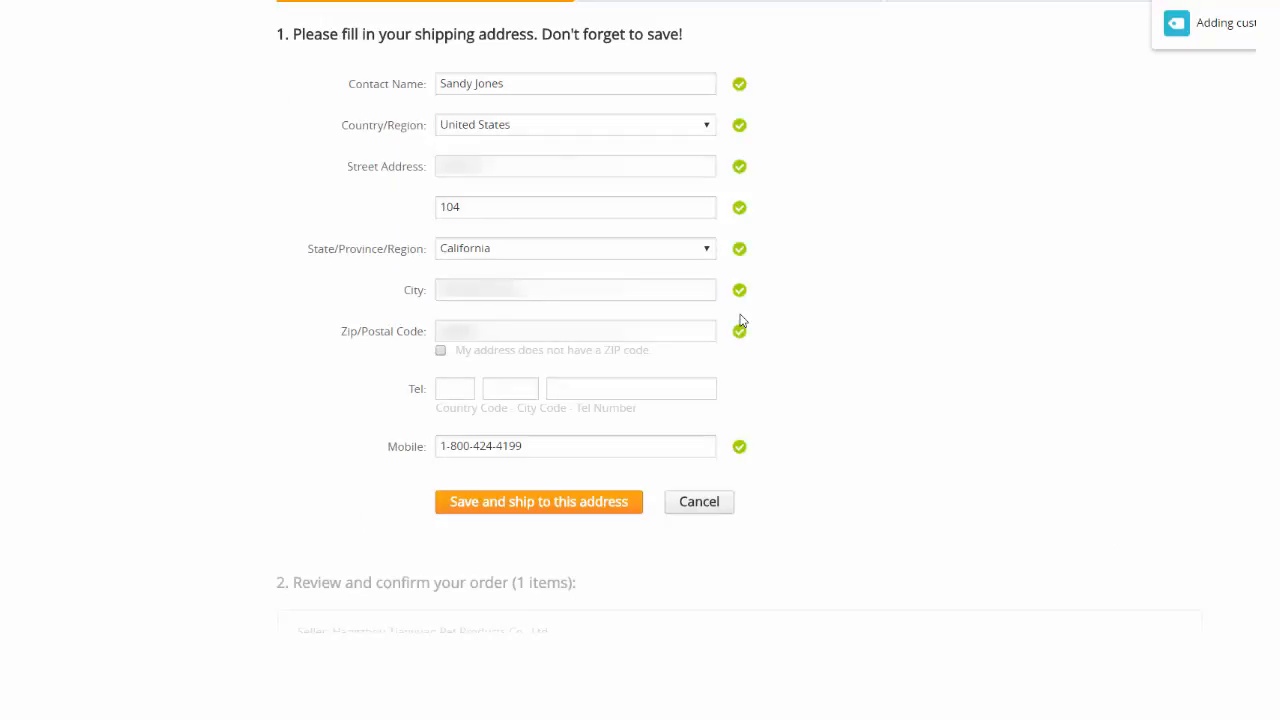
{"action": "left_click", "coordinate": [538, 500]}
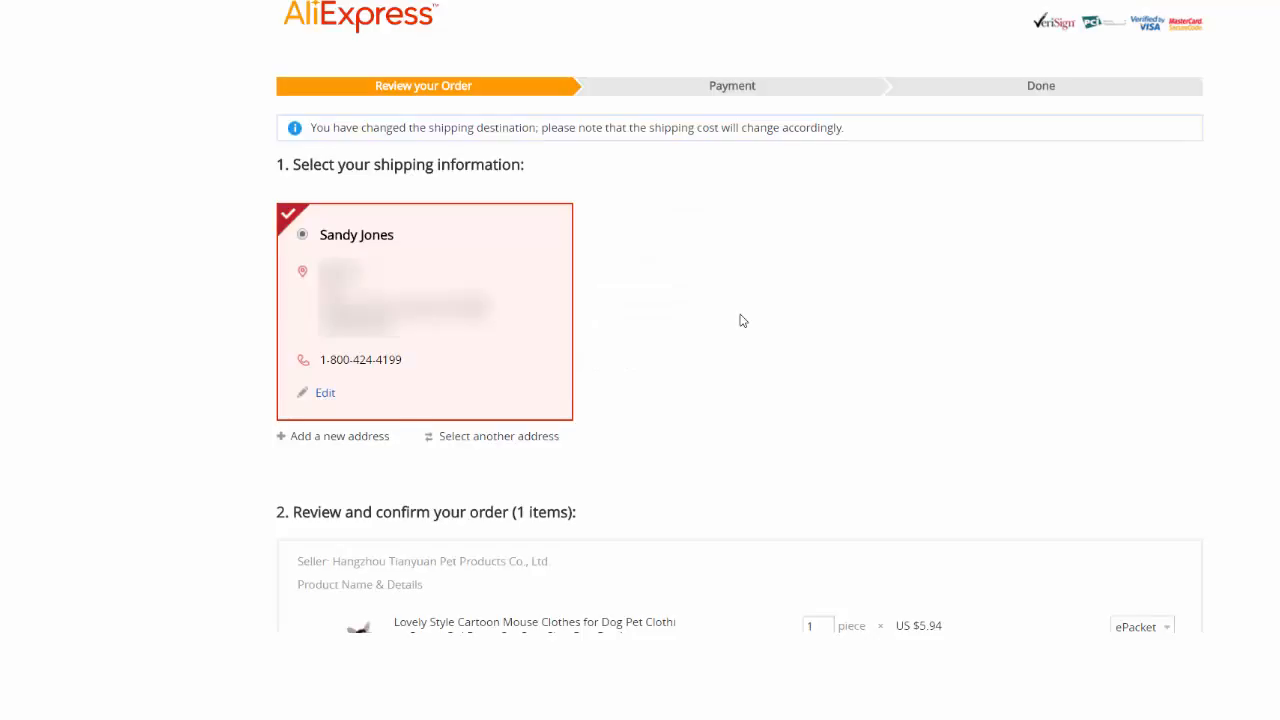
{"action": "scroll", "scroll_direction": "down", "scroll_amount": 3}
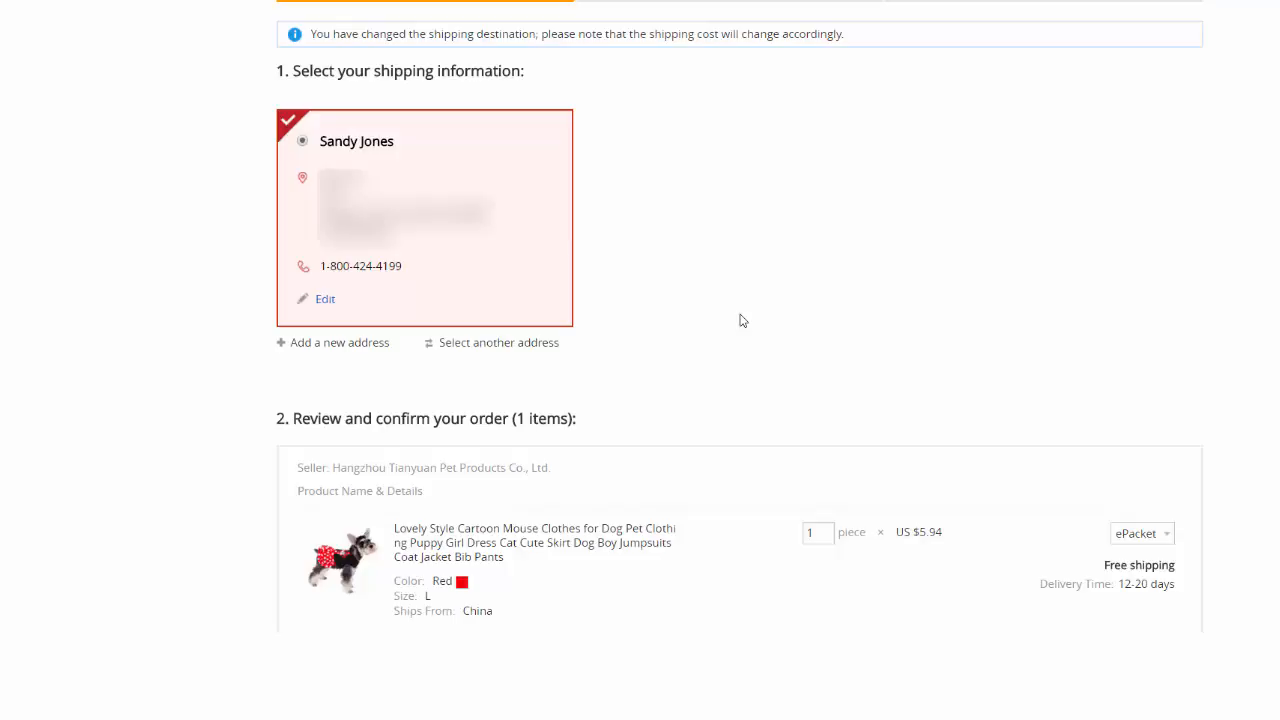
{"action": "scroll", "scroll_direction": "down", "scroll_amount": 3}
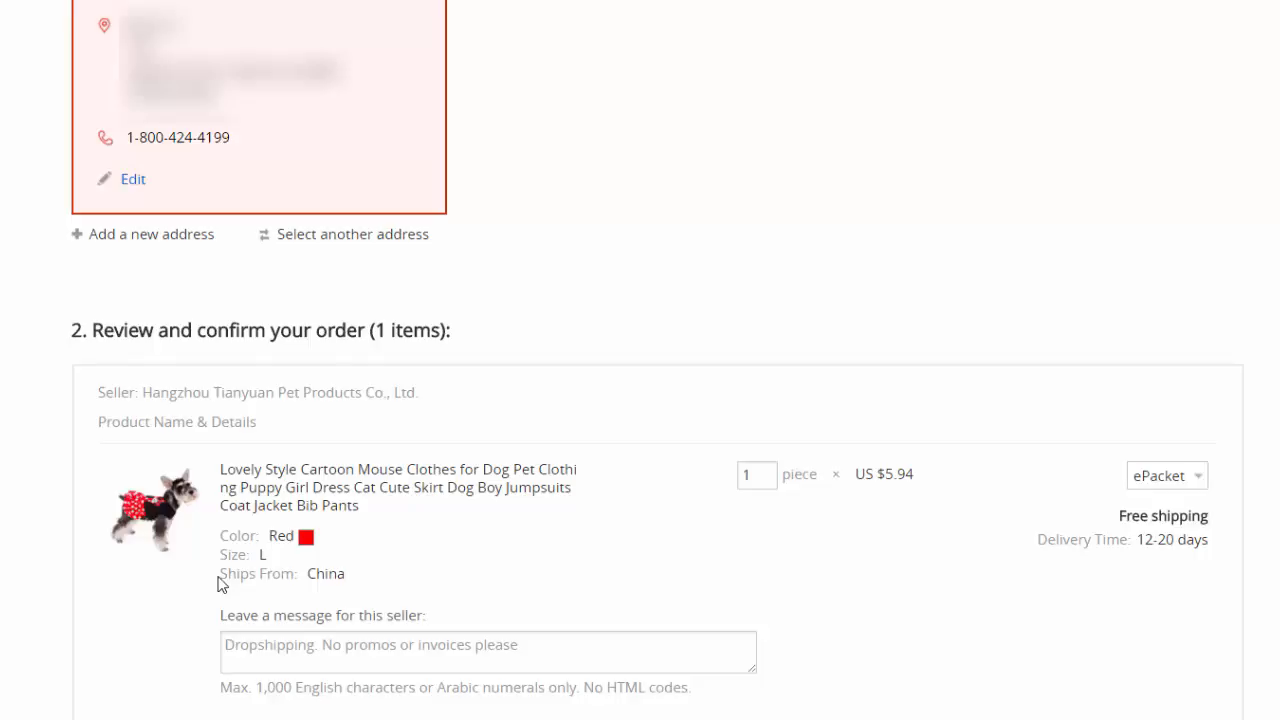
{"action": "mouse_move", "coordinate": [222, 562]}
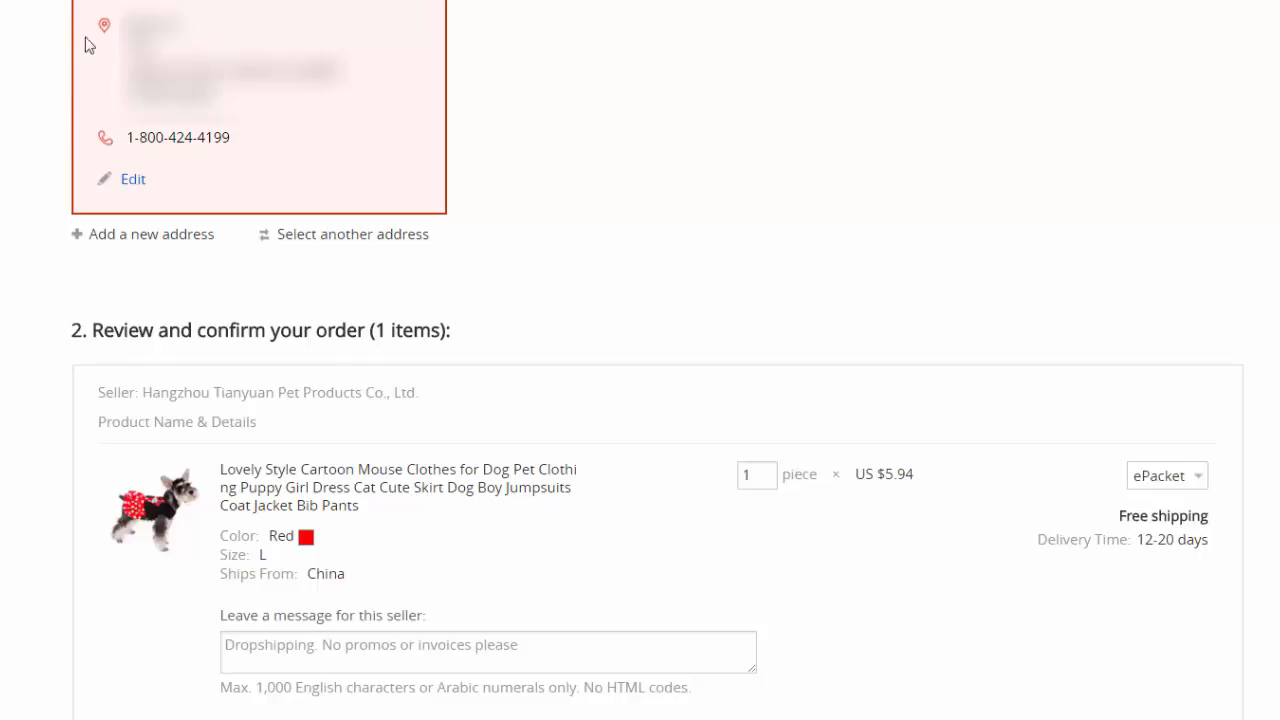
{"action": "mouse_move", "coordinate": [248, 148]}
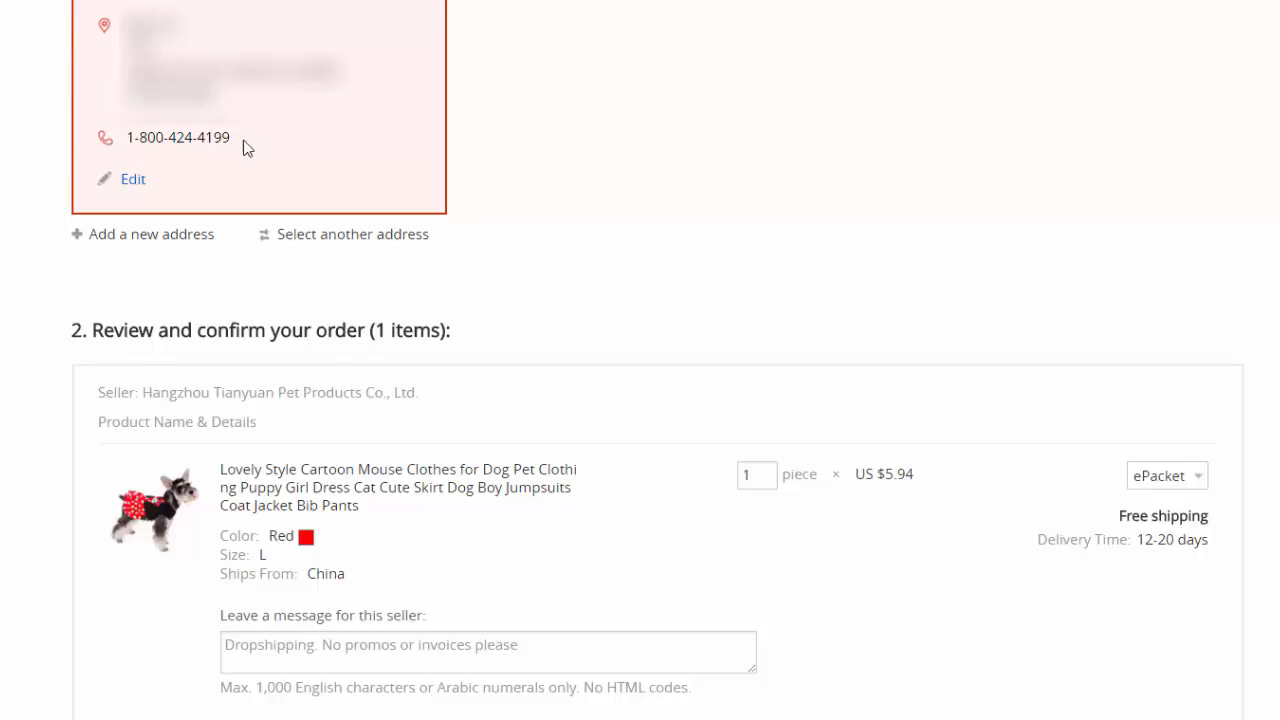
{"action": "mouse_move", "coordinate": [392, 346]}
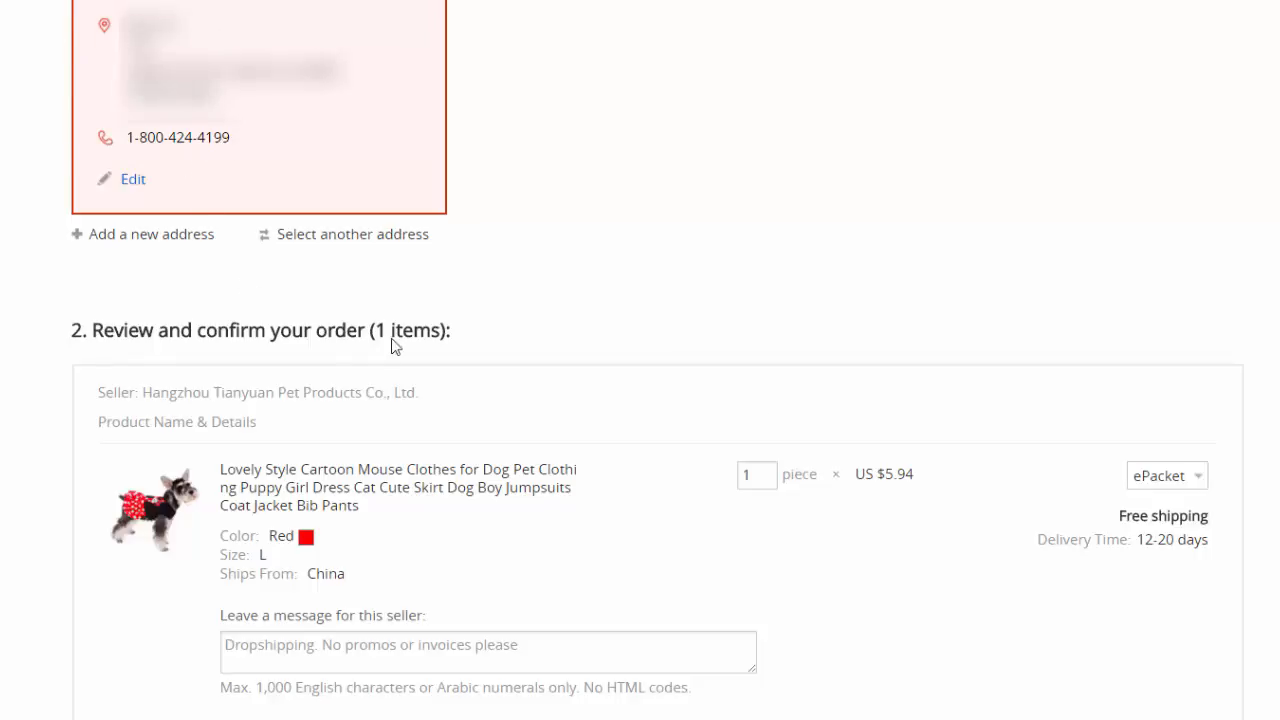
{"action": "scroll", "scroll_direction": "down", "scroll_amount": 3}
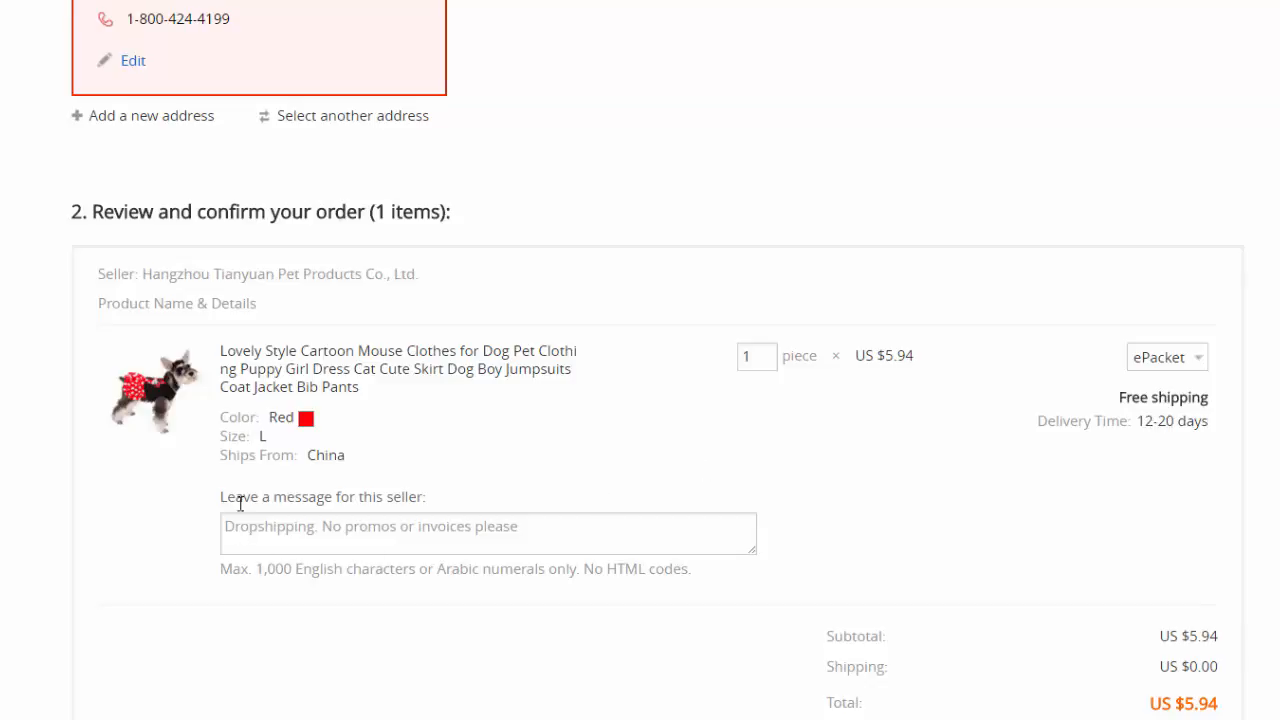
{"action": "mouse_move", "coordinate": [196, 512]}
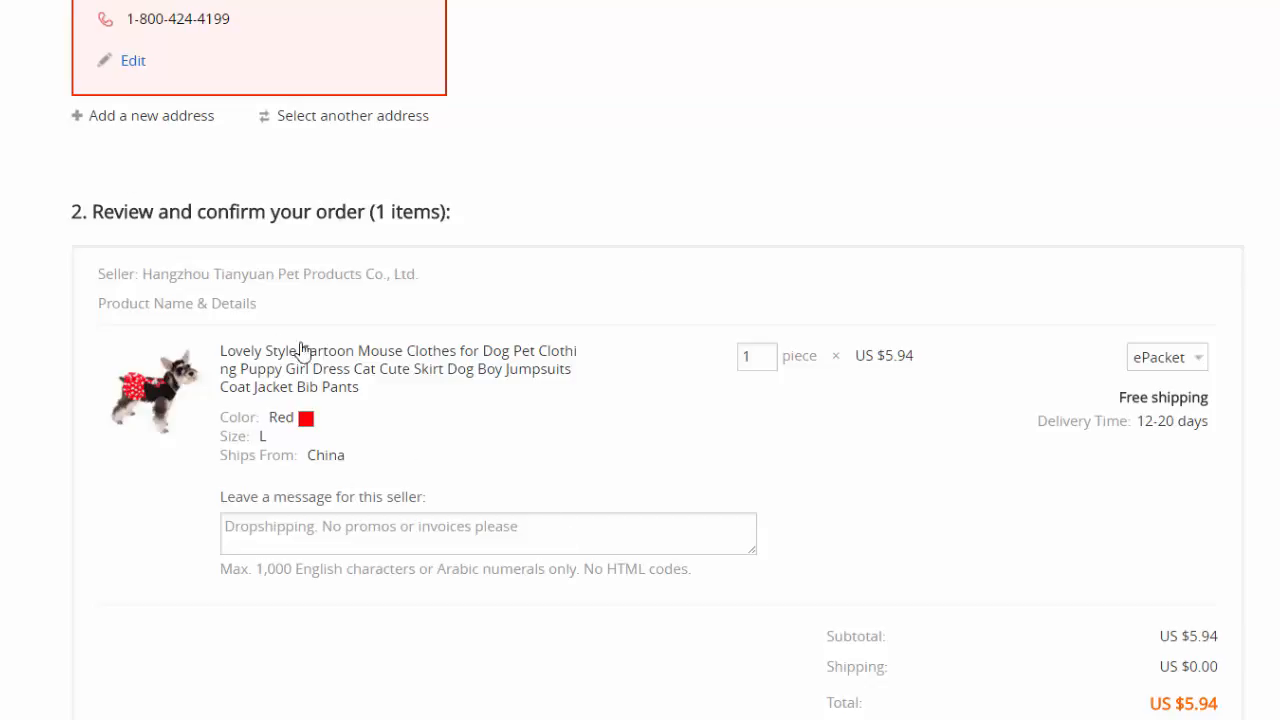
{"action": "mouse_move", "coordinate": [488, 470]}
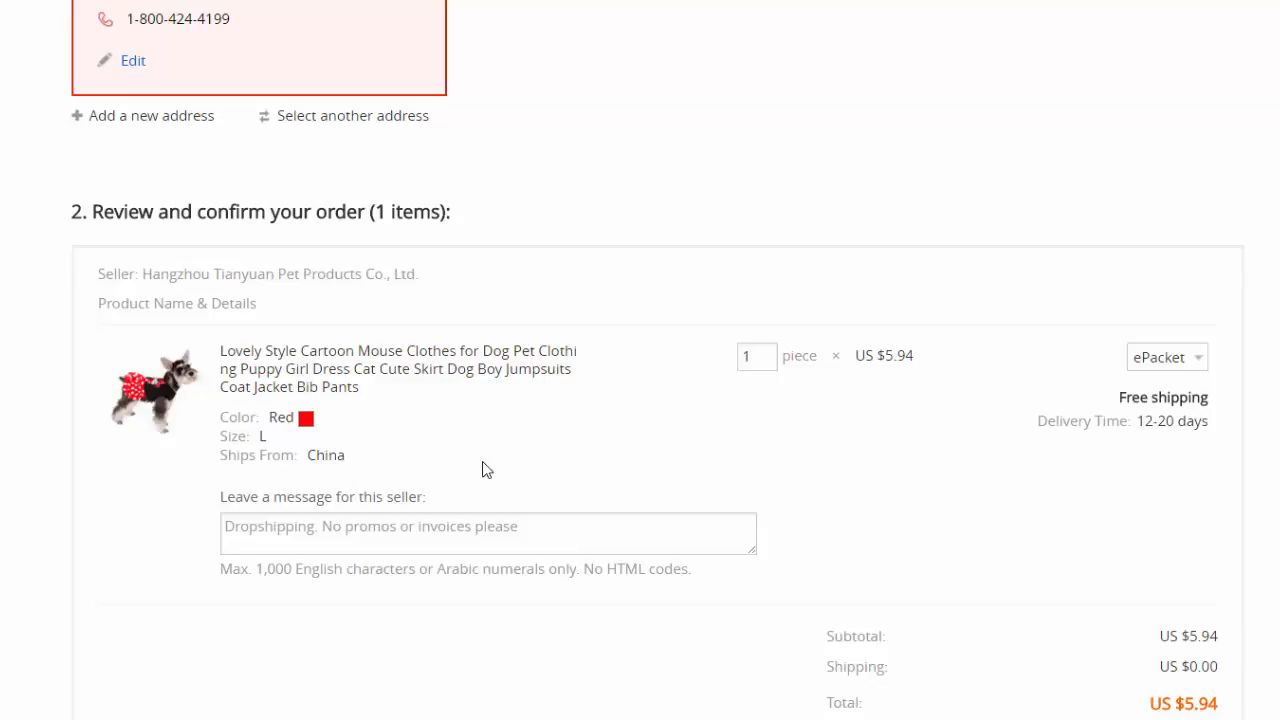
{"action": "mouse_move", "coordinate": [528, 442]}
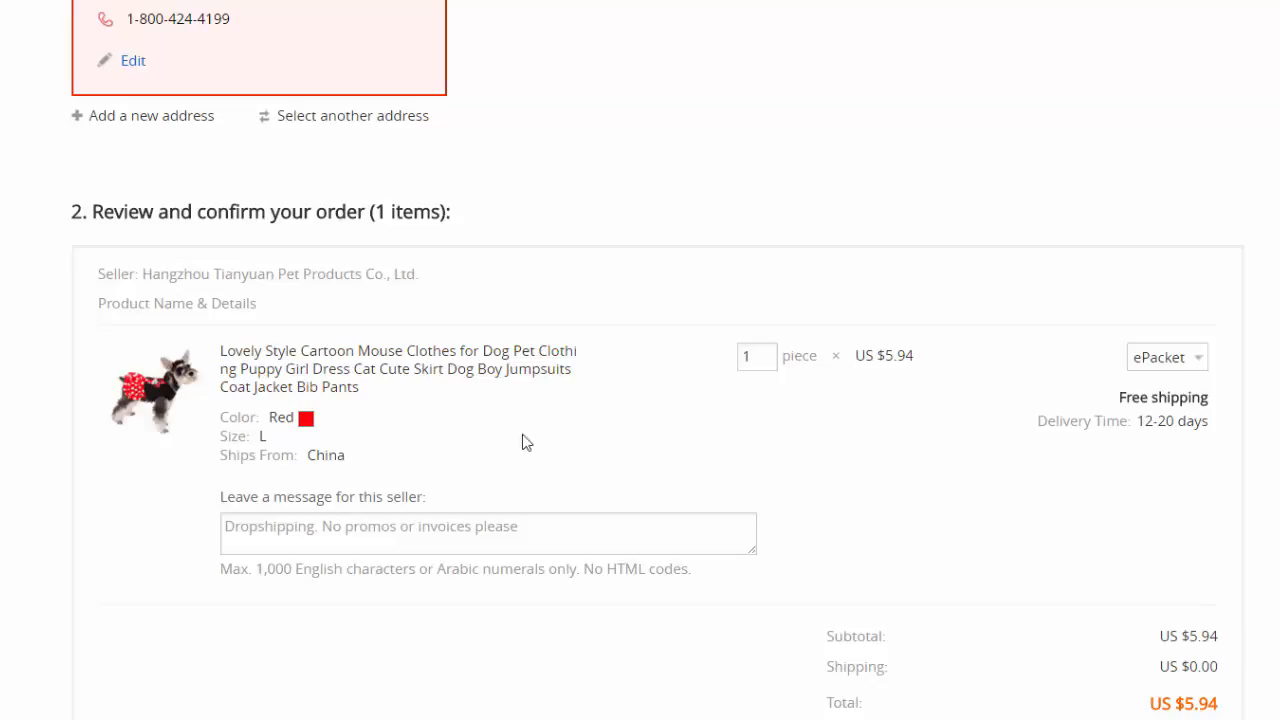
{"action": "mouse_move", "coordinate": [576, 472]}
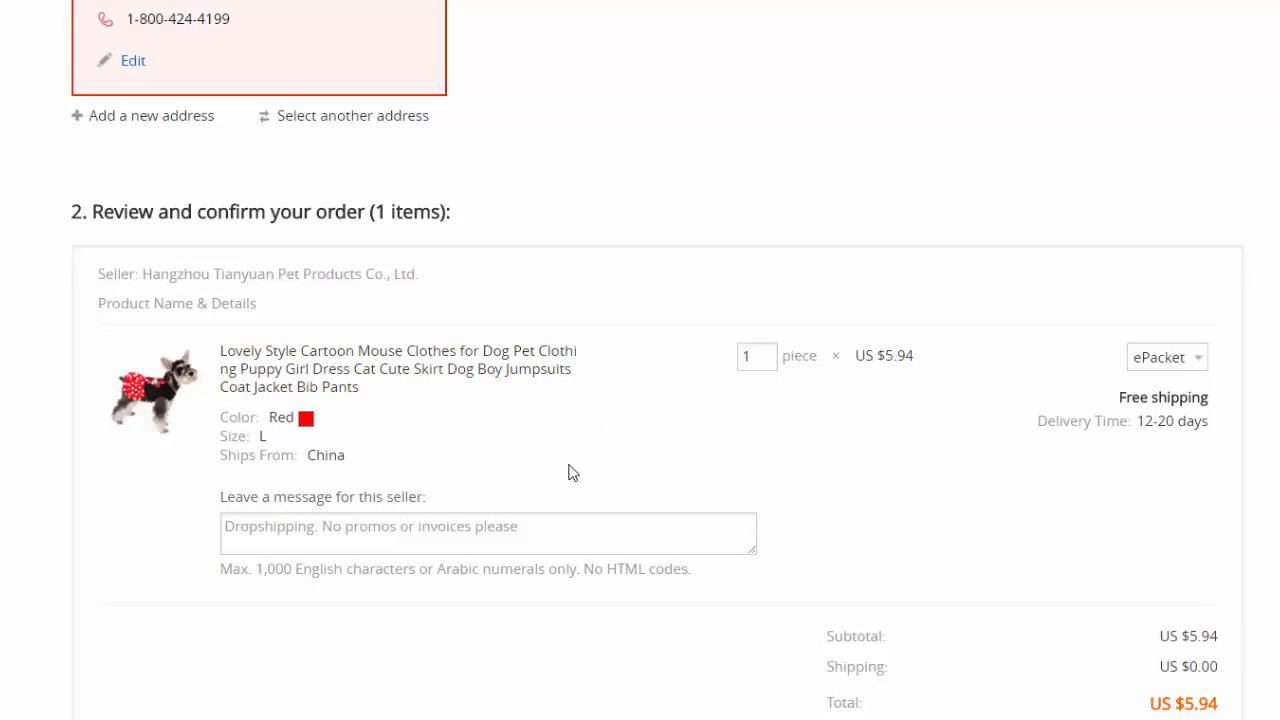
Scroll to the payment method showing the saved card and US $5.94 total synced with order #1046
{"action": "scroll", "scroll_direction": "down", "scroll_amount": 3}
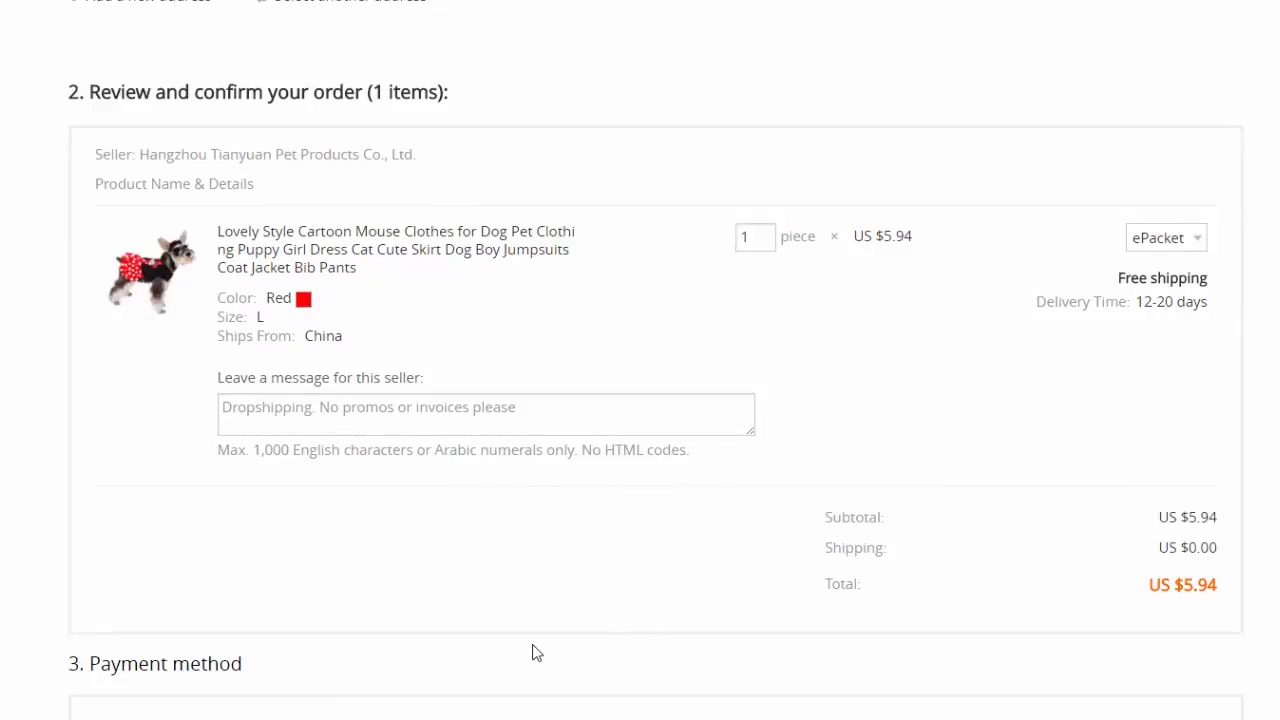
{"action": "scroll", "scroll_direction": "down", "scroll_amount": 3}
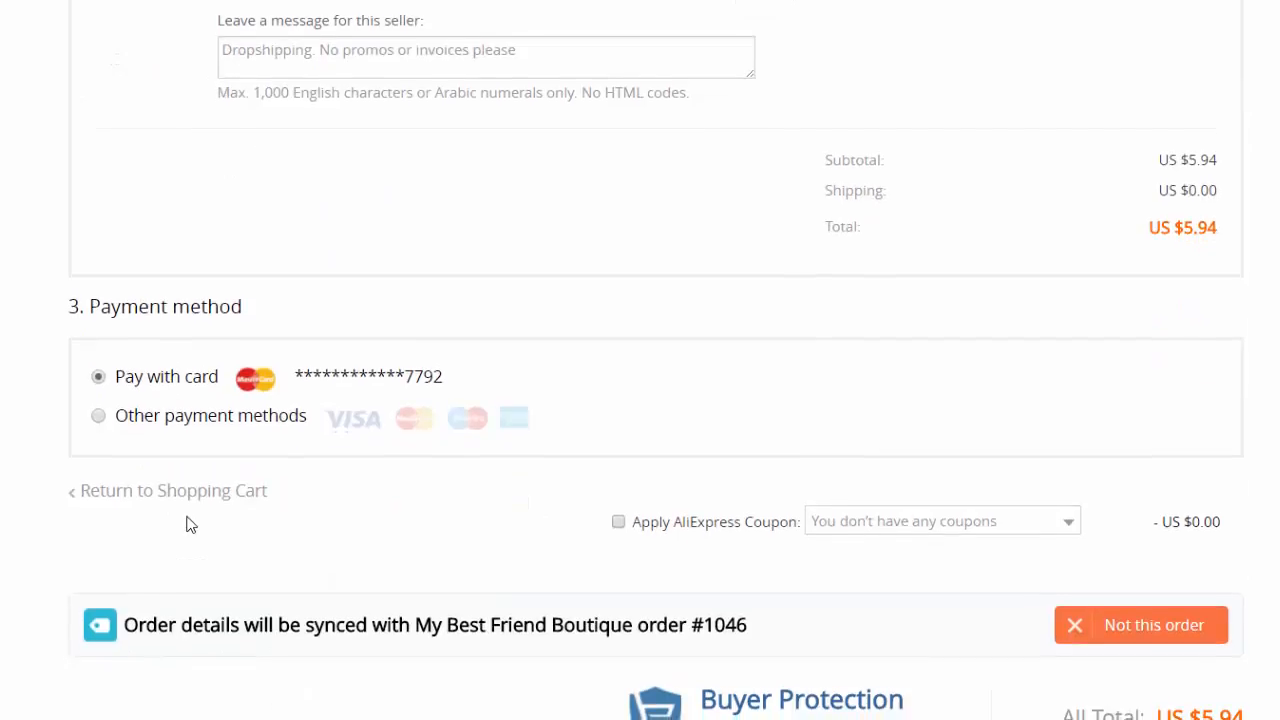
{"action": "scroll", "scroll_direction": "down", "scroll_amount": 3}
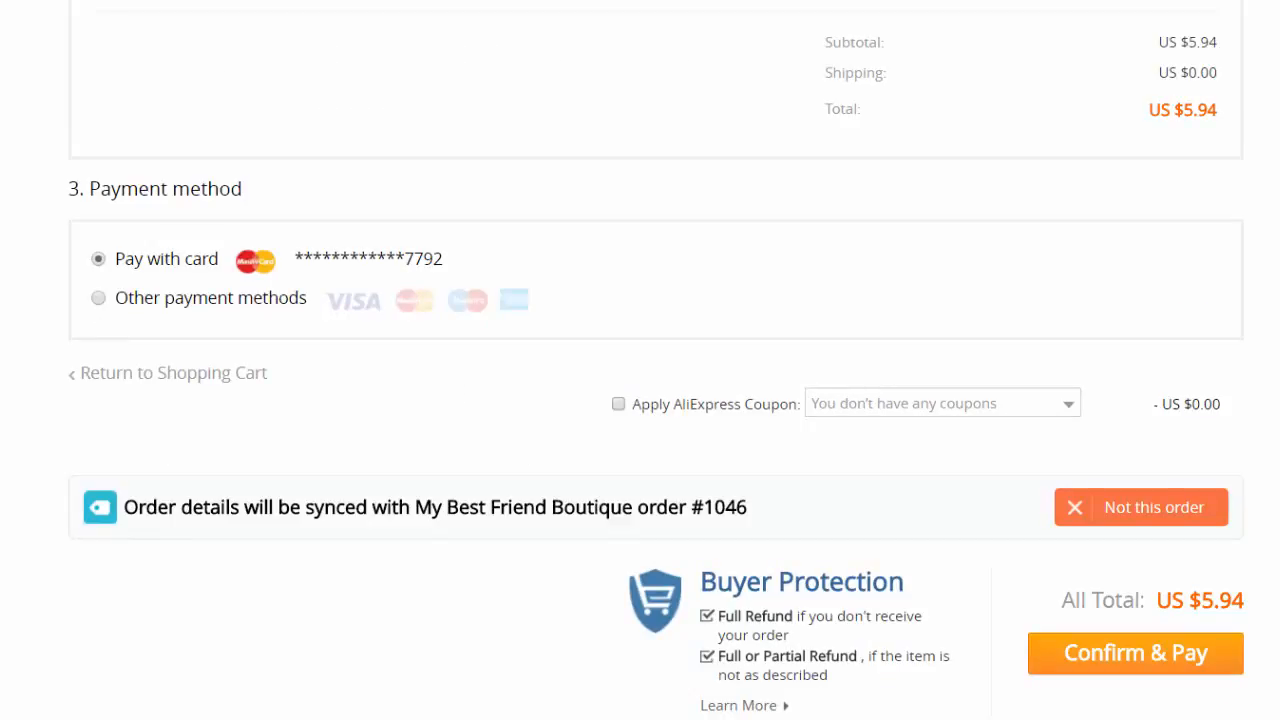
{"action": "mouse_move", "coordinate": [388, 424]}
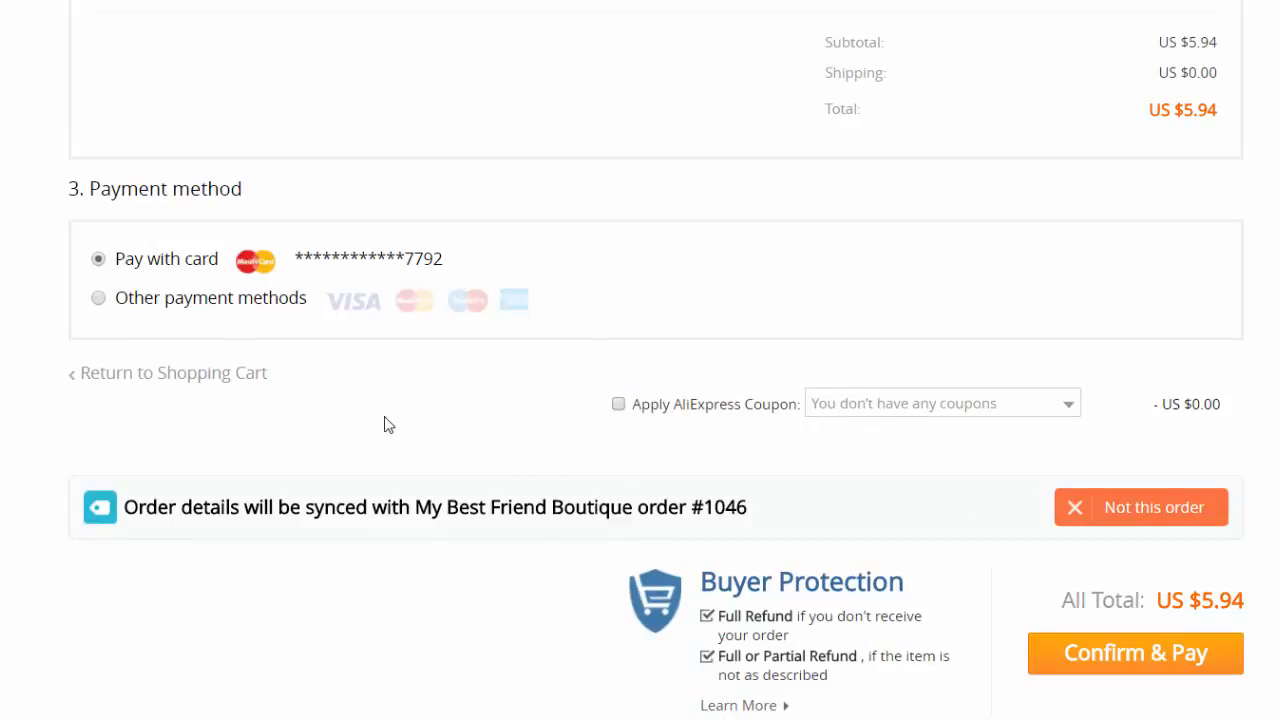
{"action": "mouse_move", "coordinate": [1068, 574]}
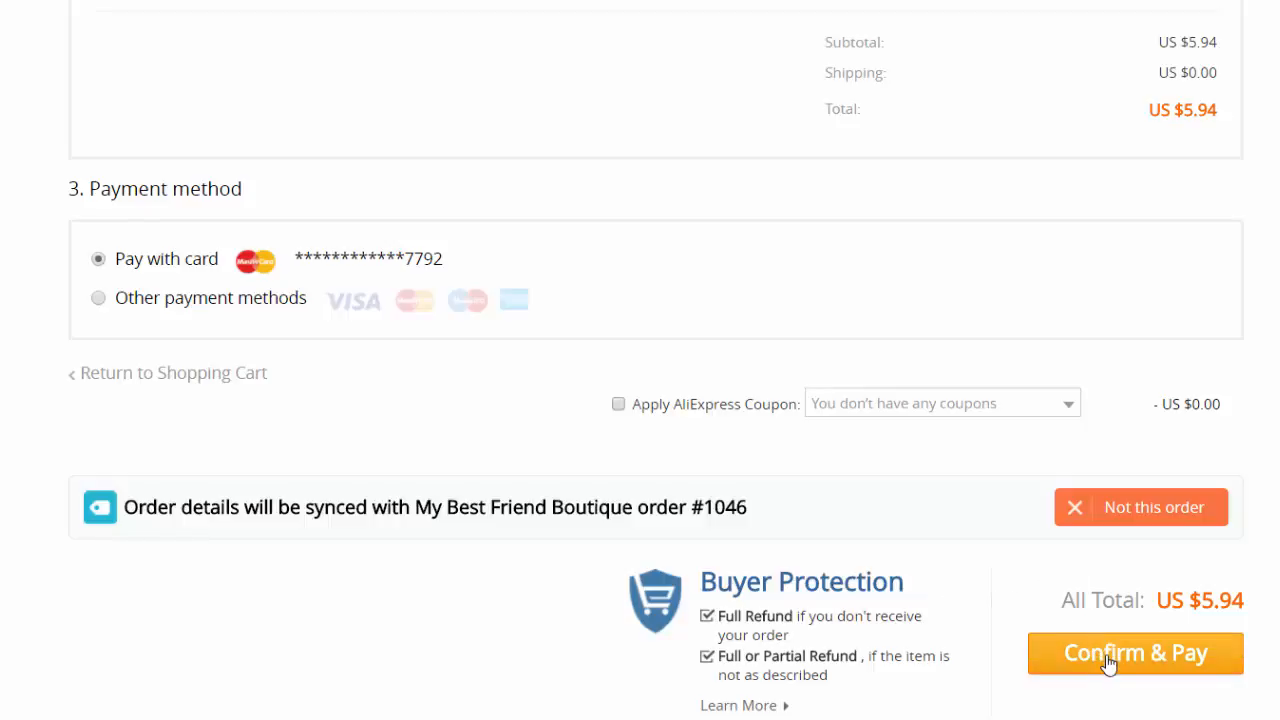
{"action": "mouse_move", "coordinate": [830, 610]}
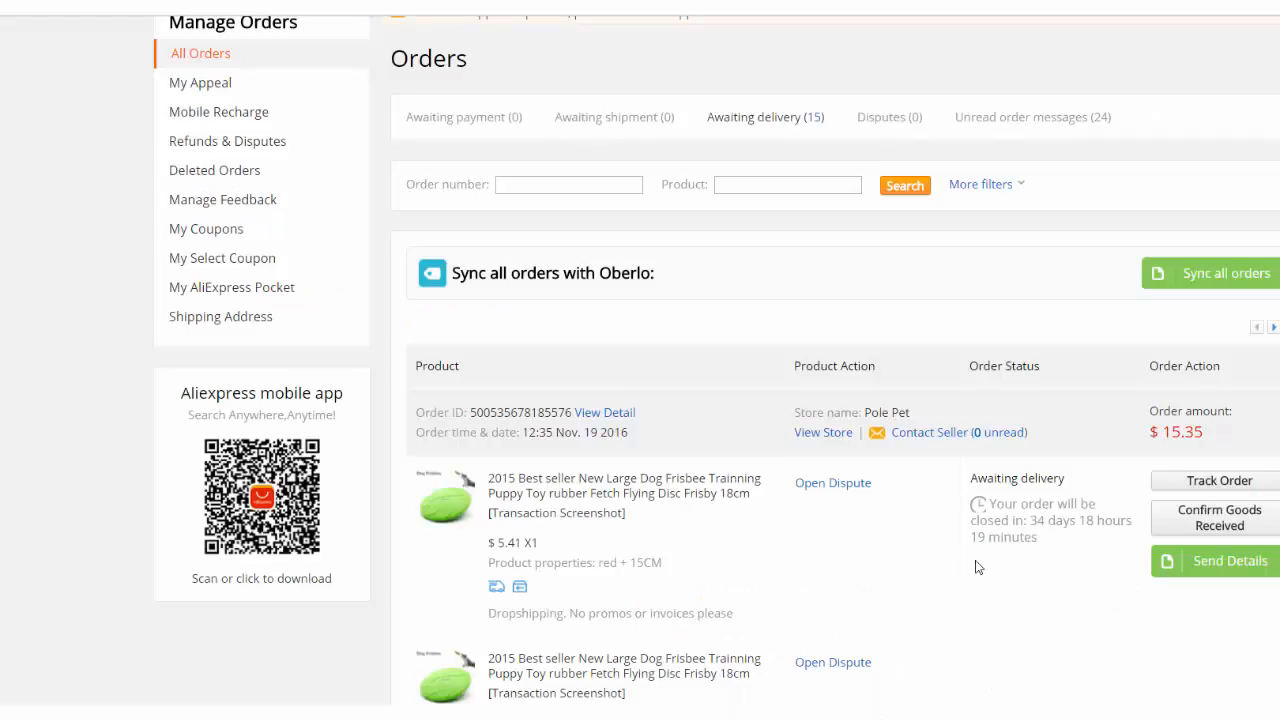
{"action": "mouse_move", "coordinate": [856, 528]}
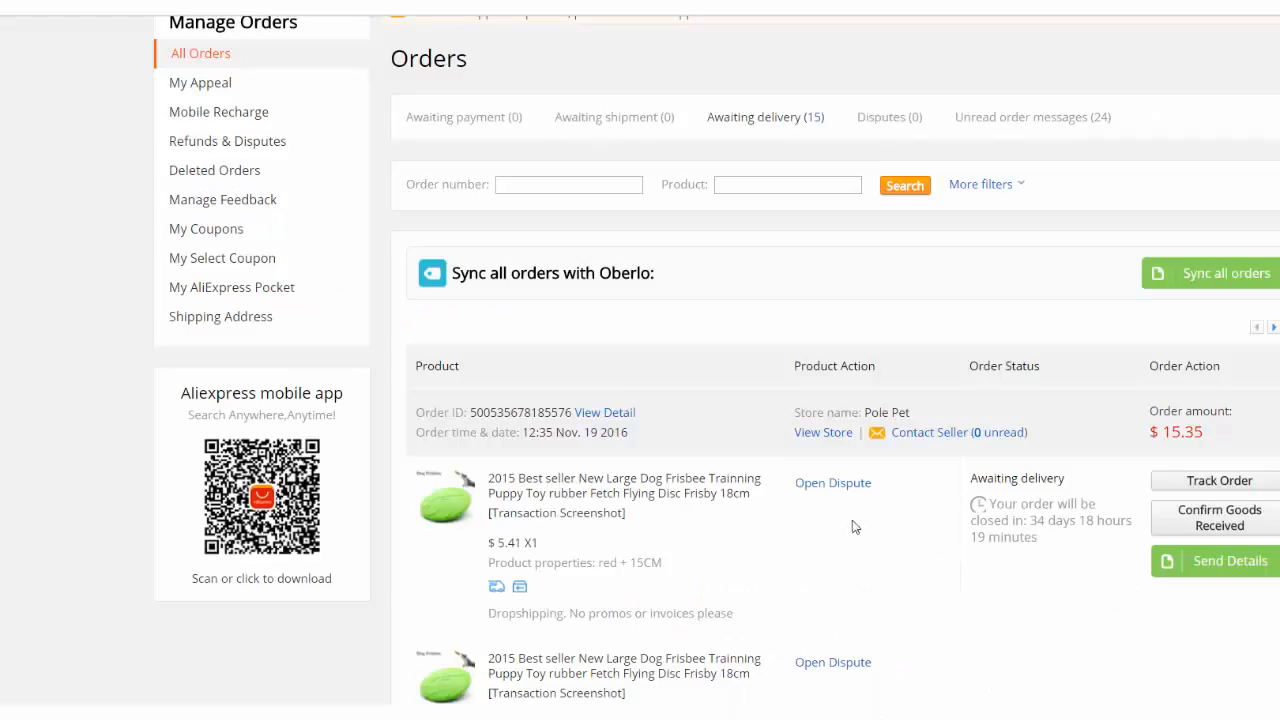
{"action": "mouse_move", "coordinate": [680, 292]}
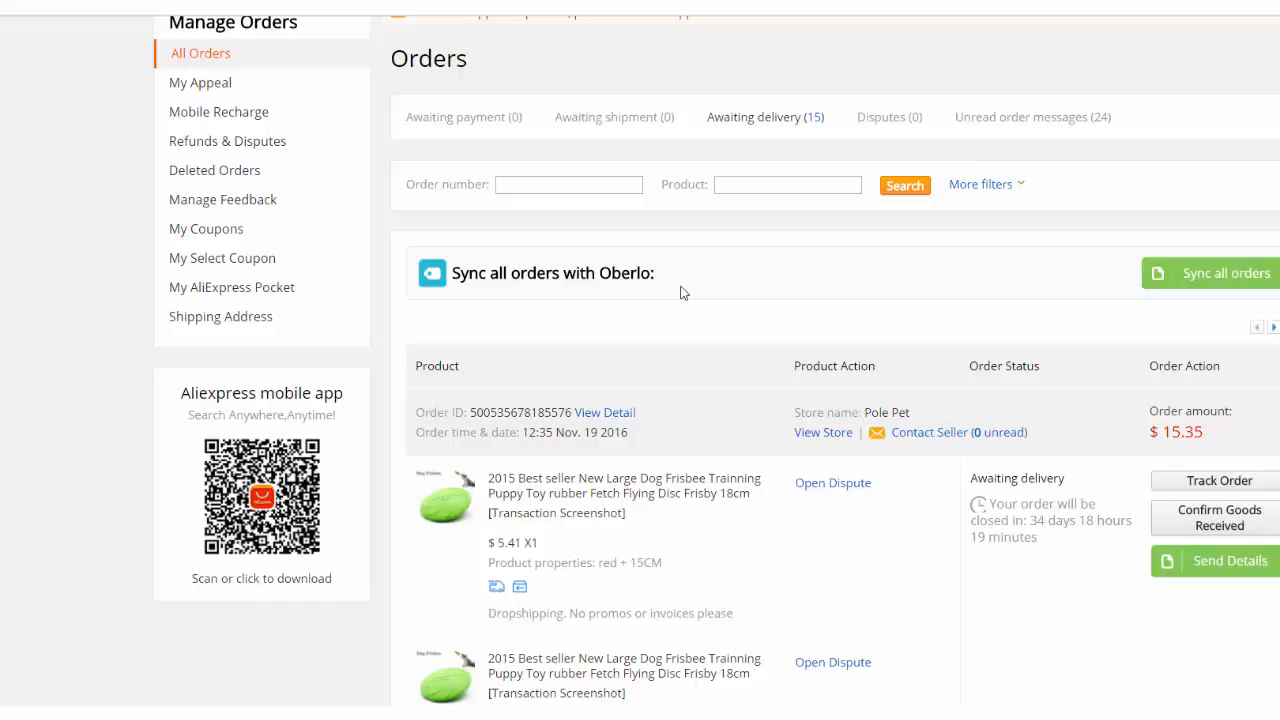
{"action": "mouse_move", "coordinate": [380, 140]}
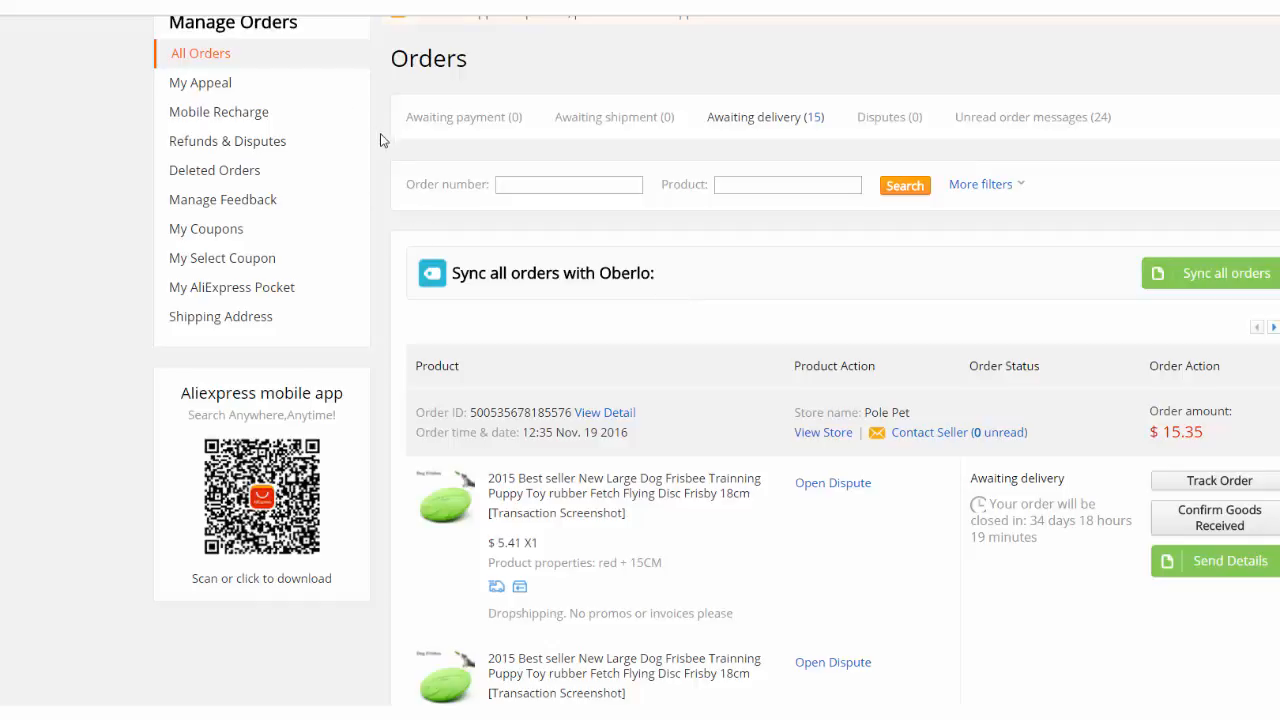
Scroll through the AliExpress order list and look over the orders awaiting delivery
{"action": "scroll", "scroll_direction": "down", "scroll_amount": 3}
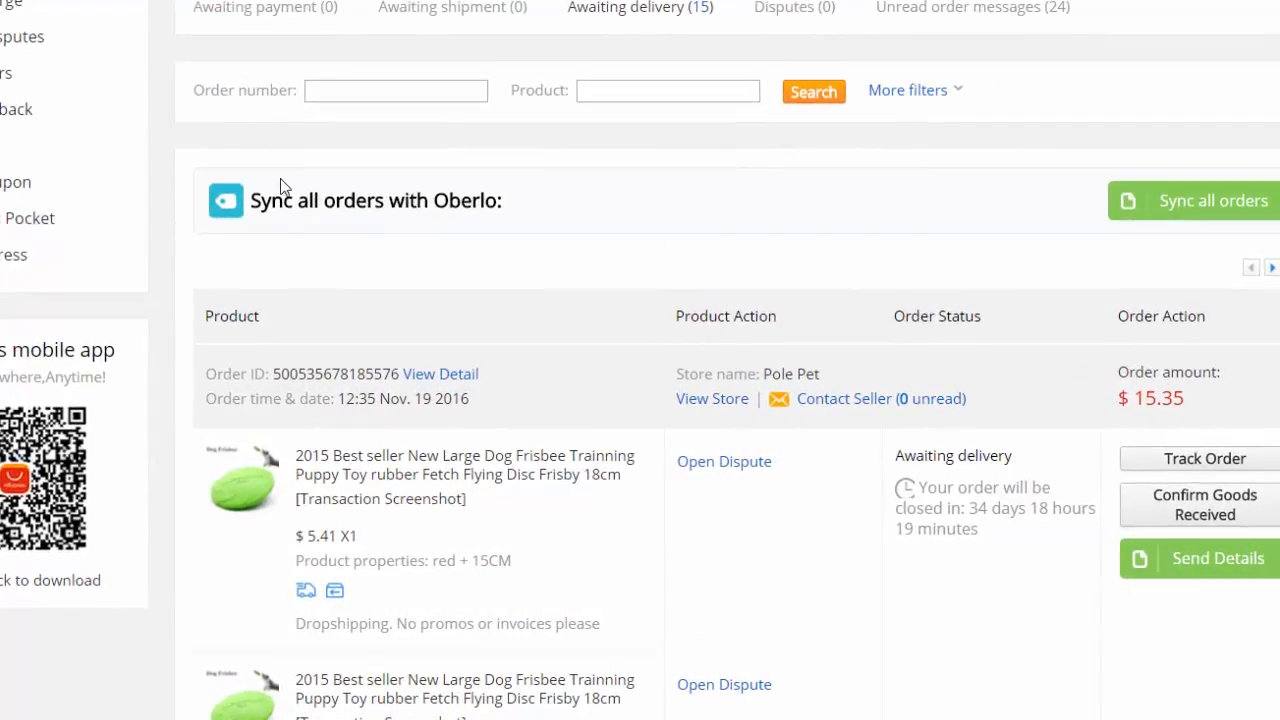
{"action": "mouse_move", "coordinate": [1212, 200]}
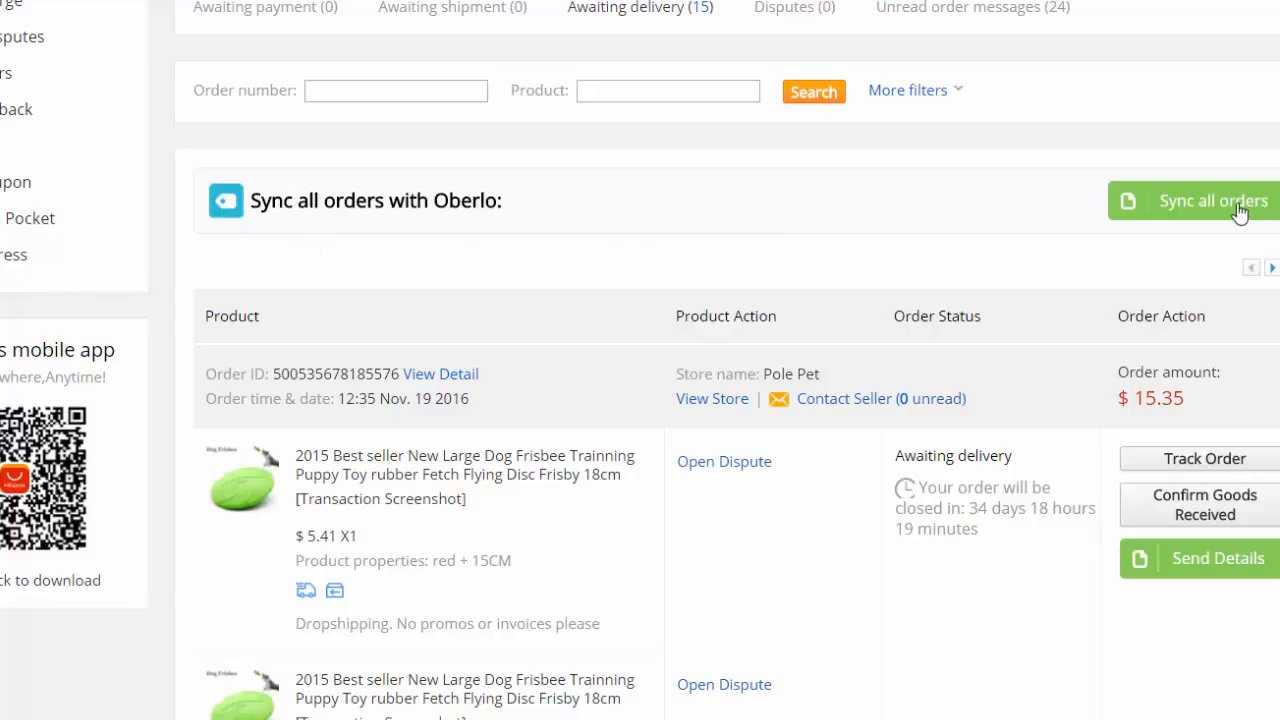
{"action": "mouse_move", "coordinate": [1204, 228]}
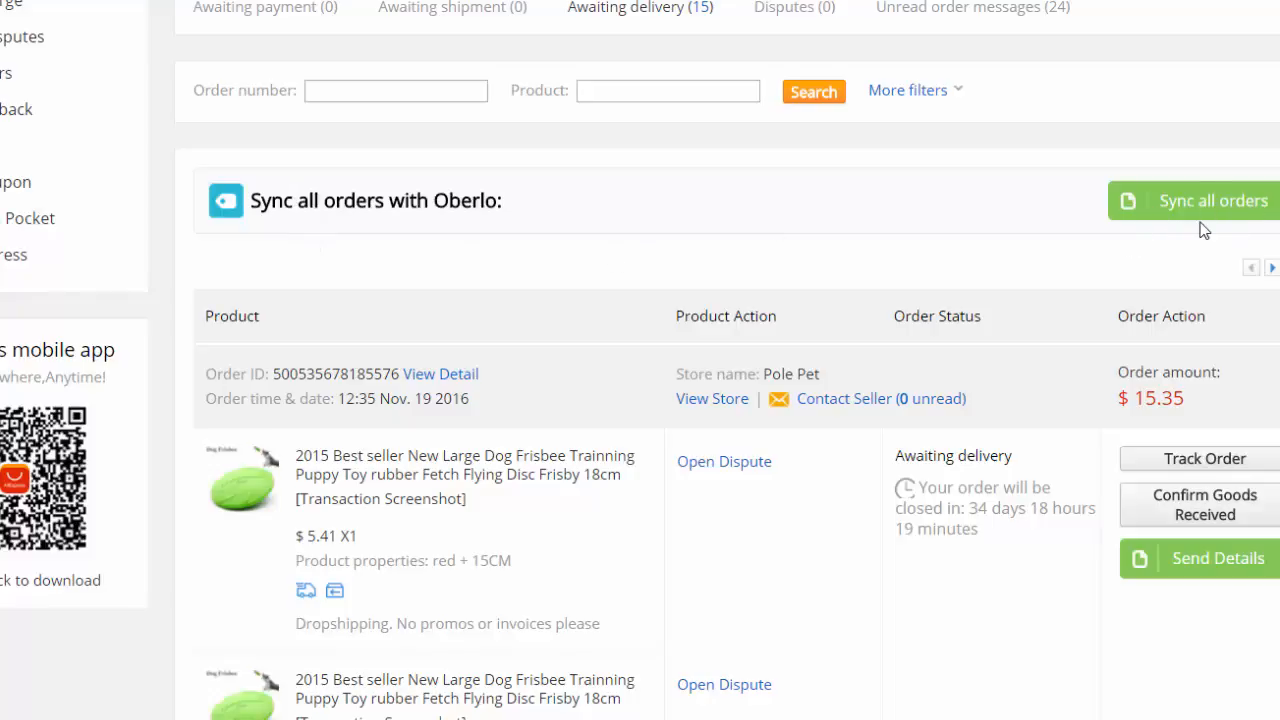
{"action": "mouse_move", "coordinate": [1192, 220]}
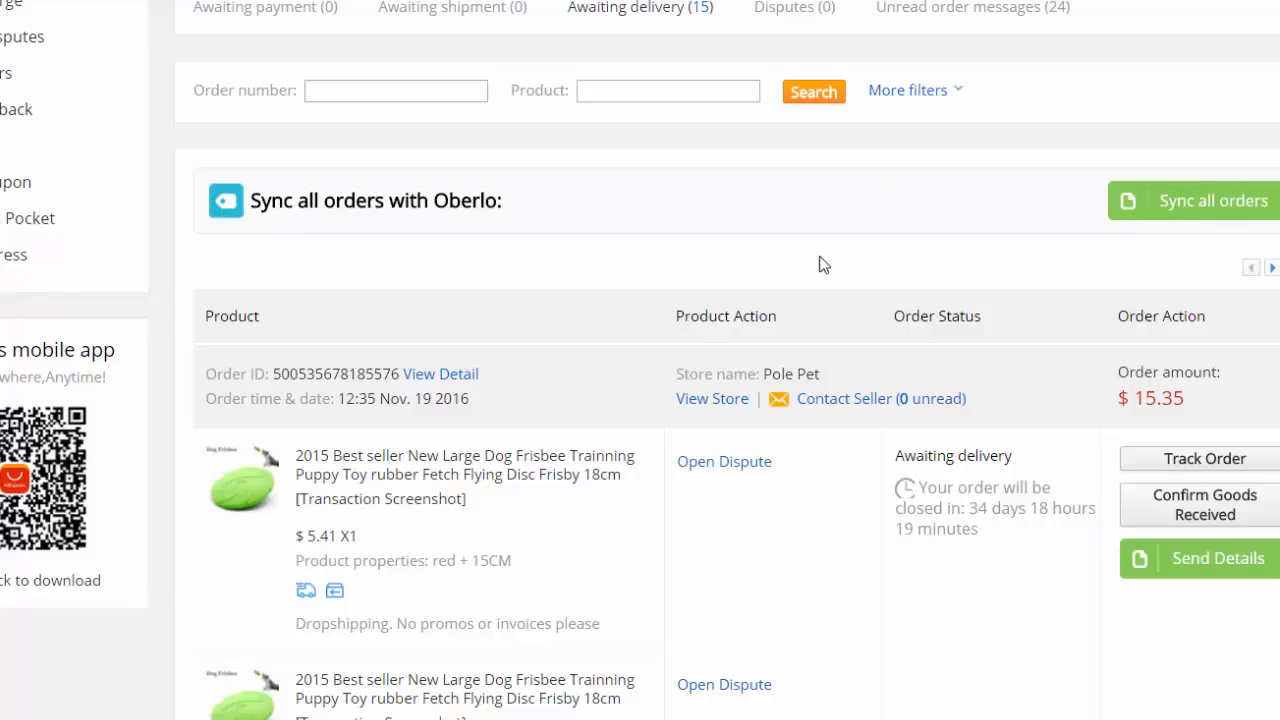
{"action": "mouse_move", "coordinate": [776, 206]}
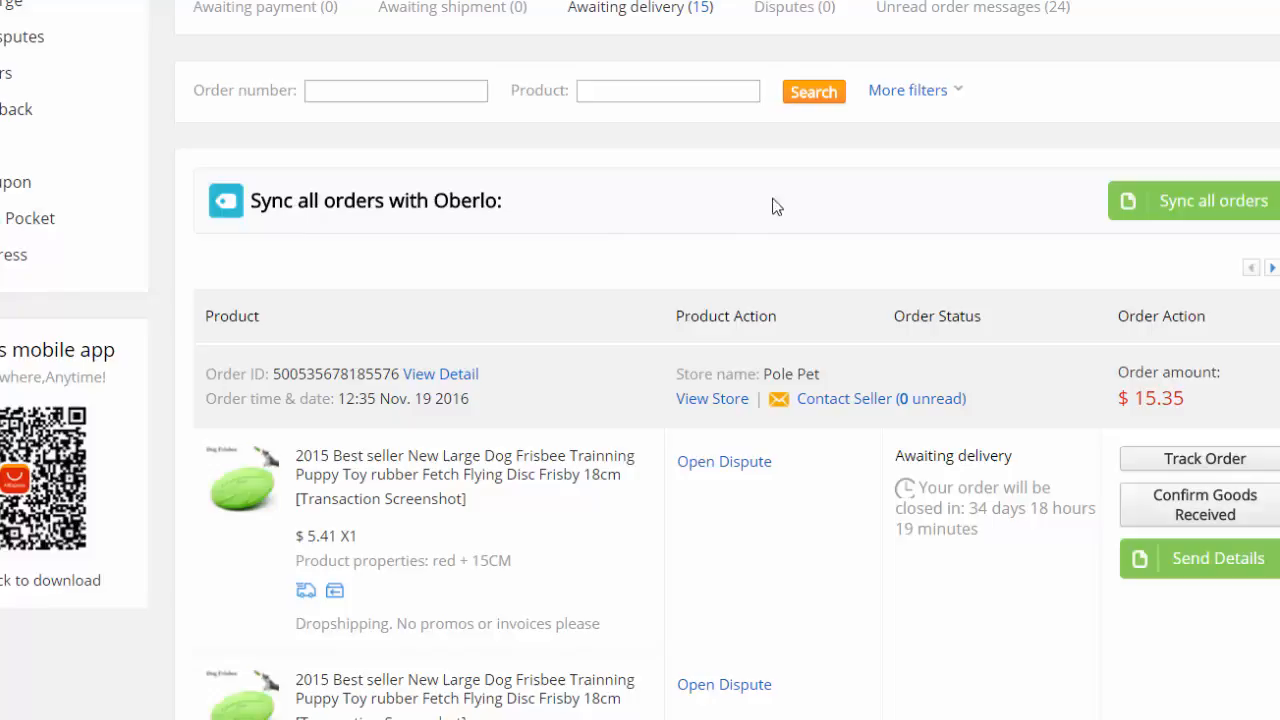
{"action": "scroll", "scroll_direction": "down", "scroll_amount": 3}
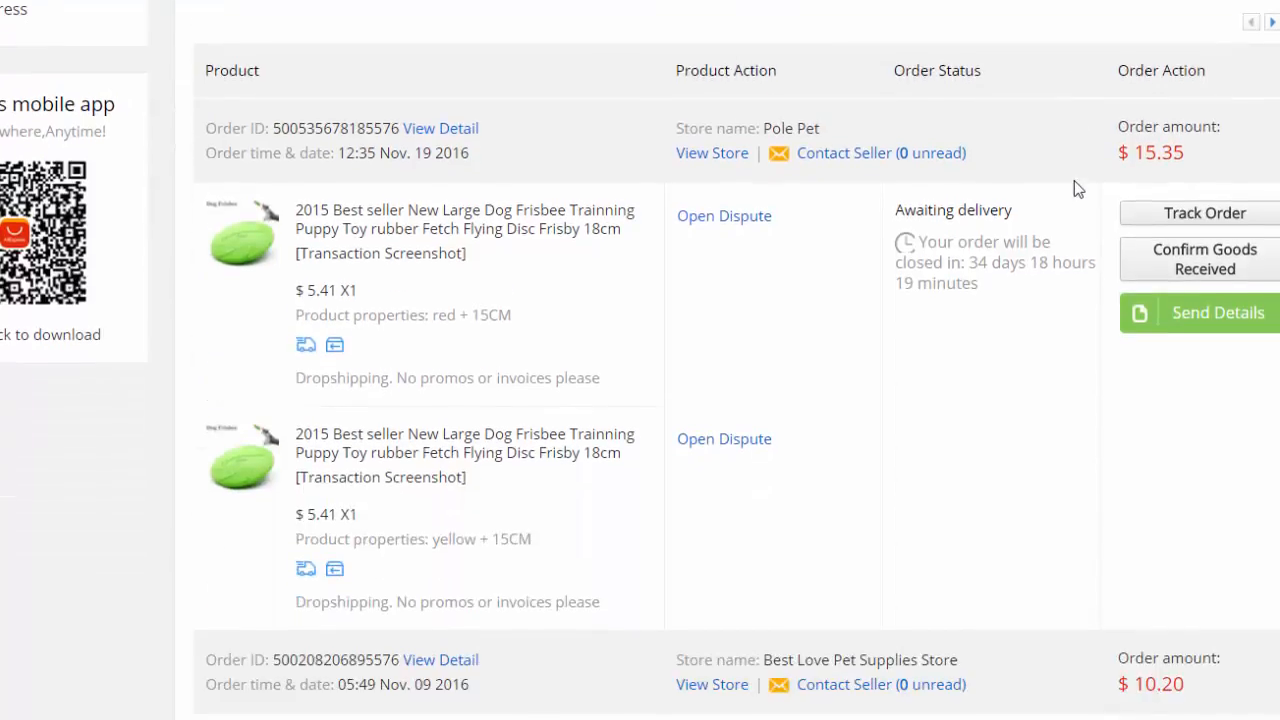
{"action": "scroll", "scroll_direction": "down", "scroll_amount": 3}
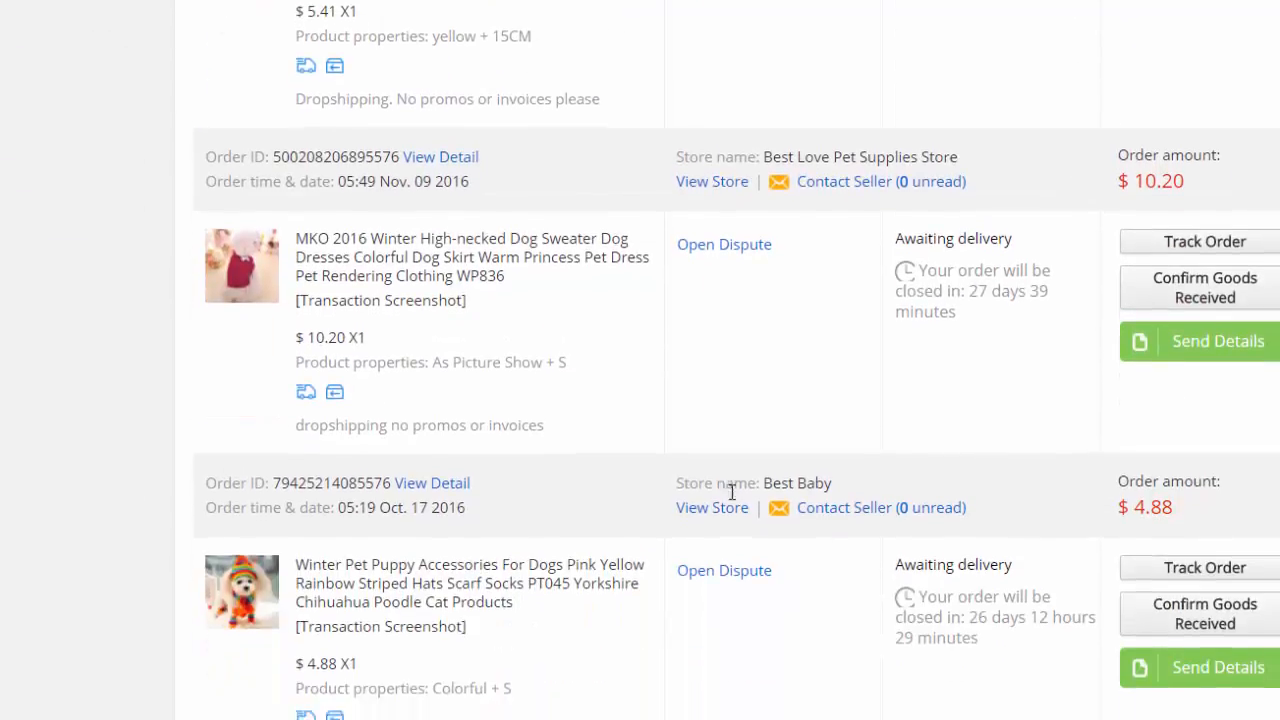
{"action": "scroll", "scroll_direction": "down", "scroll_amount": 3}
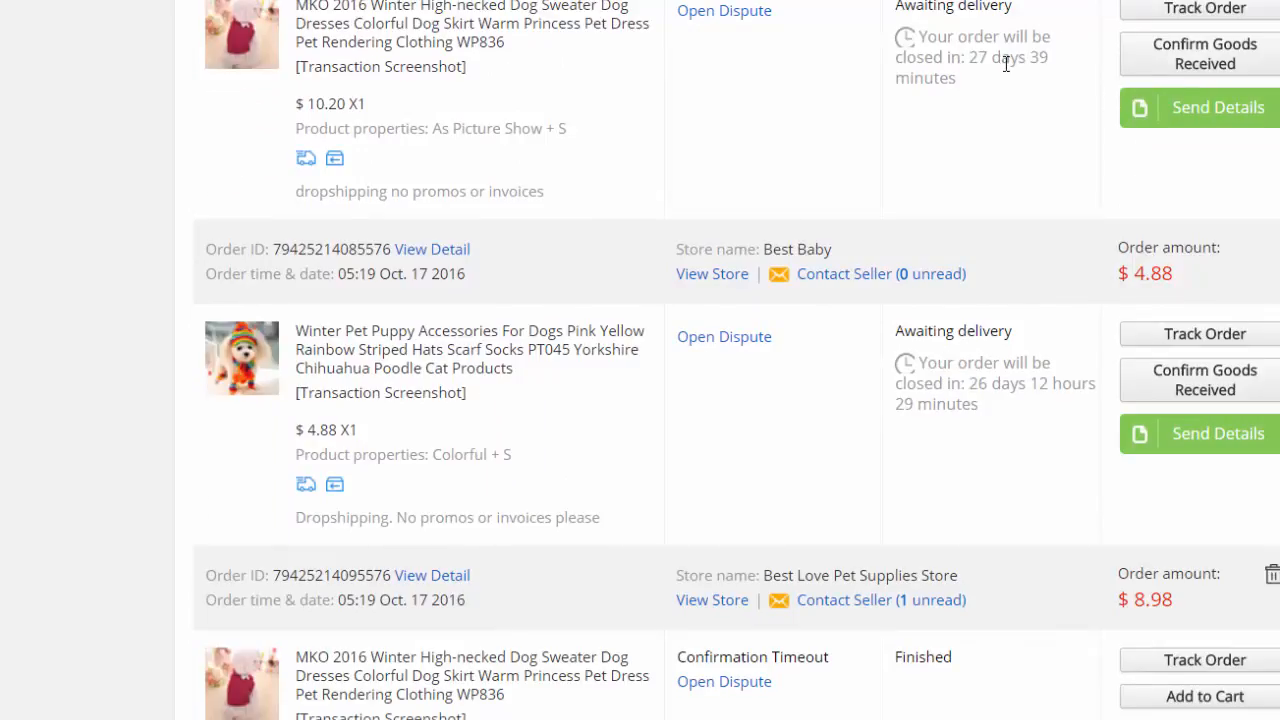
{"action": "scroll", "scroll_direction": "down", "scroll_amount": 3}
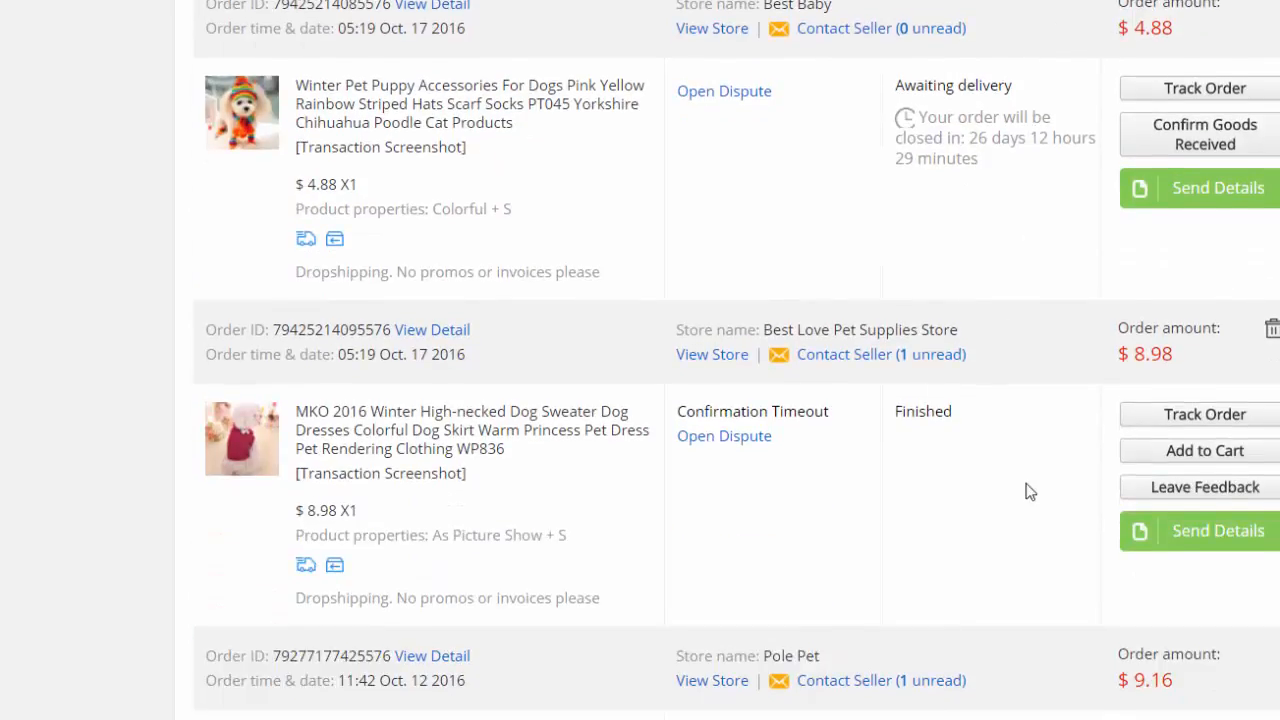
{"action": "scroll", "scroll_direction": "down", "scroll_amount": 3}
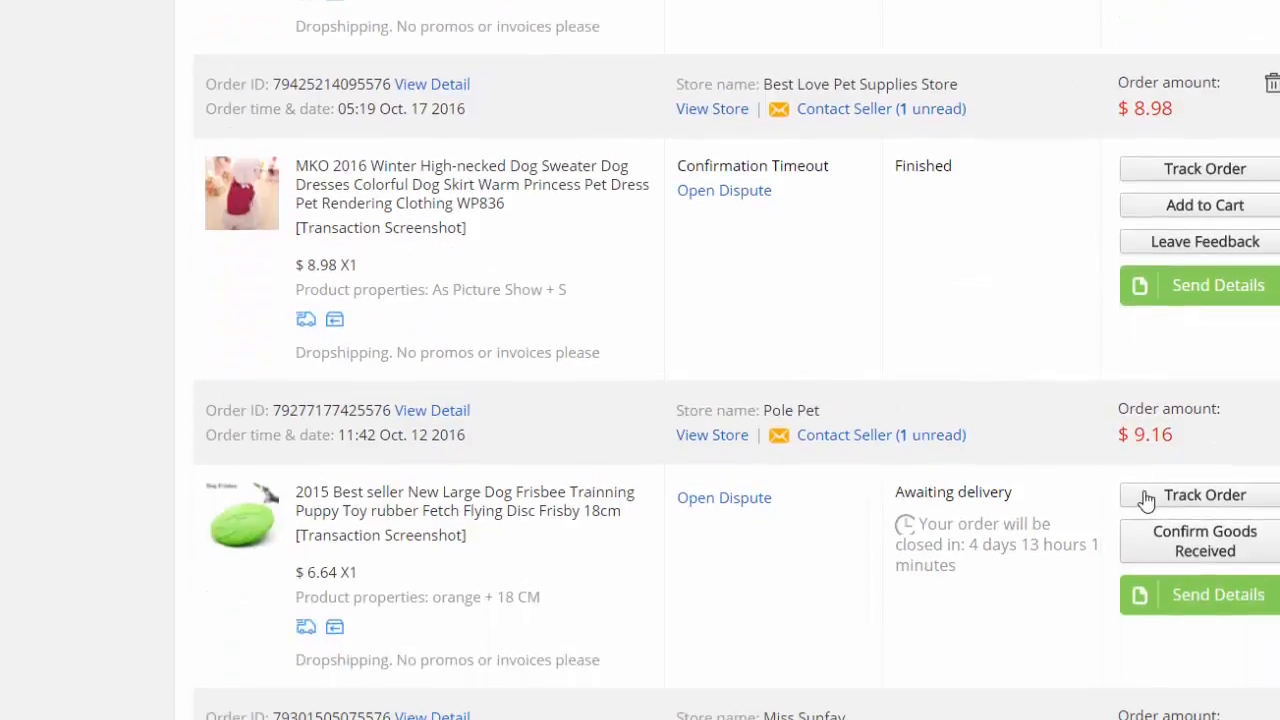
{"action": "left_click", "coordinate": [1204, 496]}
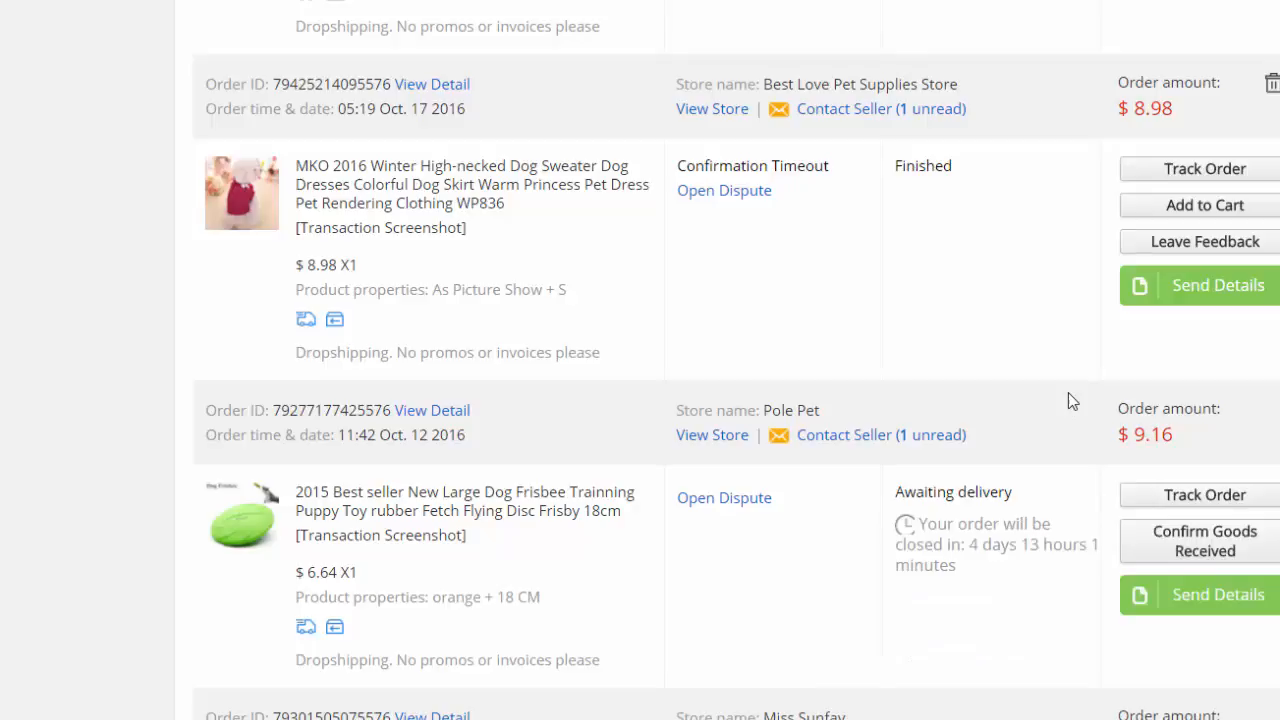
{"action": "scroll", "scroll_direction": "down", "scroll_amount": 3}
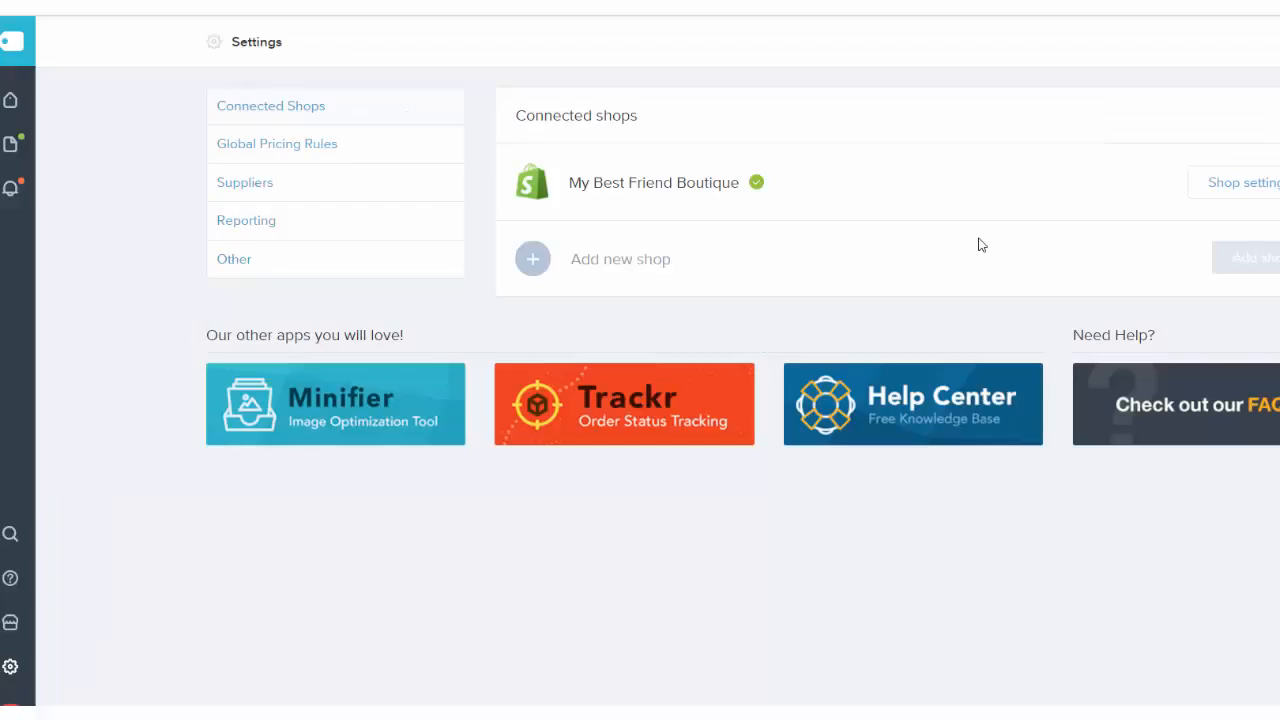
{"action": "mouse_move", "coordinate": [918, 252]}
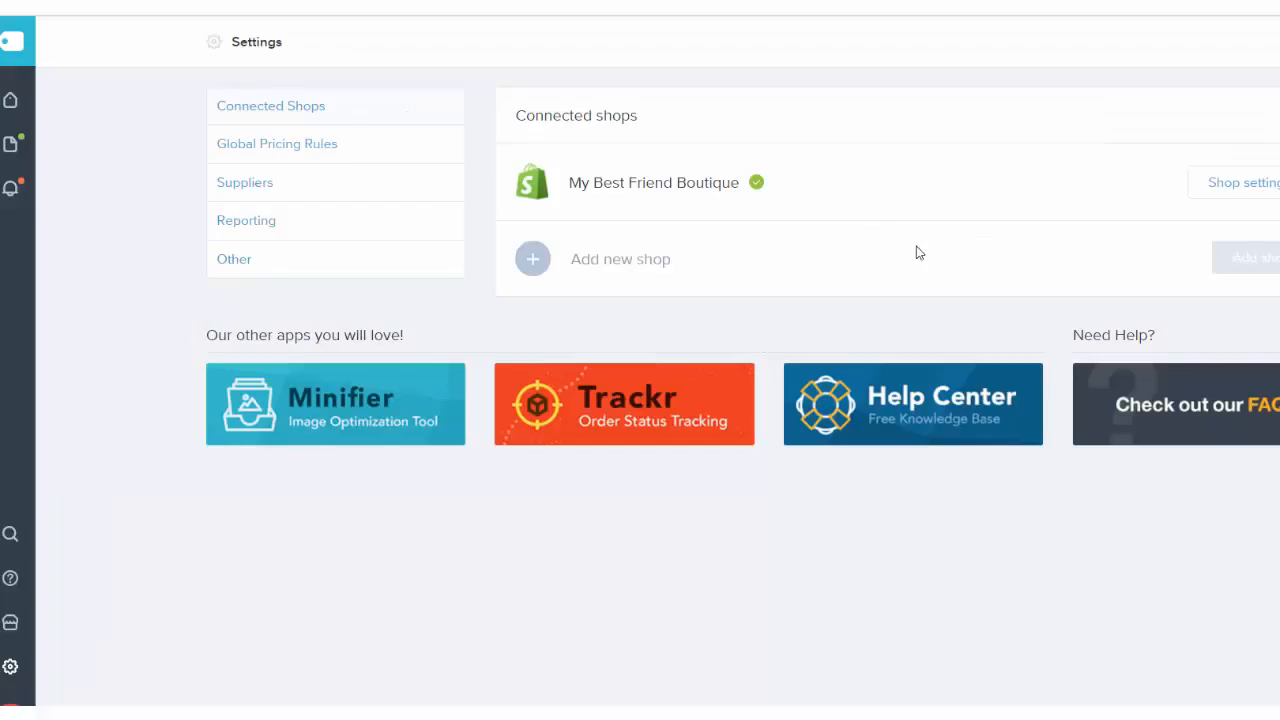
{"action": "mouse_move", "coordinate": [824, 248]}
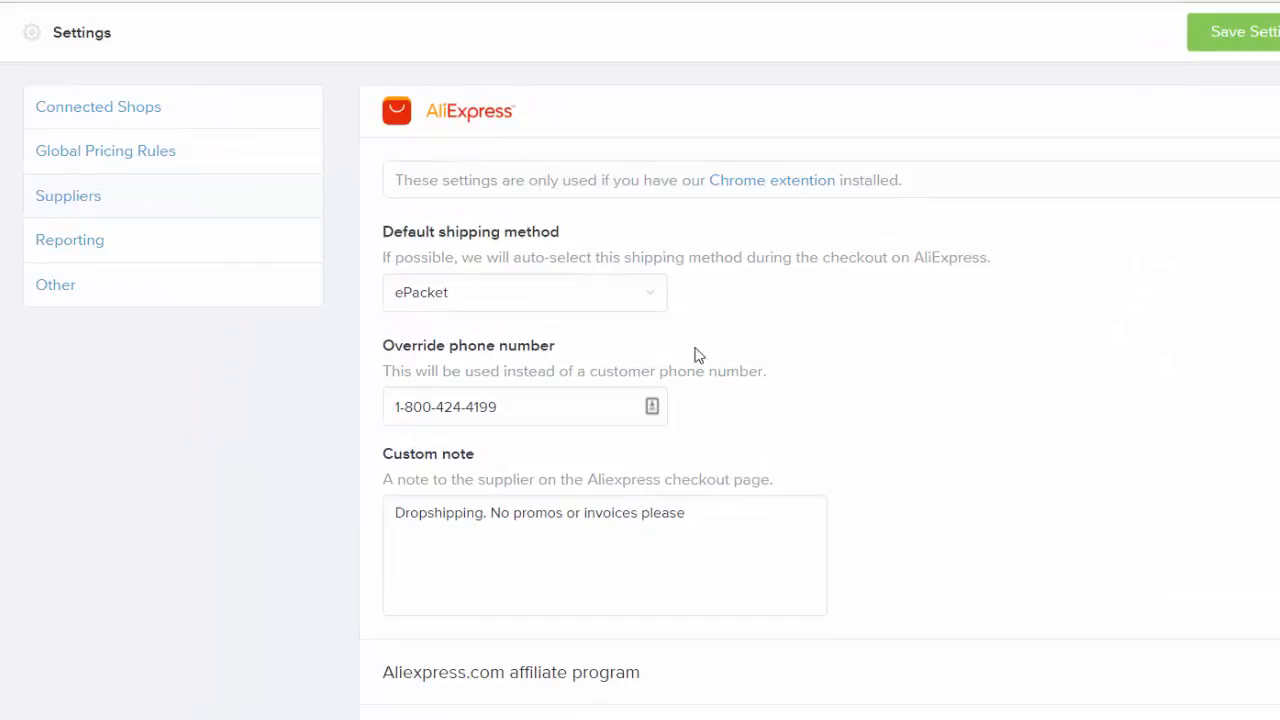
{"action": "mouse_move", "coordinate": [384, 254]}
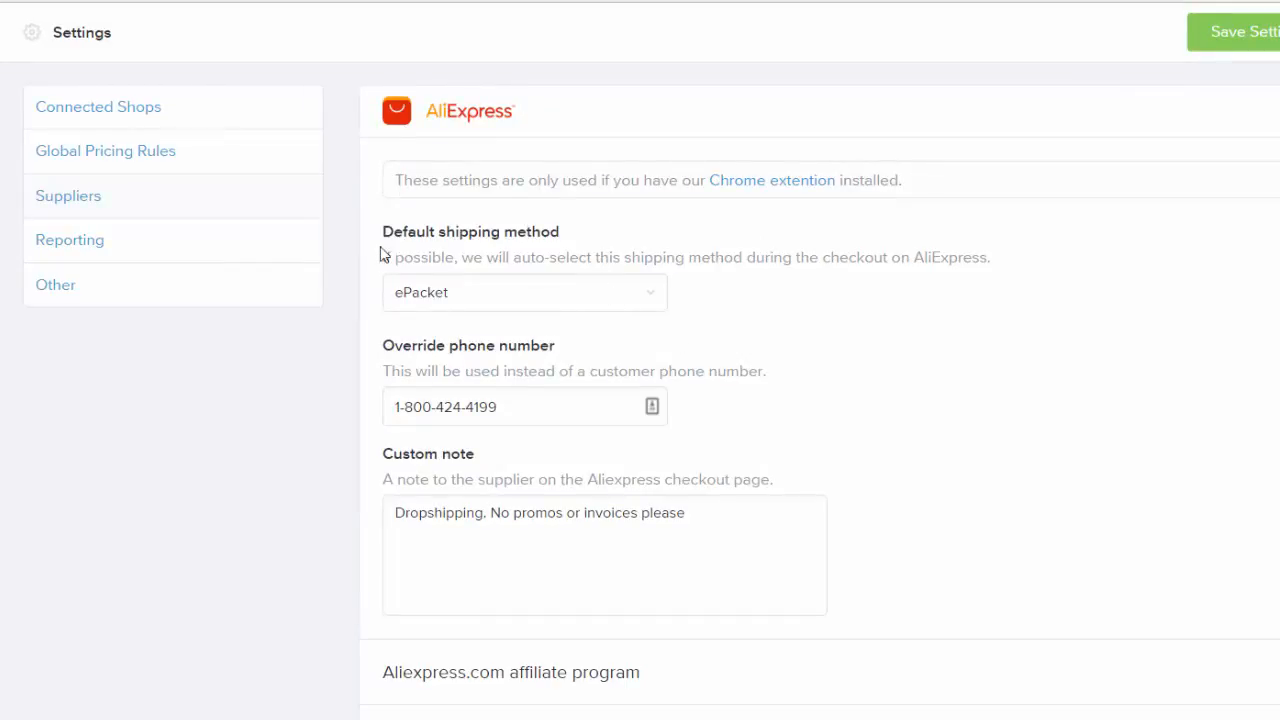
{"action": "mouse_move", "coordinate": [352, 258]}
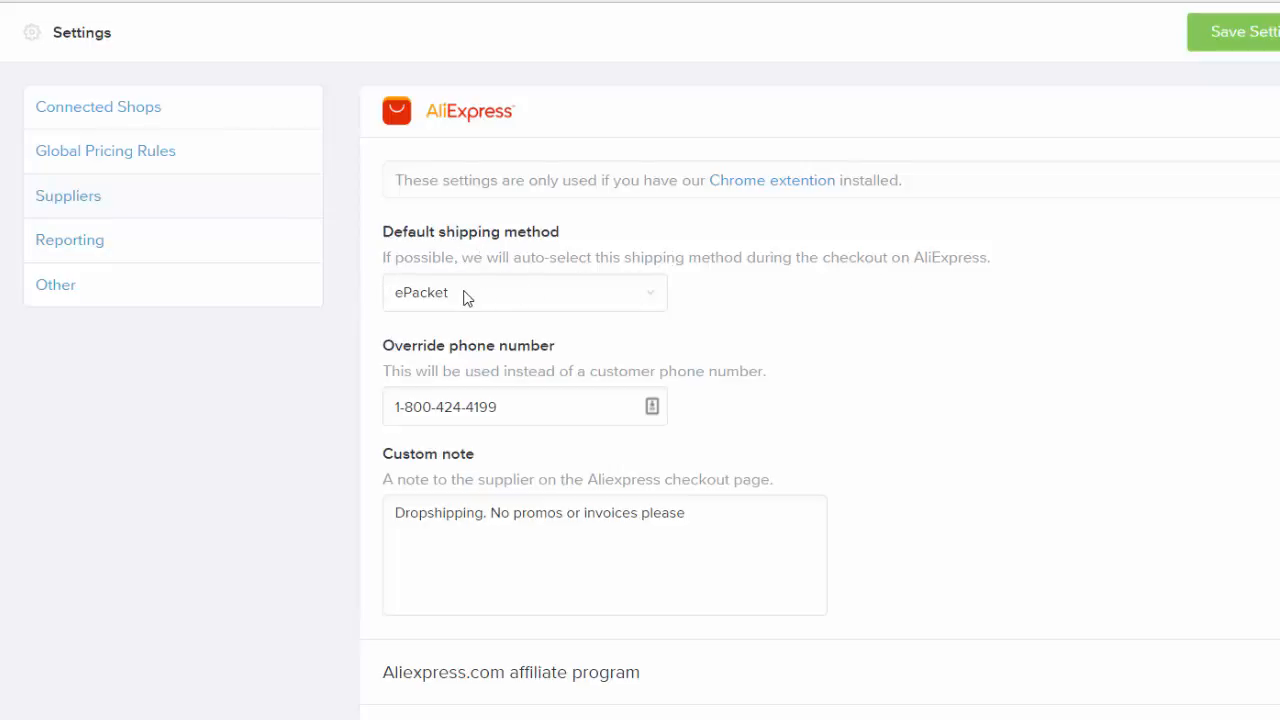
{"action": "mouse_move", "coordinate": [470, 316]}
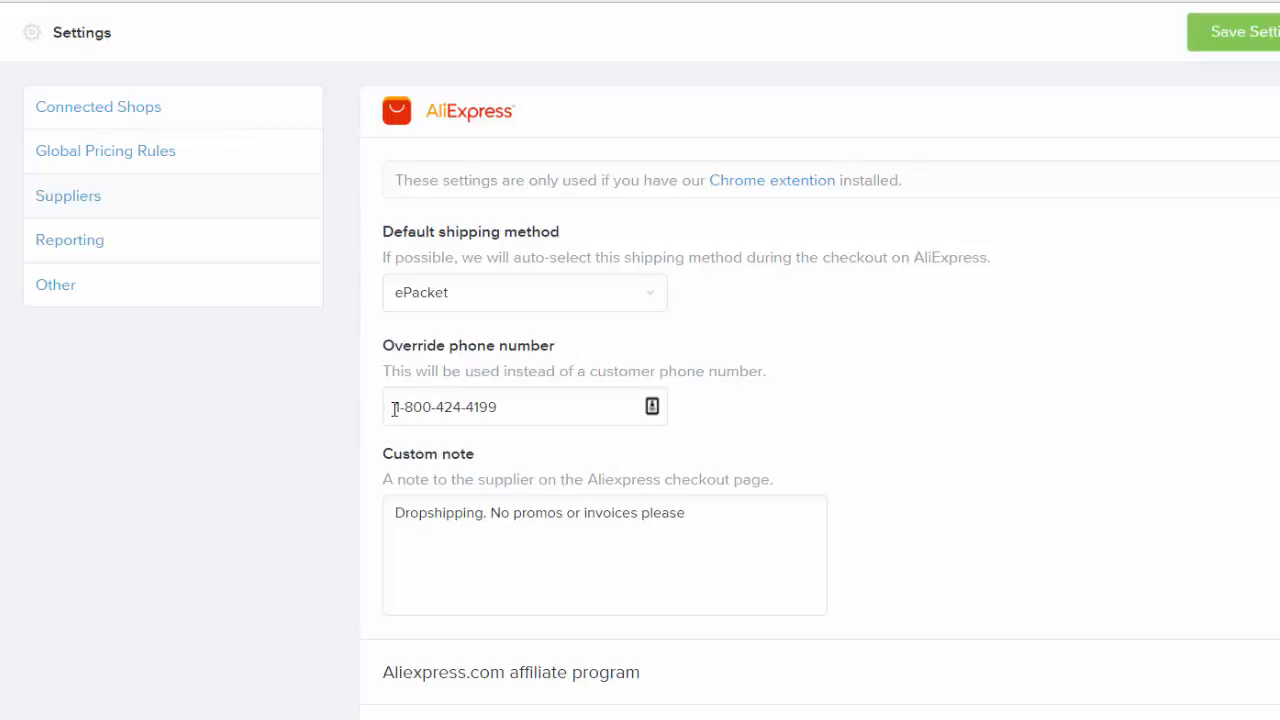
{"action": "mouse_move", "coordinate": [408, 368]}
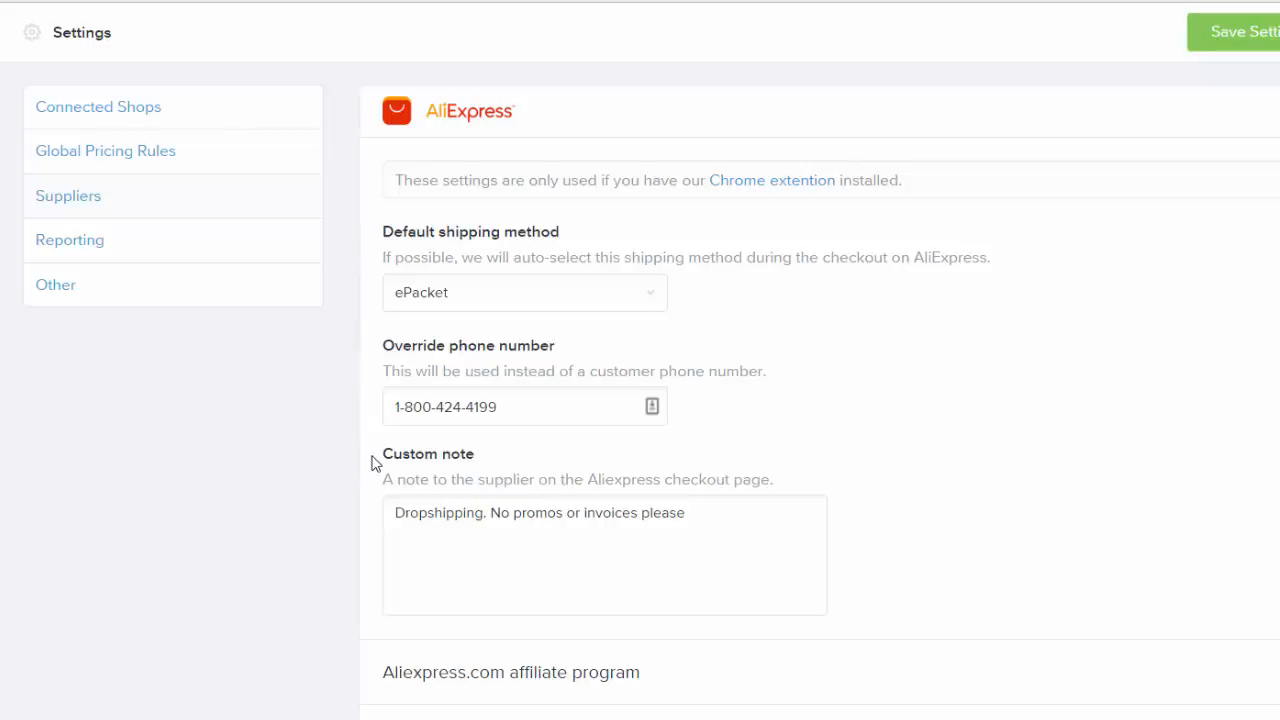
{"action": "double_click", "coordinate": [428, 452]}
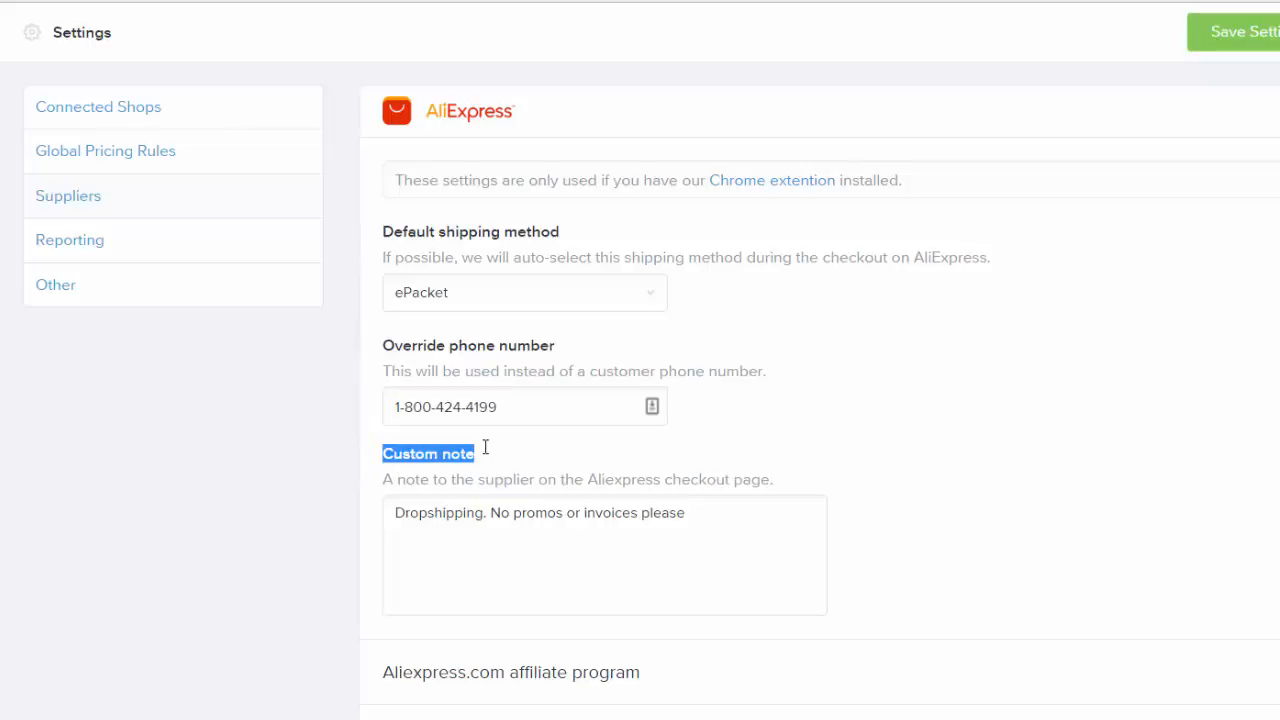
{"action": "left_click", "coordinate": [436, 520]}
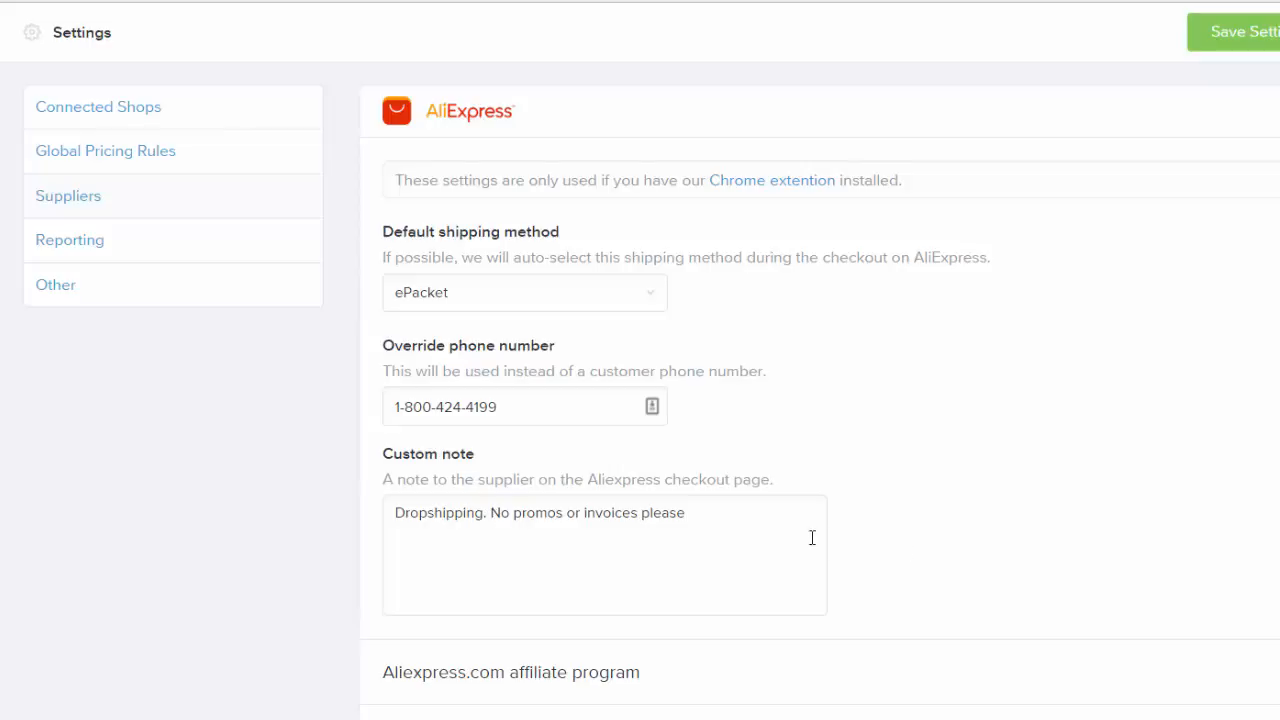
{"action": "mouse_move", "coordinate": [698, 480]}
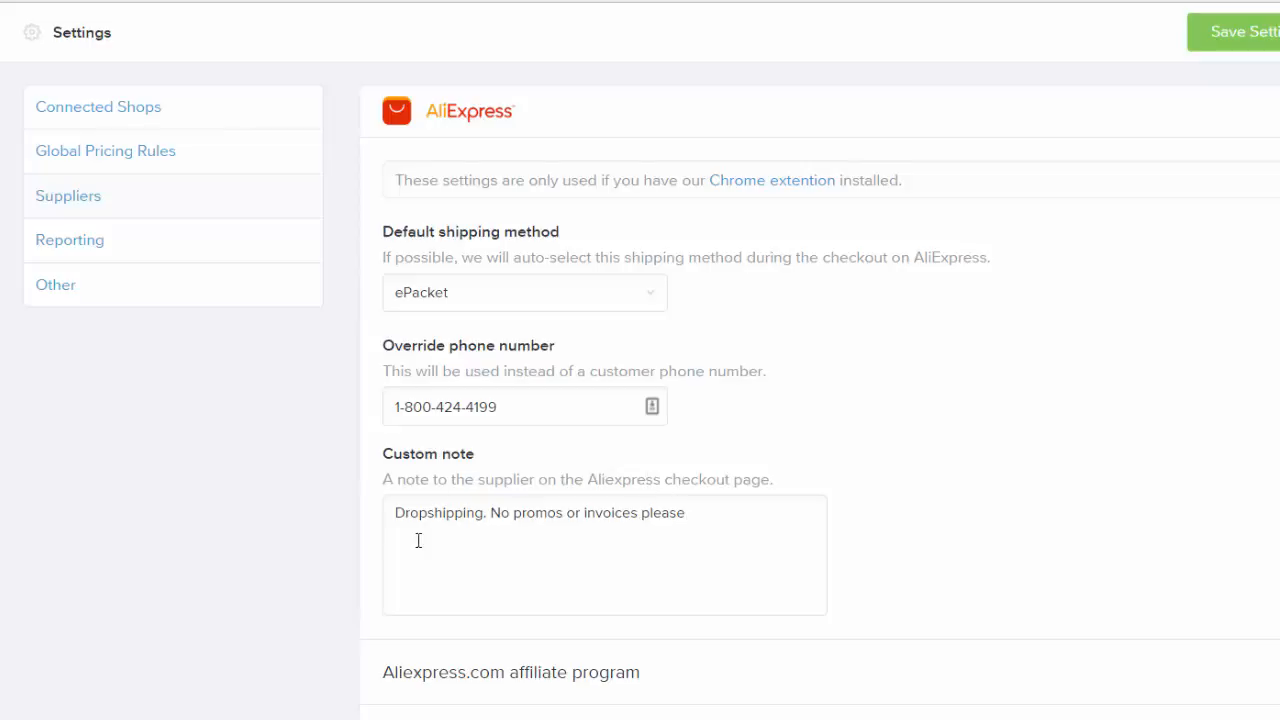
{"action": "mouse_move", "coordinate": [378, 530]}
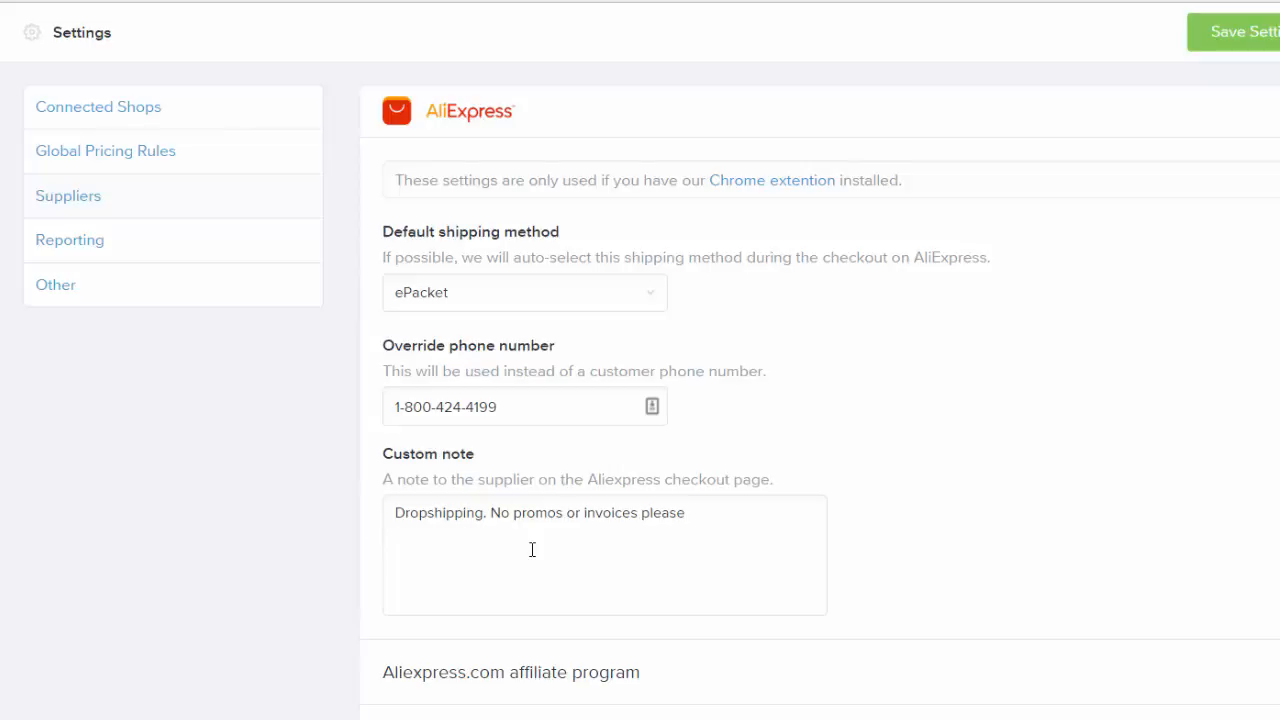
{"action": "scroll", "scroll_direction": "down", "scroll_amount": 3}
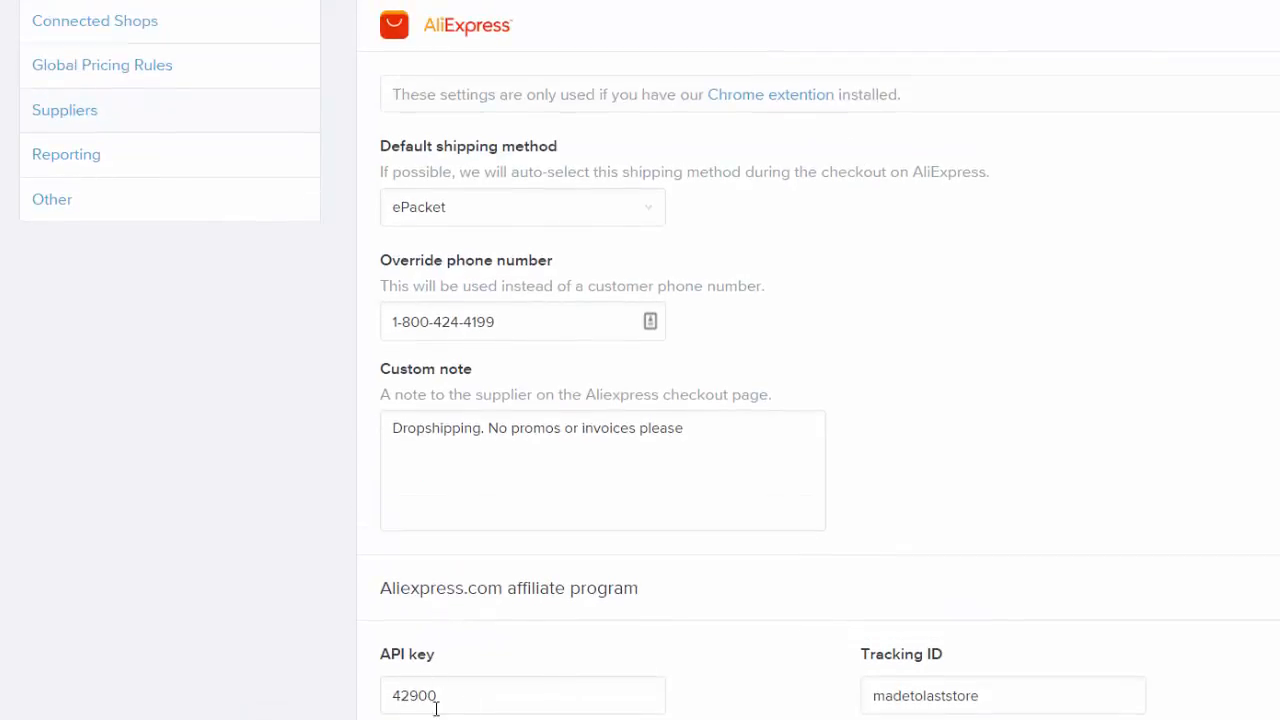
{"action": "mouse_move", "coordinate": [538, 684]}
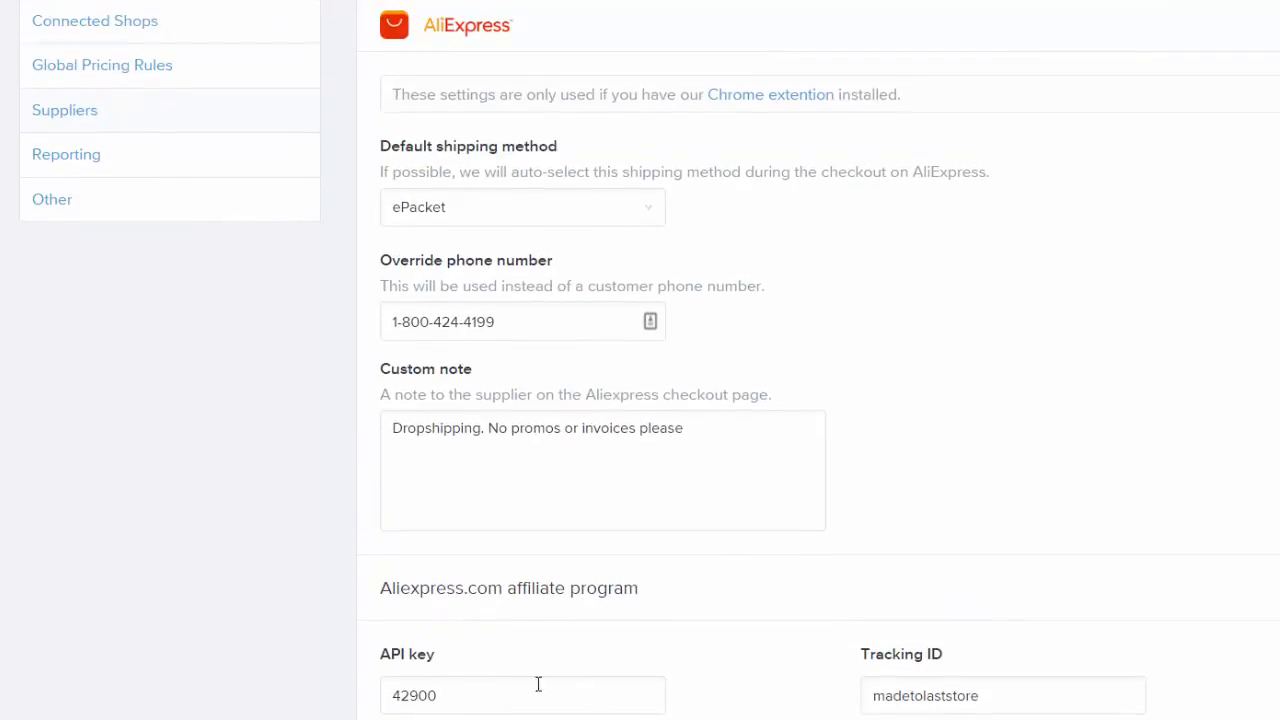
{"action": "mouse_move", "coordinate": [470, 668]}
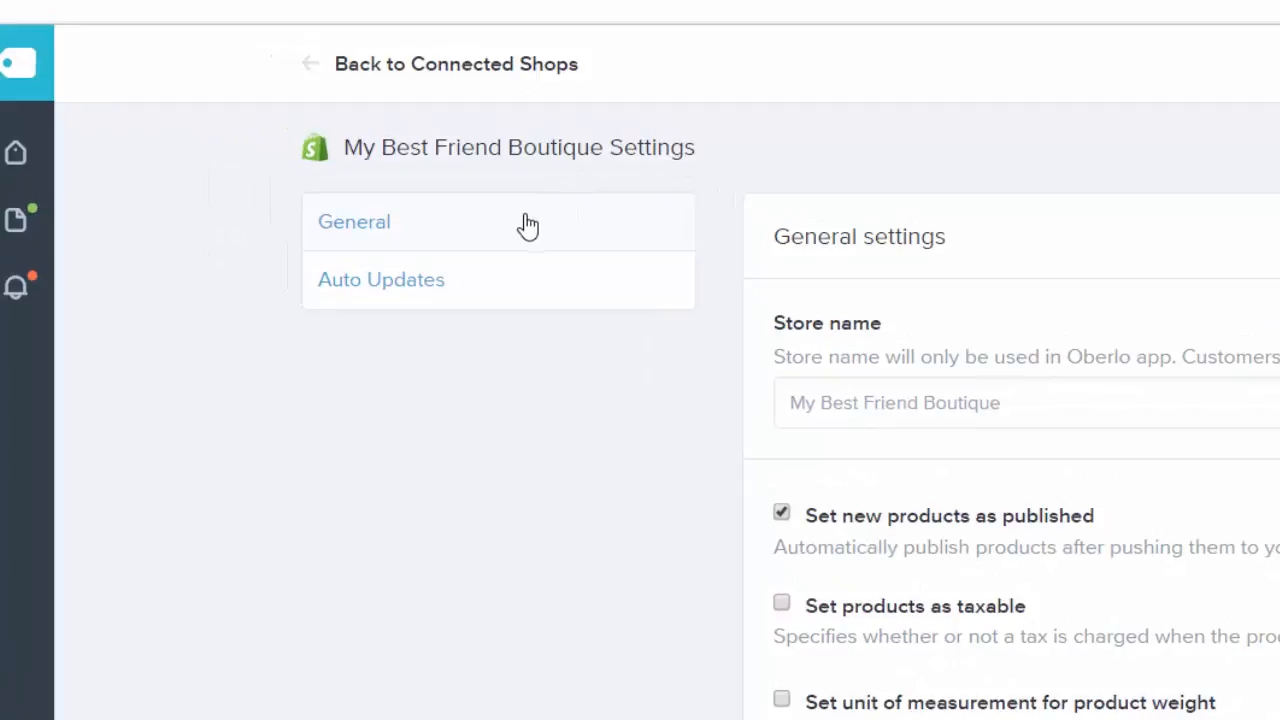
{"action": "mouse_move", "coordinate": [416, 290]}
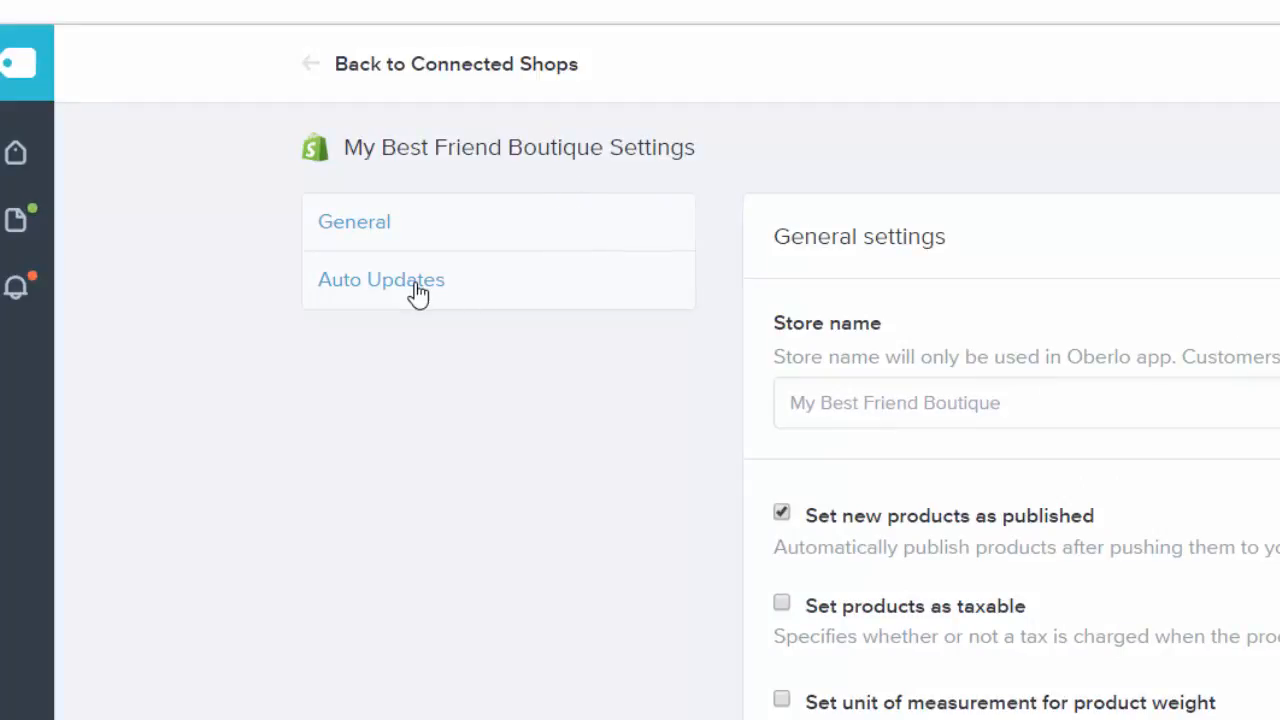
Show the Auto Updates rules for disappearing products, variants, cost and inventory changes
{"action": "left_click", "coordinate": [380, 280]}
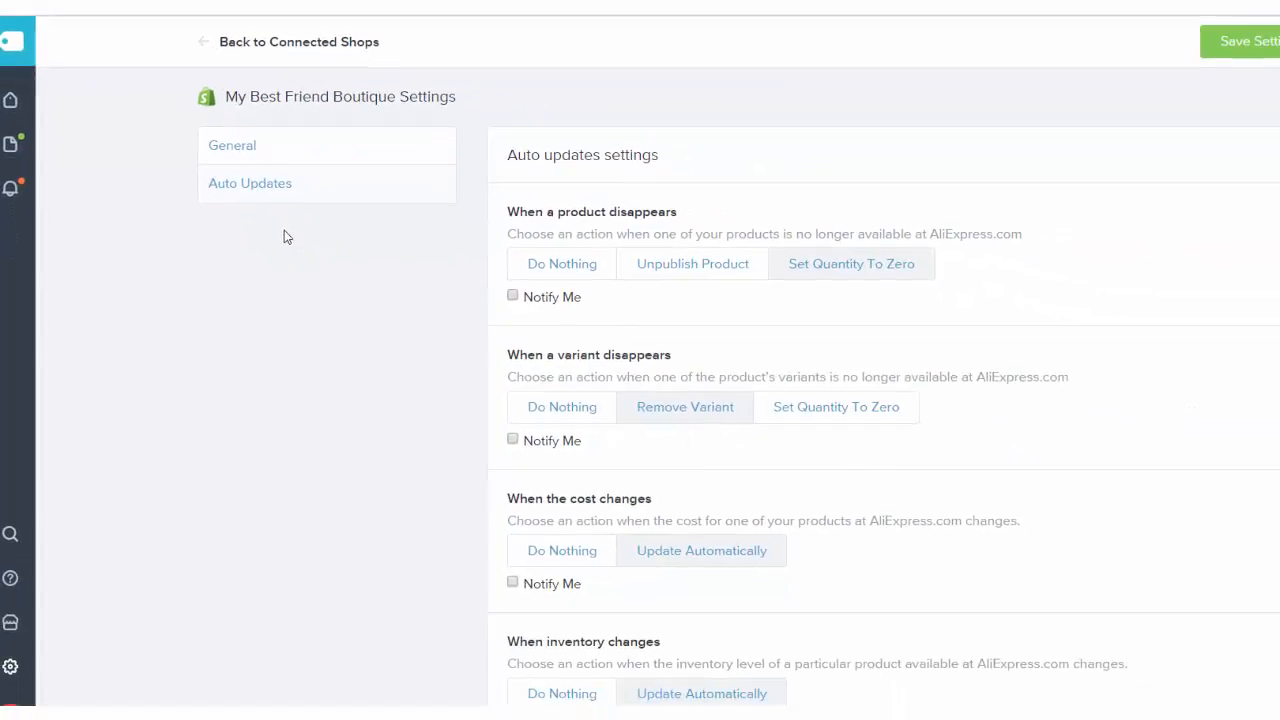
{"action": "mouse_move", "coordinate": [524, 228]}
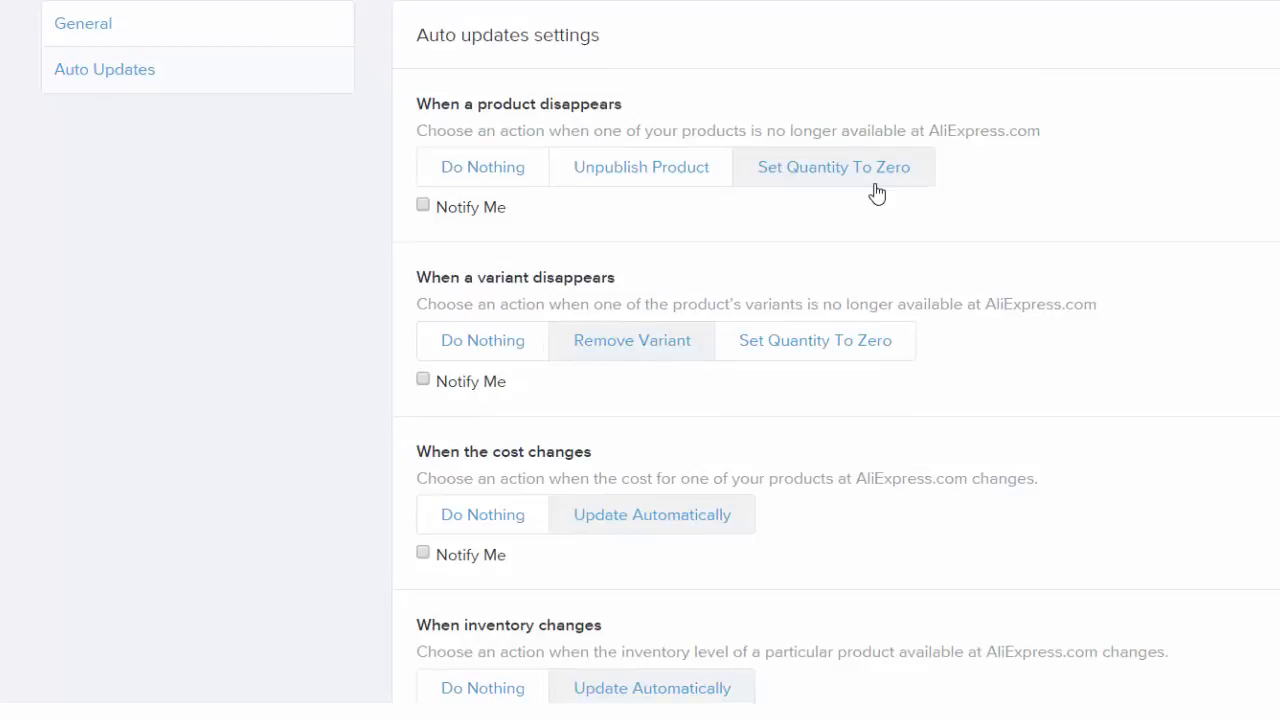
{"action": "mouse_move", "coordinate": [964, 196]}
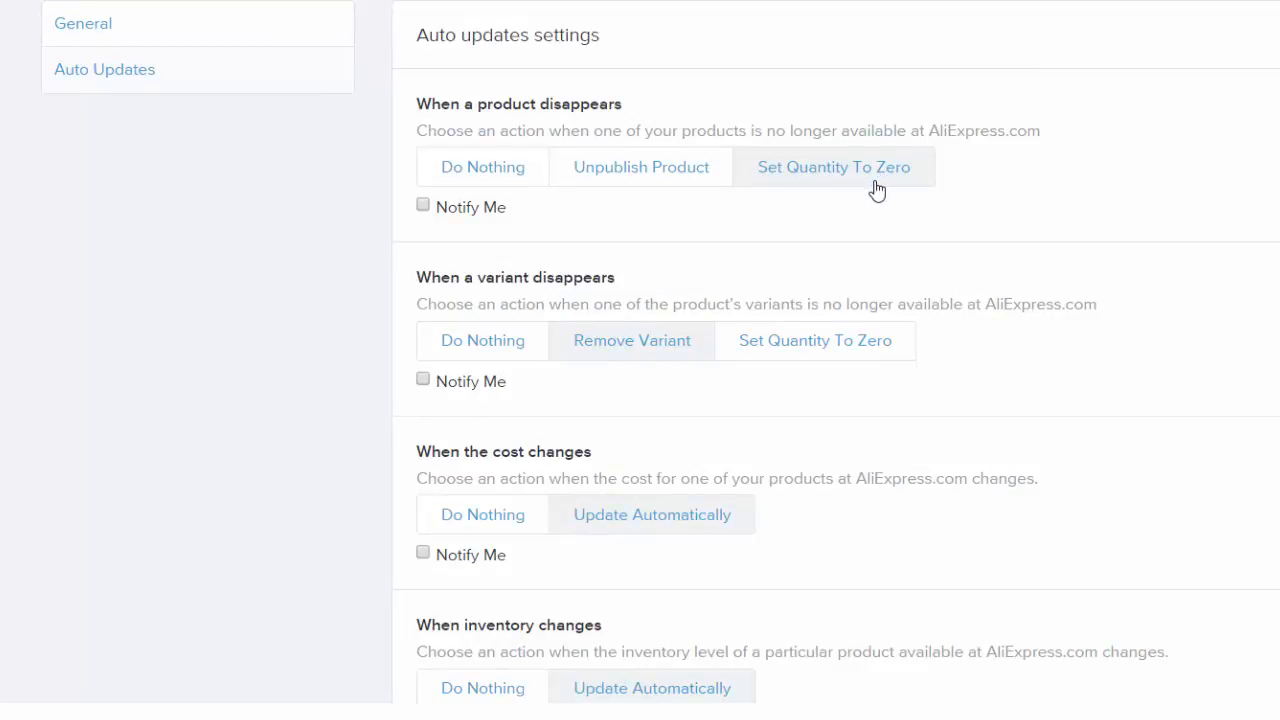
{"action": "mouse_move", "coordinate": [856, 212]}
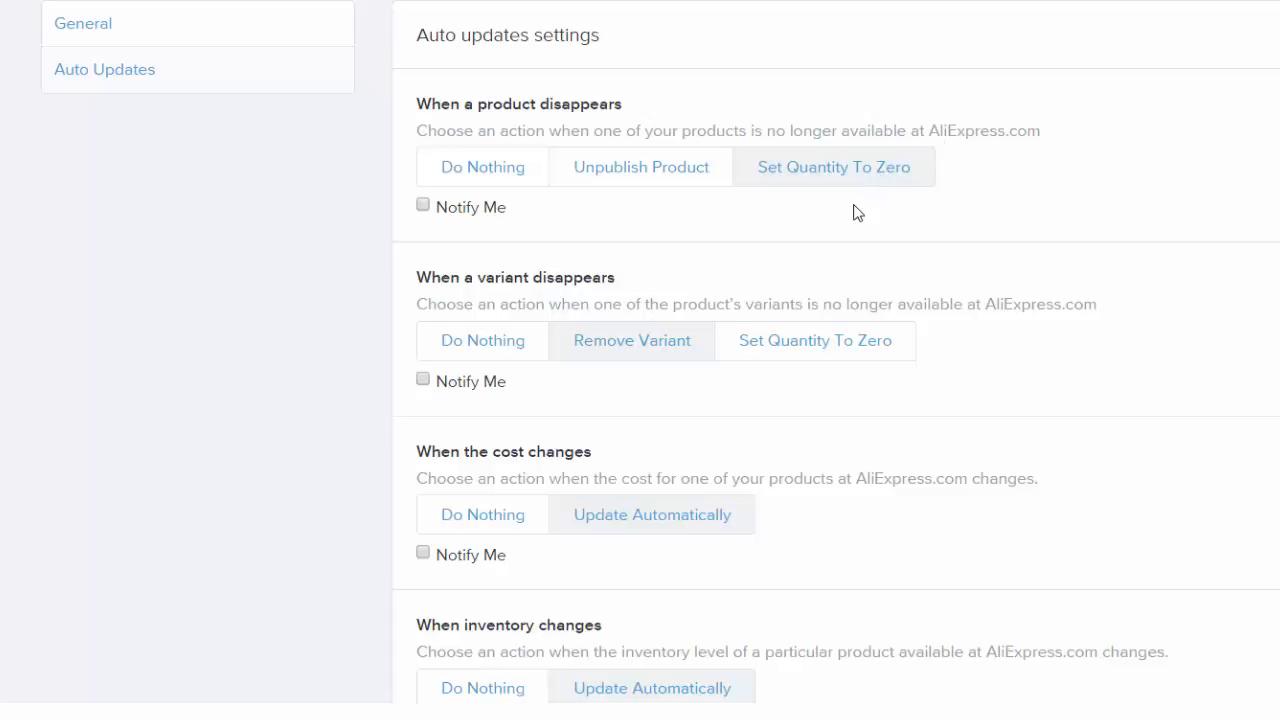
{"action": "mouse_move", "coordinate": [854, 200]}
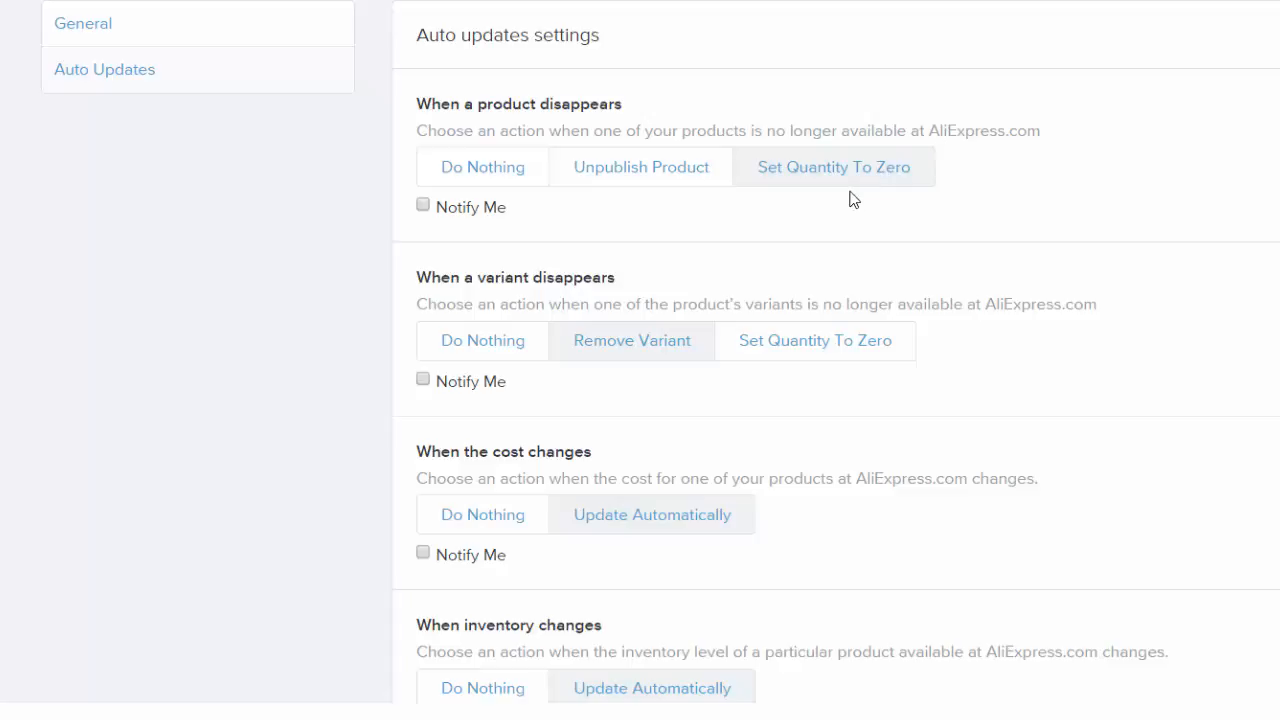
{"action": "mouse_move", "coordinate": [896, 188]}
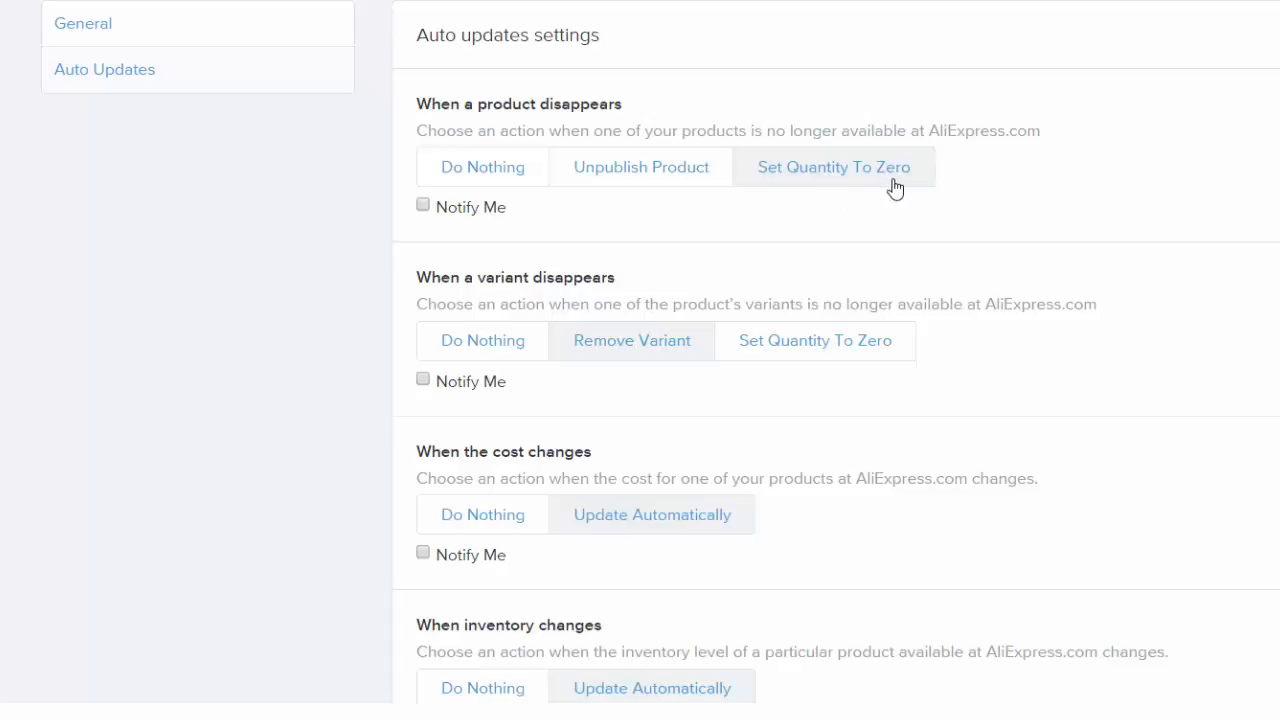
{"action": "mouse_move", "coordinate": [1004, 156]}
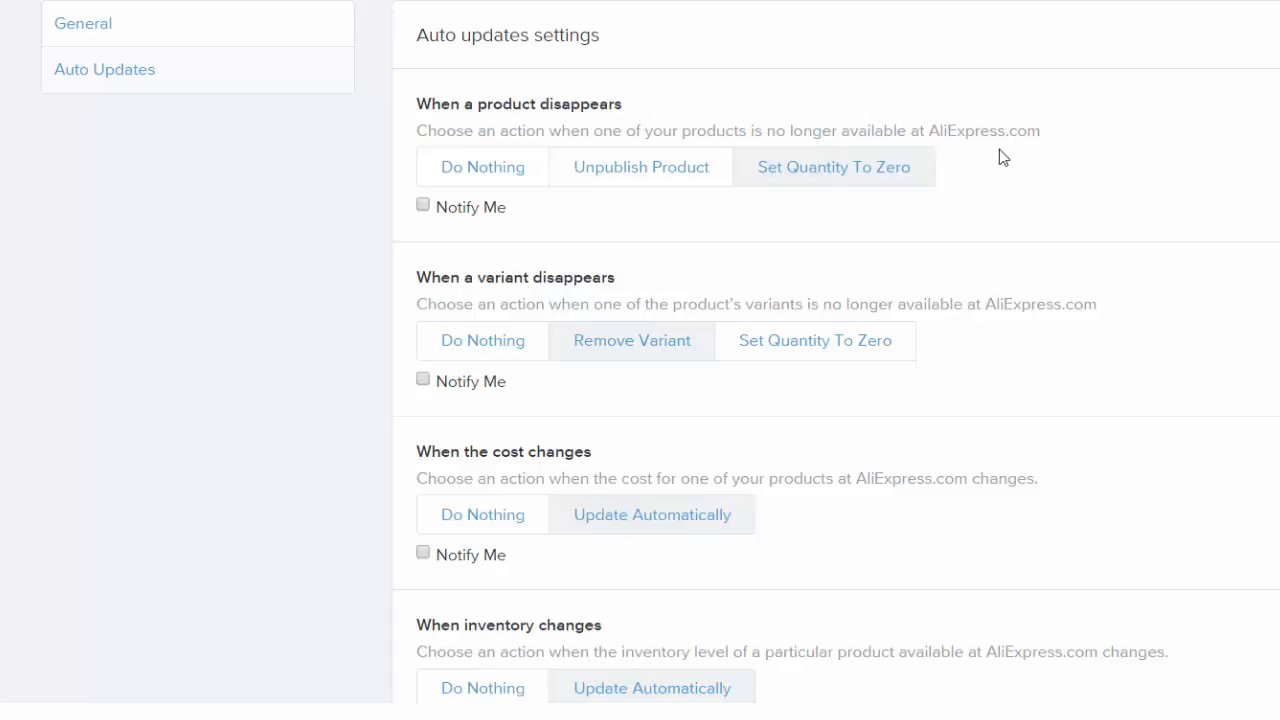
{"action": "mouse_move", "coordinate": [488, 288]}
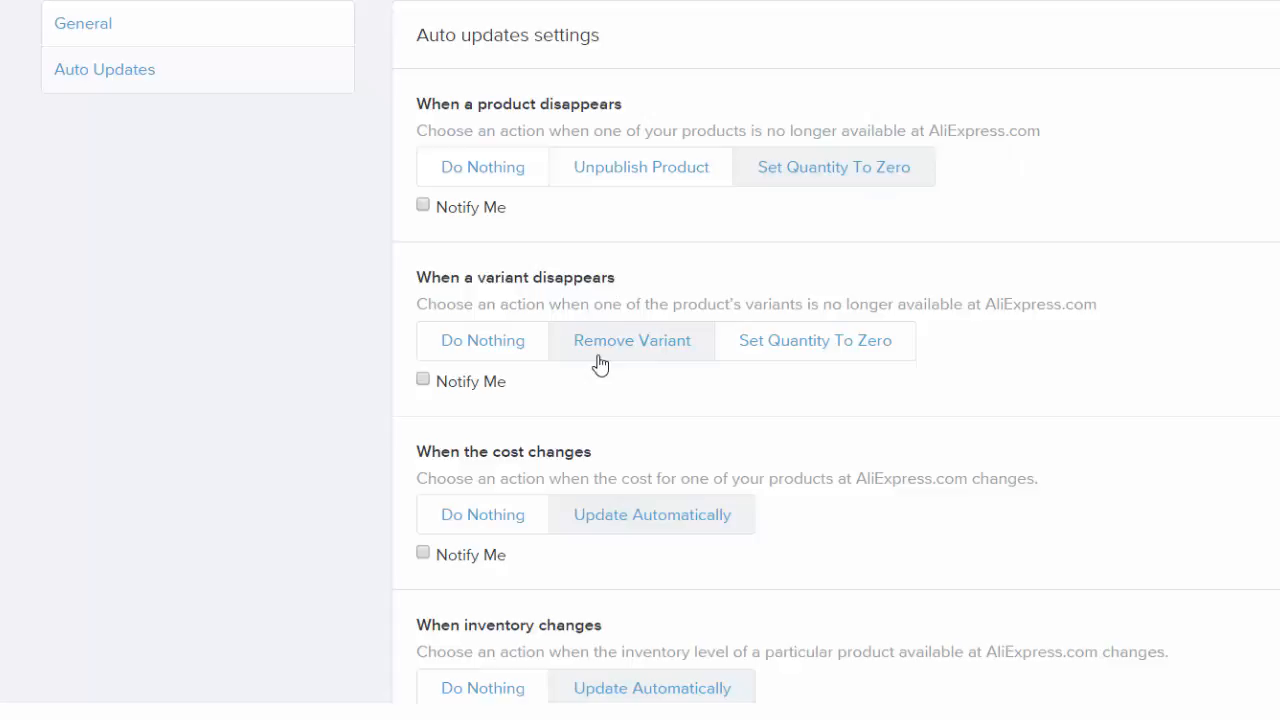
{"action": "mouse_move", "coordinate": [630, 328]}
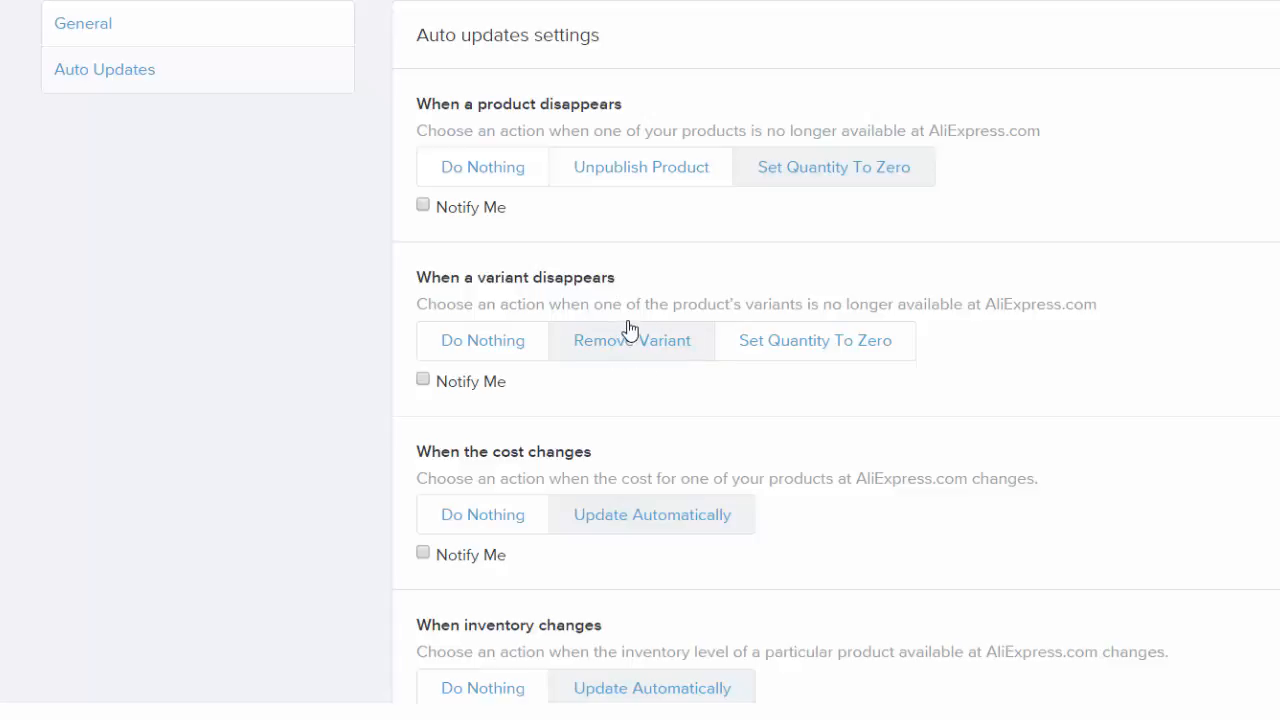
{"action": "mouse_move", "coordinate": [500, 452]}
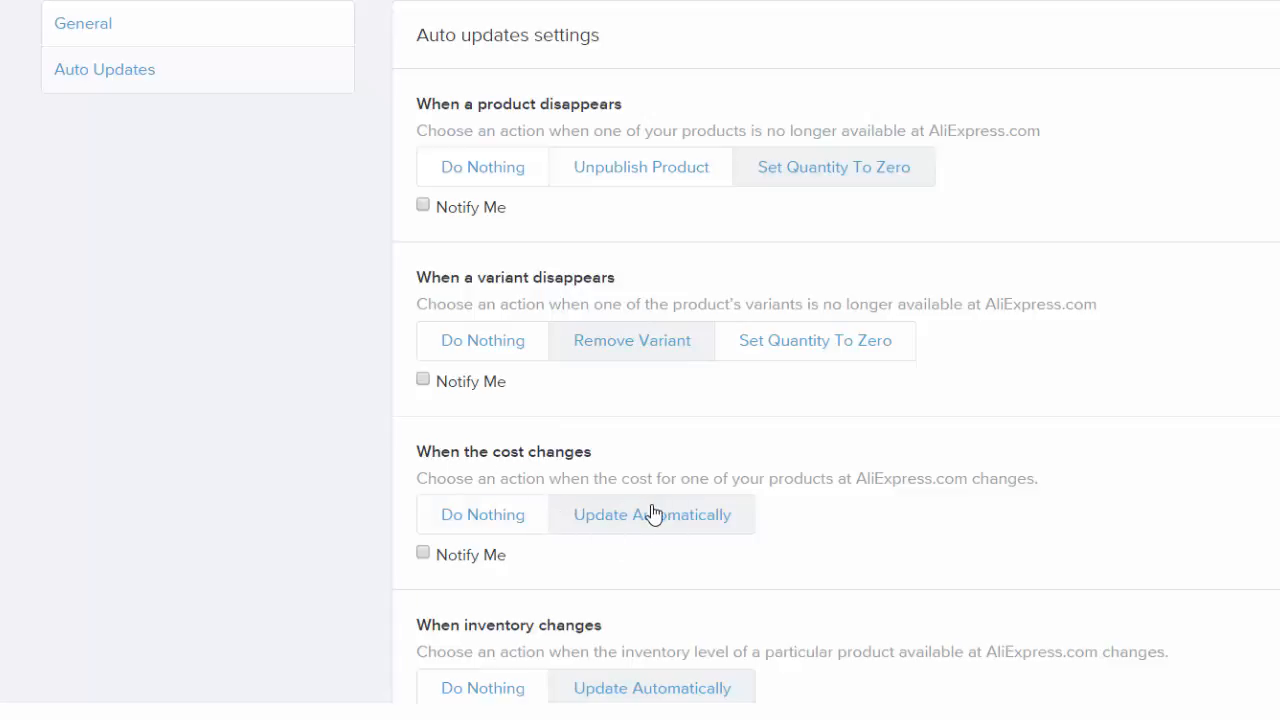
{"action": "mouse_move", "coordinate": [708, 524]}
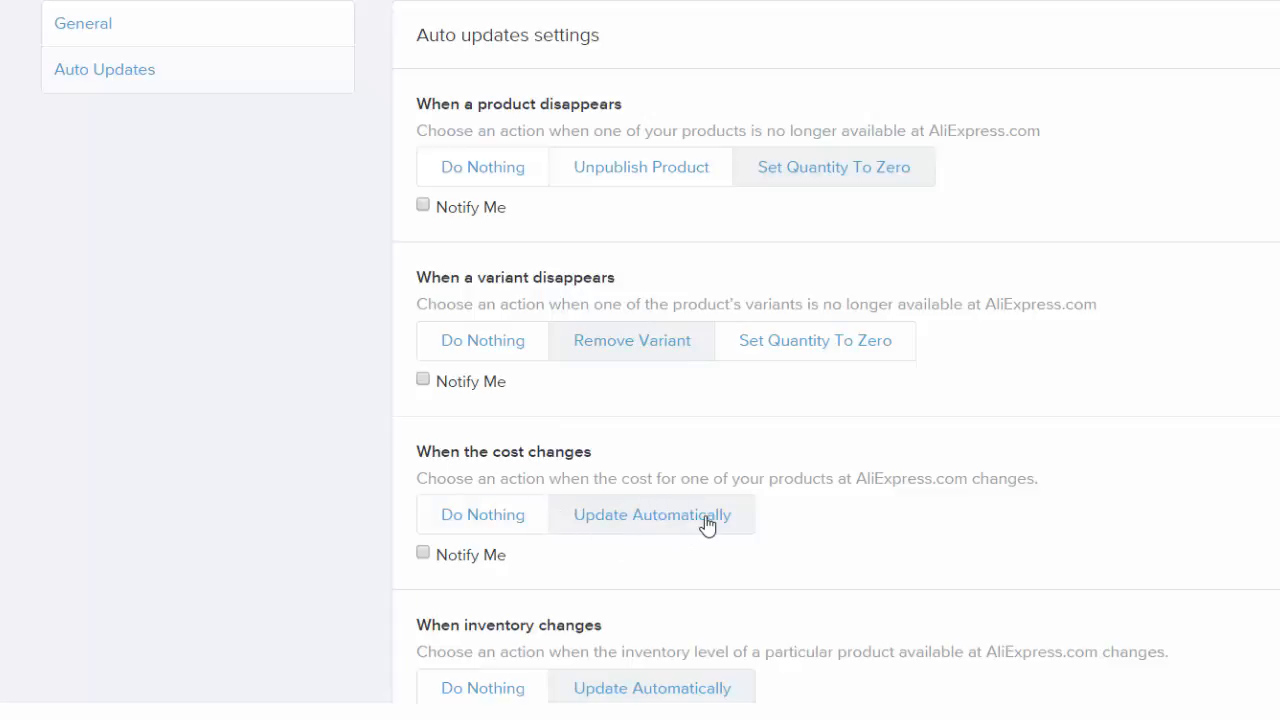
{"action": "mouse_move", "coordinate": [764, 516]}
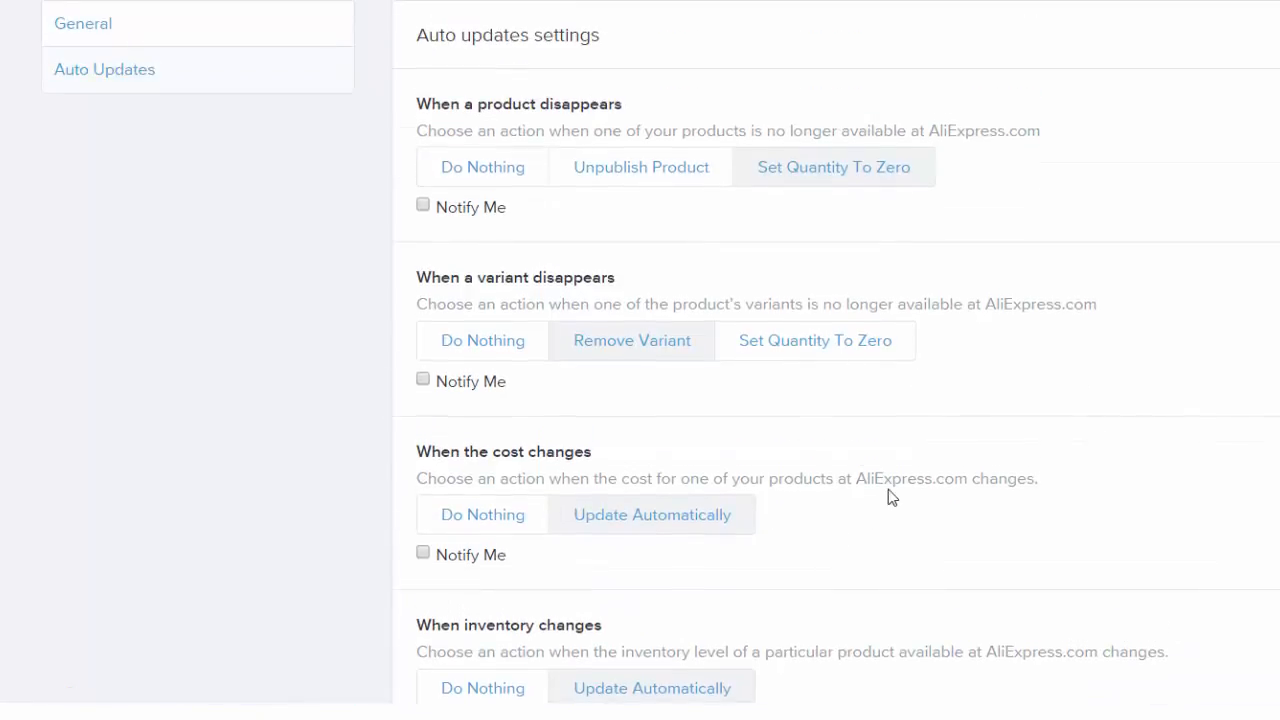
{"action": "mouse_move", "coordinate": [372, 340]}
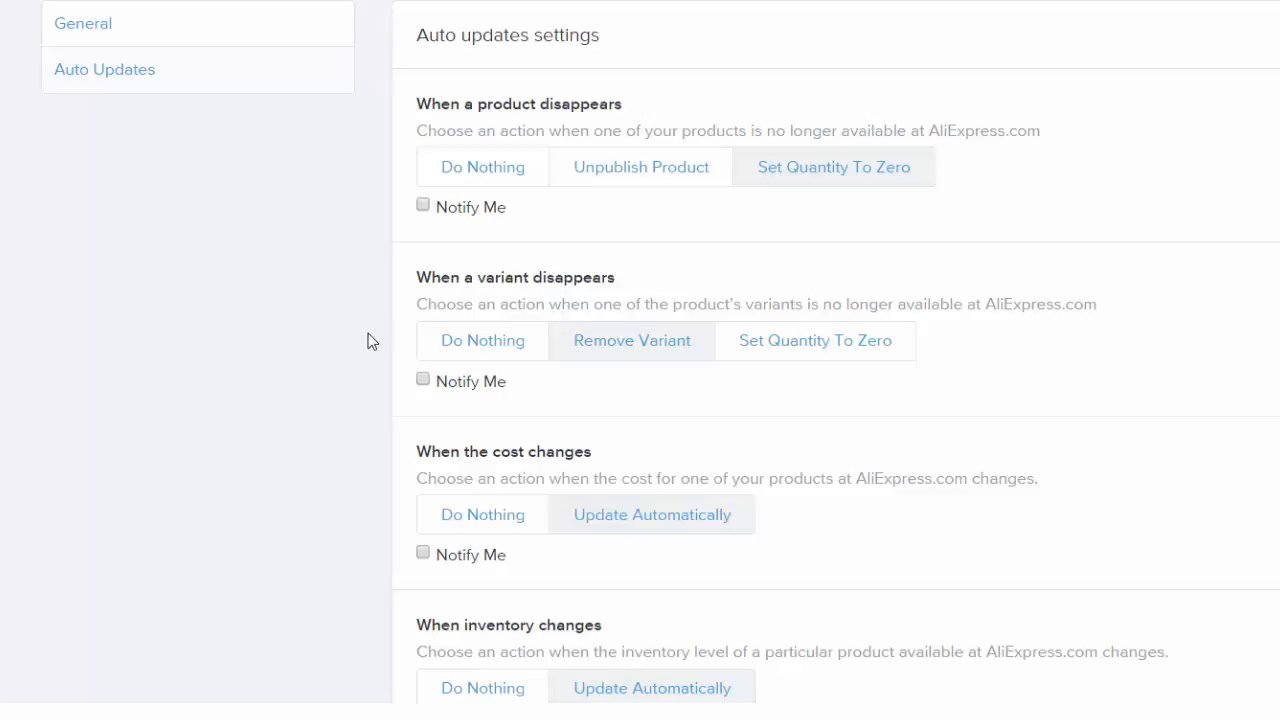
{"action": "mouse_move", "coordinate": [476, 276]}
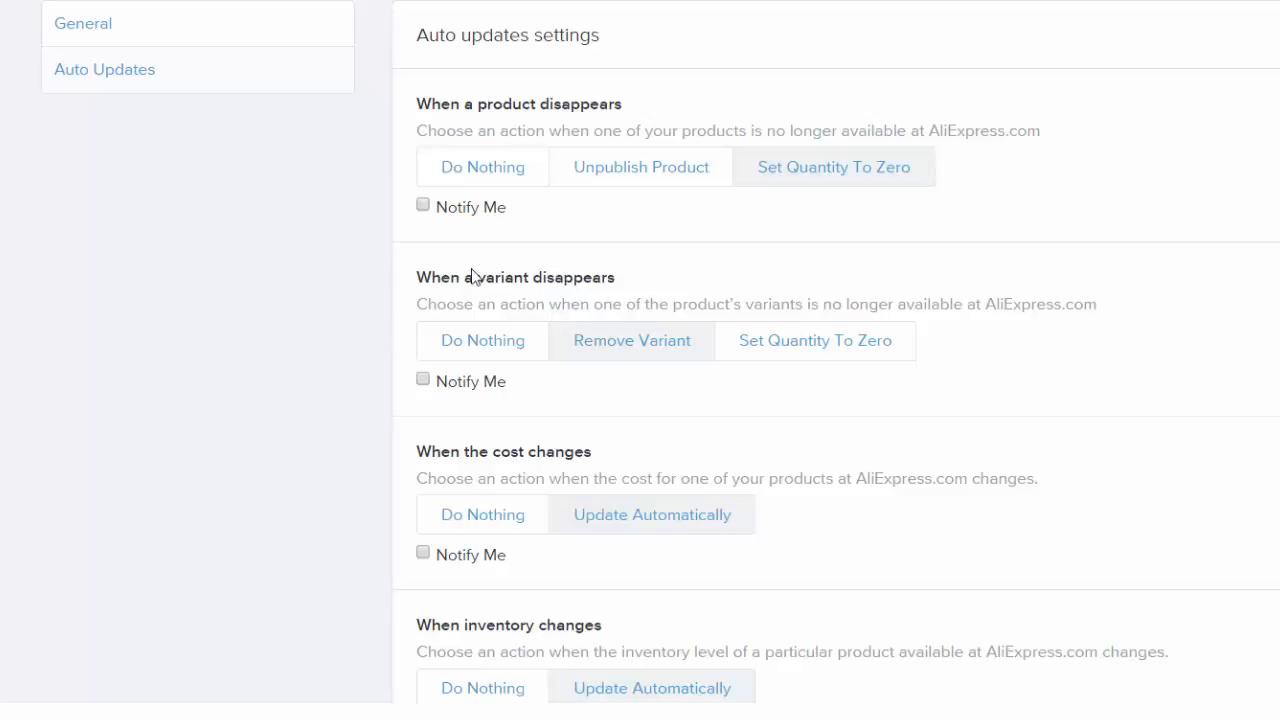